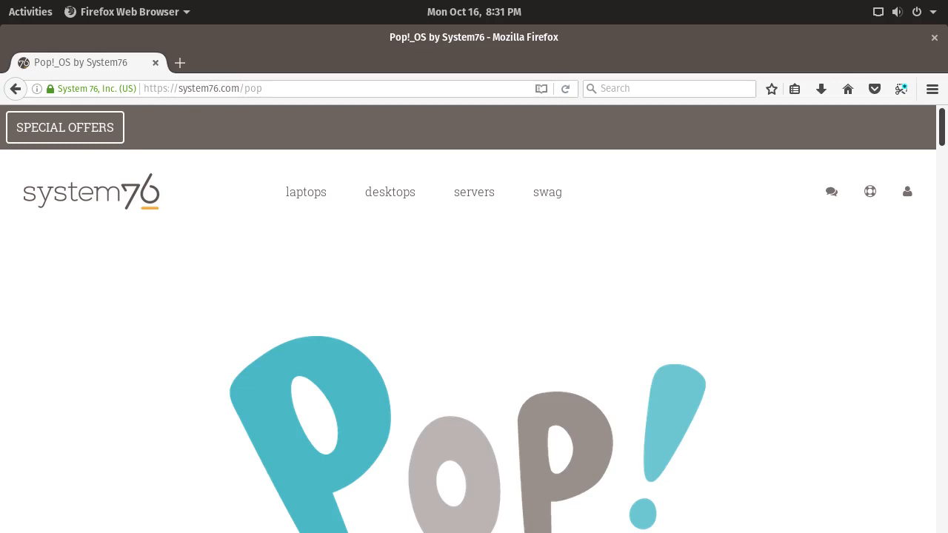
mouse_move(872, 198)
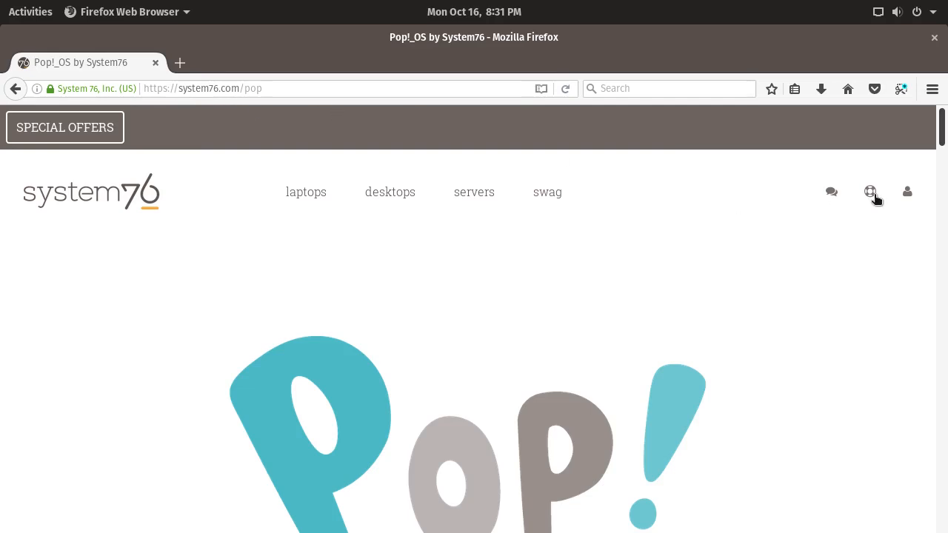
Scroll the System76 Pop!_OS page to the Intel/AMD and NVIDIA downloads with SHA256 sums.
scroll("down", 3)
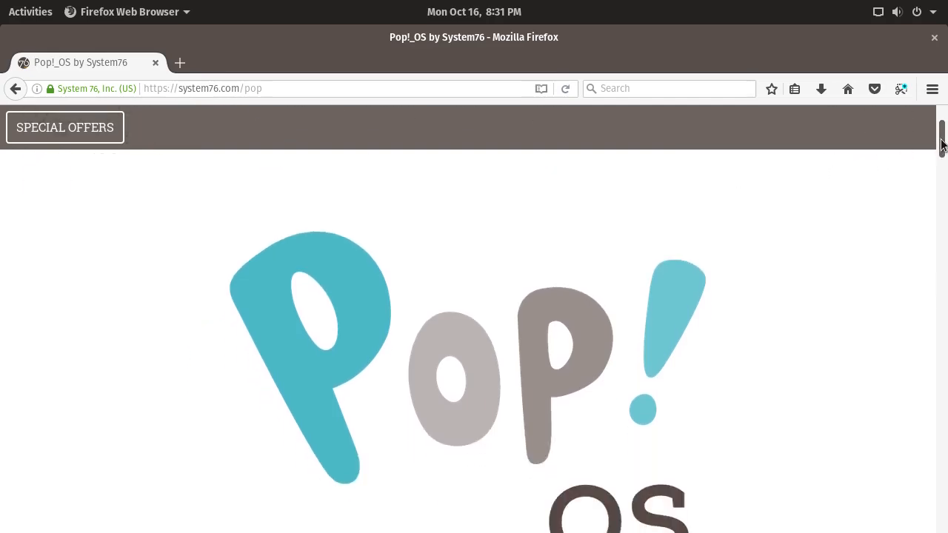
scroll("down", 3)
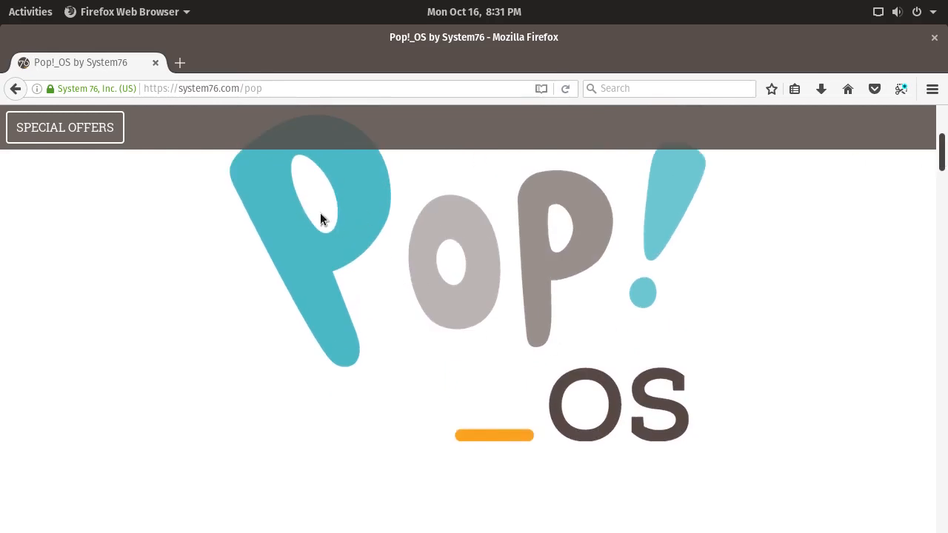
mouse_move(322, 332)
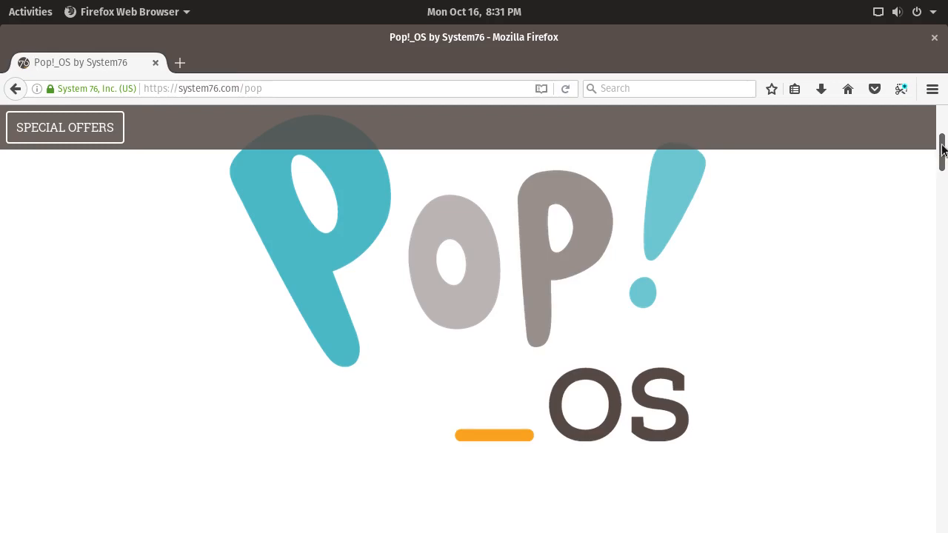
scroll("down", 3)
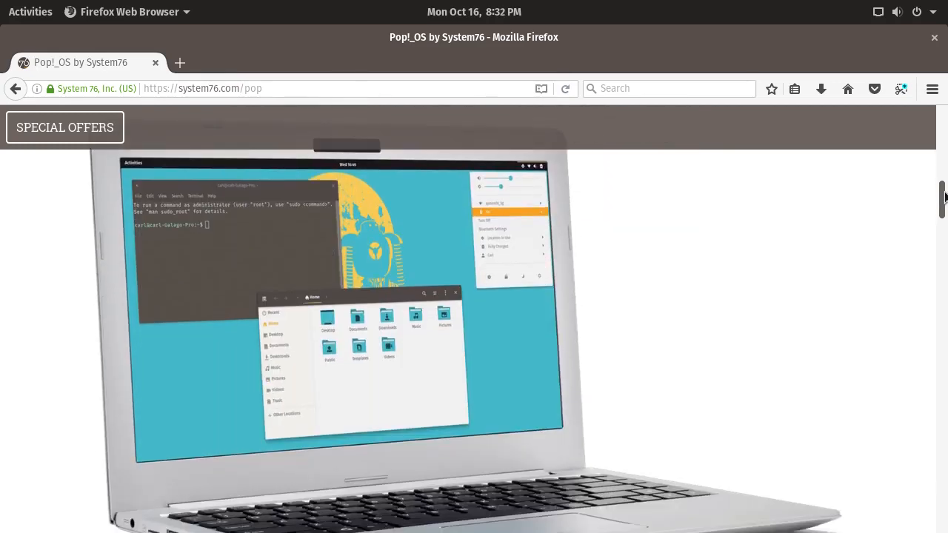
scroll("down", 3)
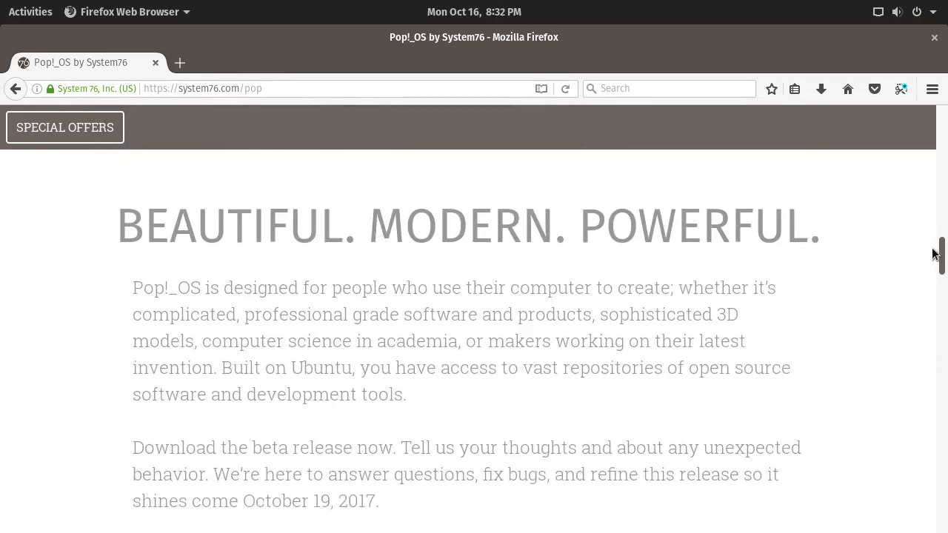
scroll("down", 3)
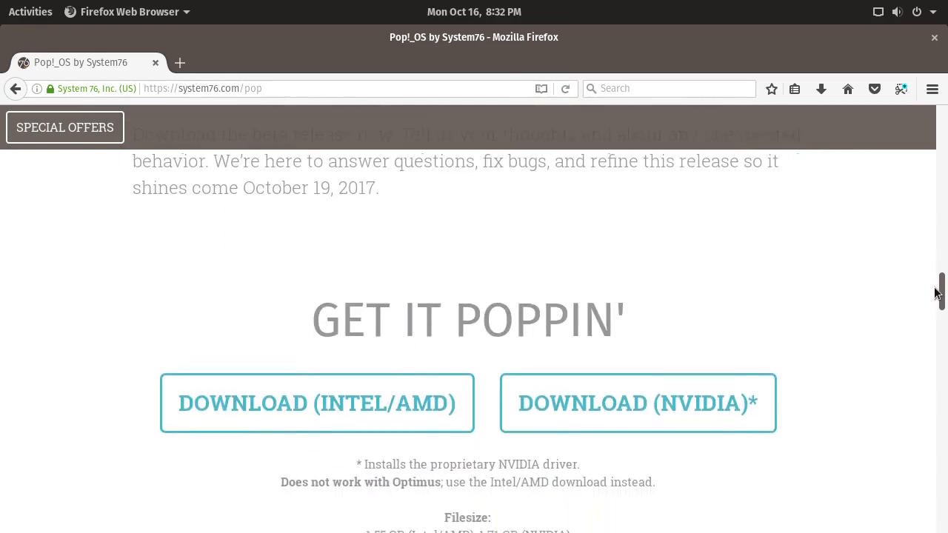
scroll("down", 3)
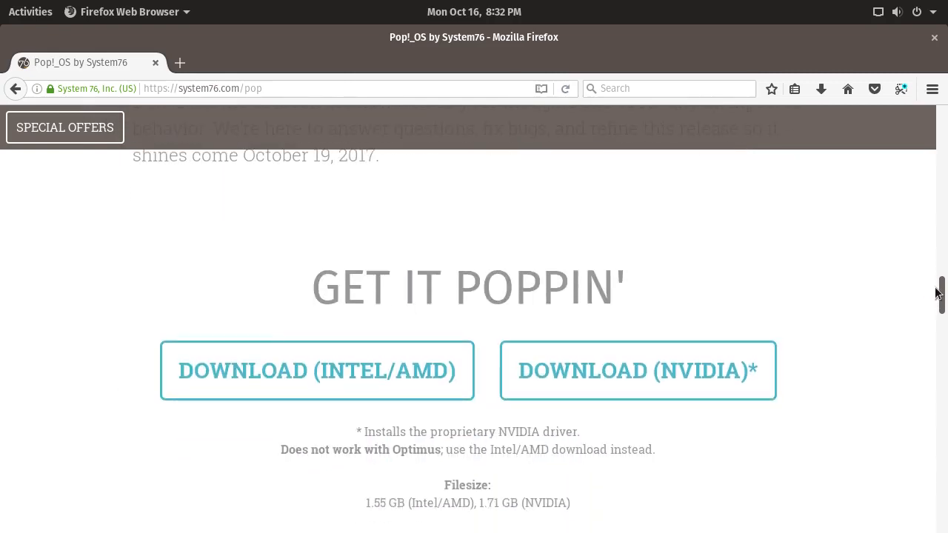
scroll("down", 3)
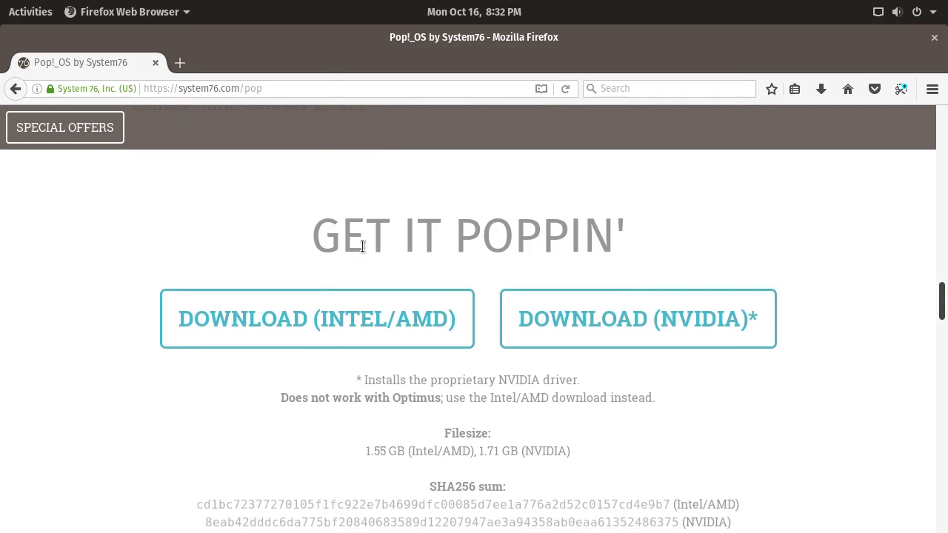
mouse_move(391, 324)
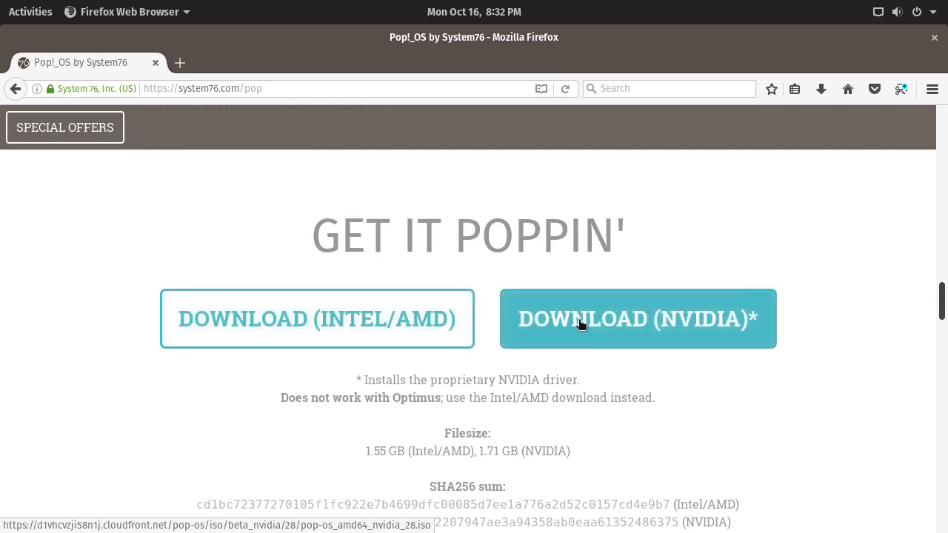
mouse_move(833, 281)
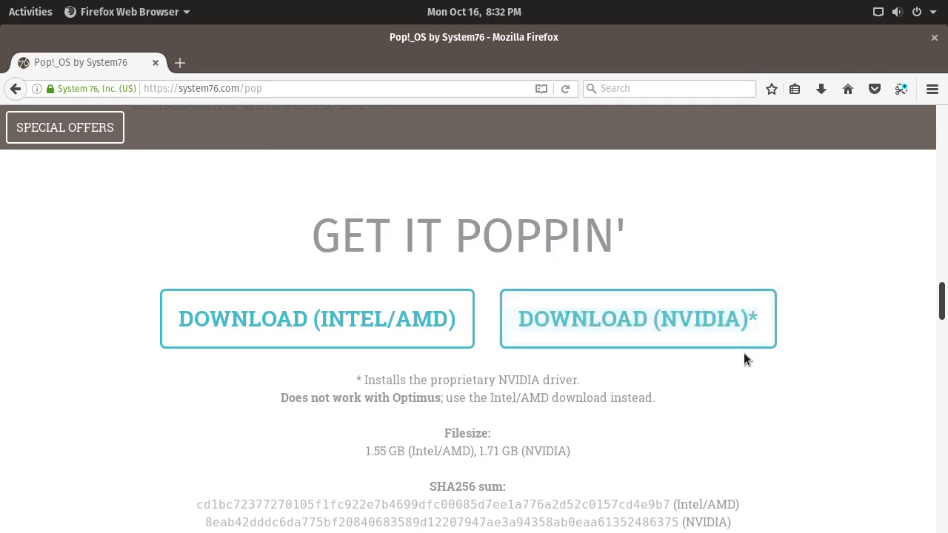
mouse_move(857, 349)
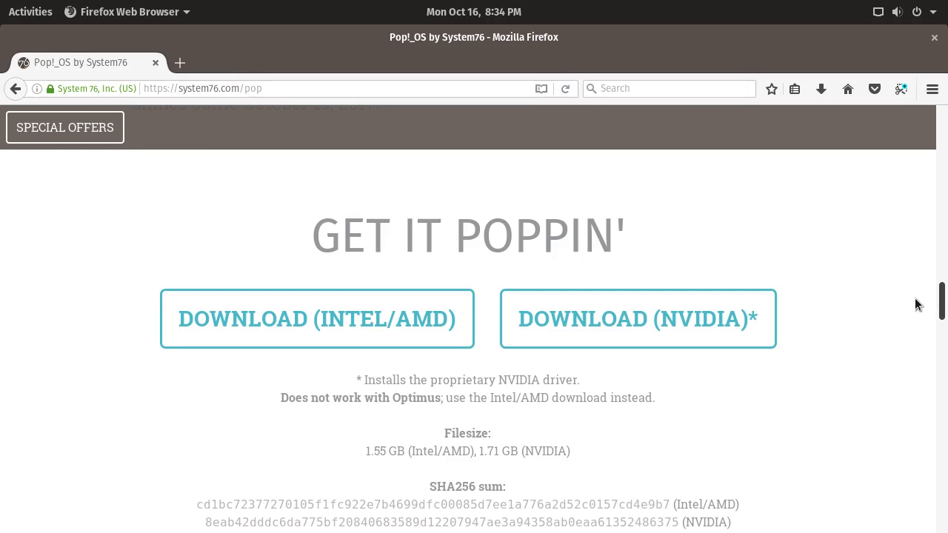
mouse_move(925, 307)
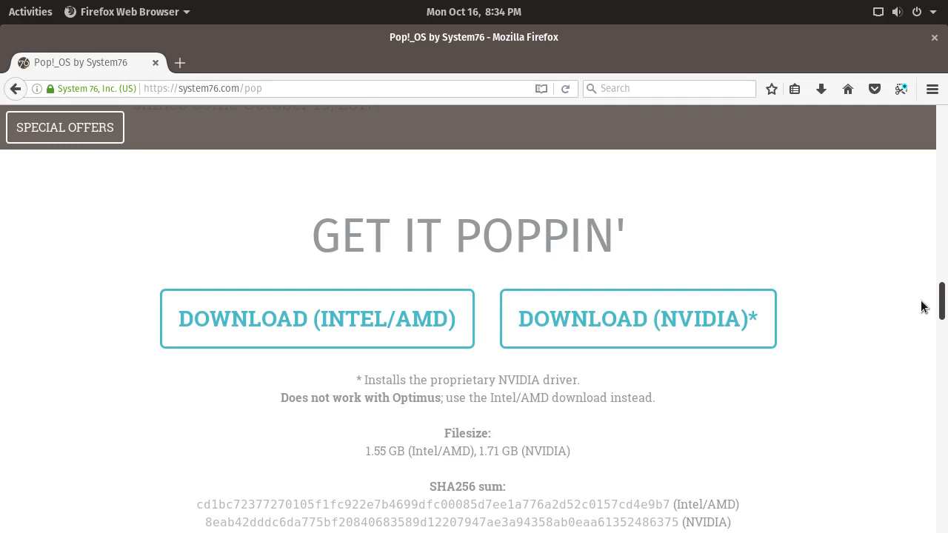
mouse_move(909, 304)
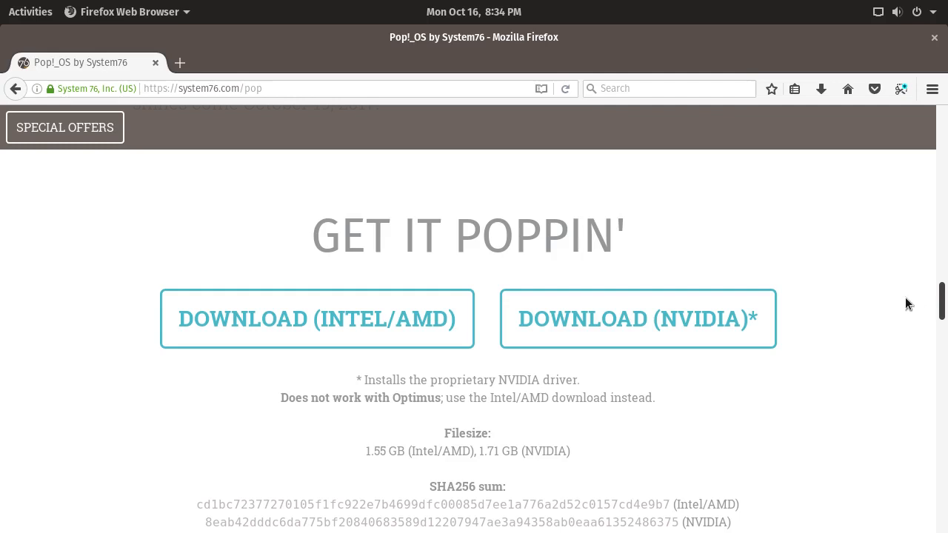
mouse_move(914, 289)
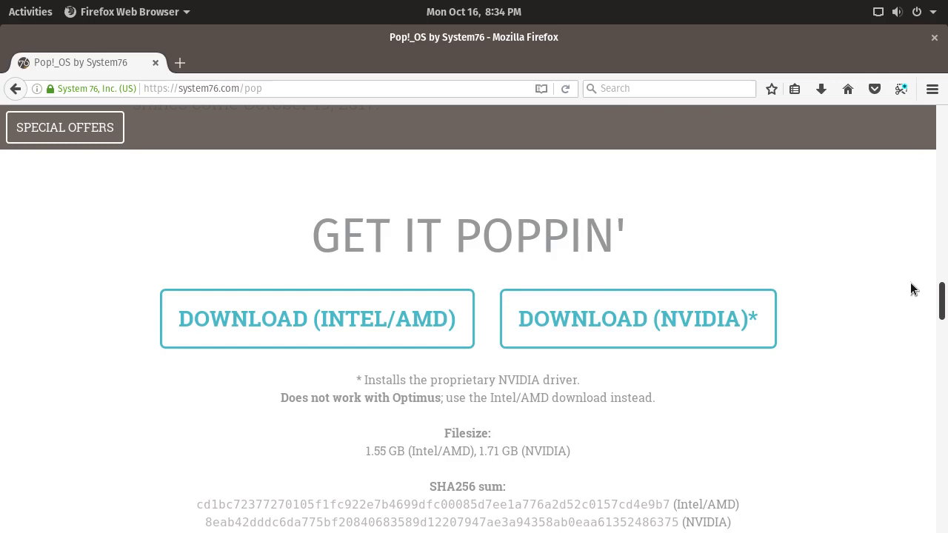
mouse_move(617, 163)
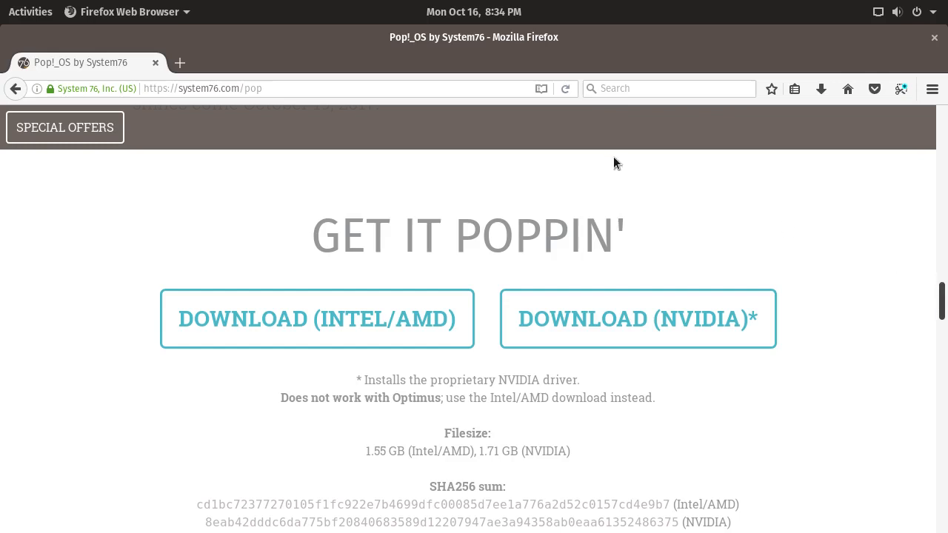
mouse_move(22, 32)
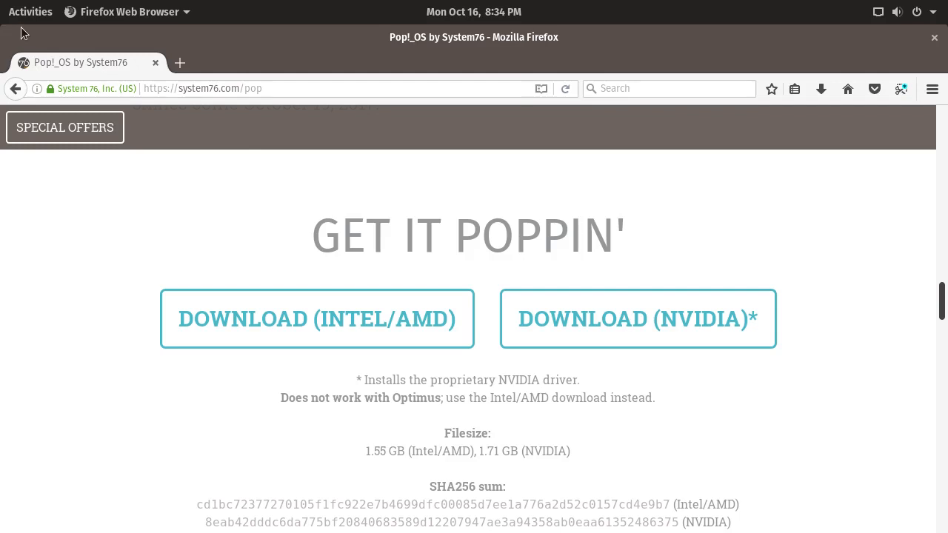
mouse_move(550, 52)
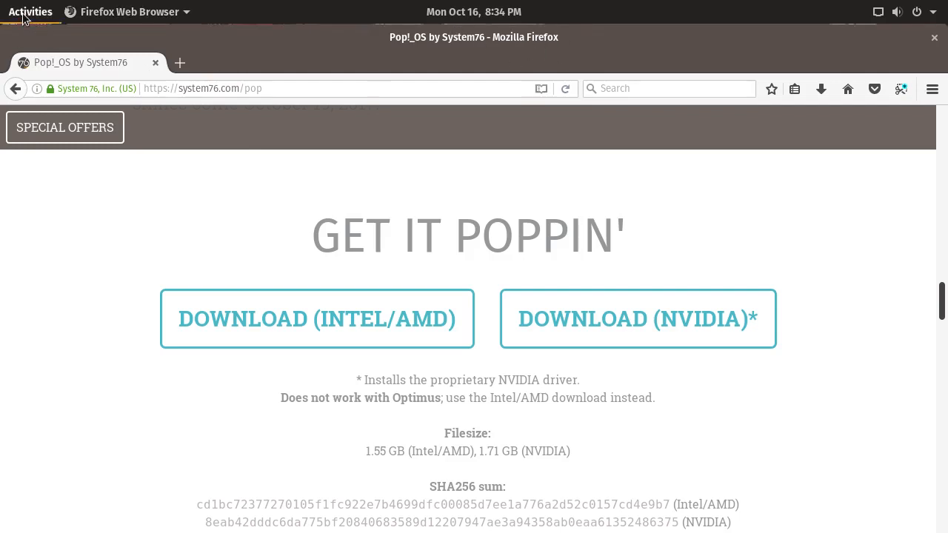
Show the installed-apps grid listing Calculator, Calendar, Files, KeePassX and Terminal from Activities.
left_click(30, 12)
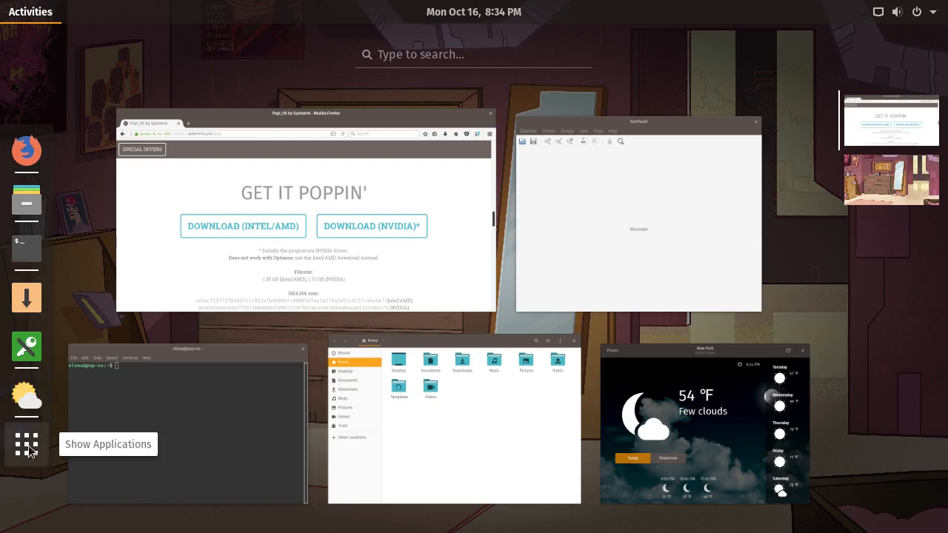
left_click(30, 444)
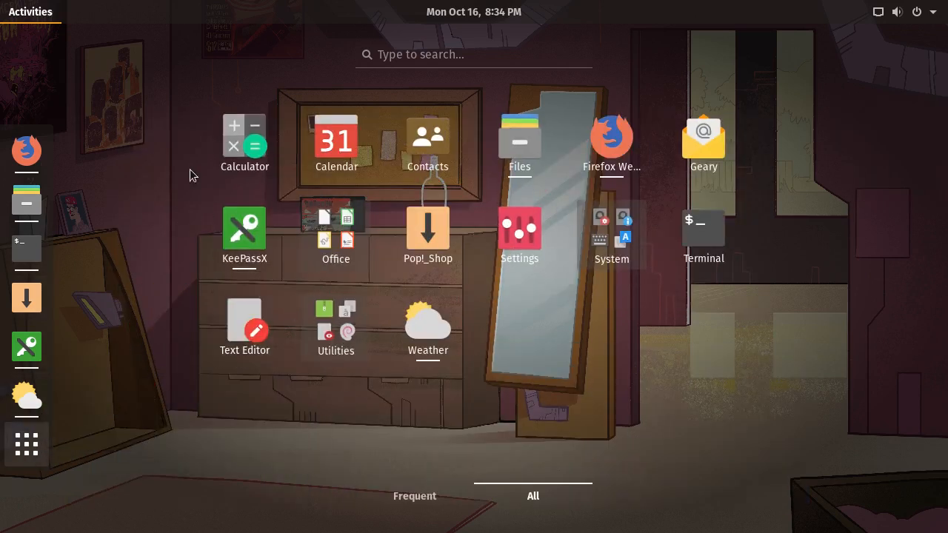
mouse_move(694, 300)
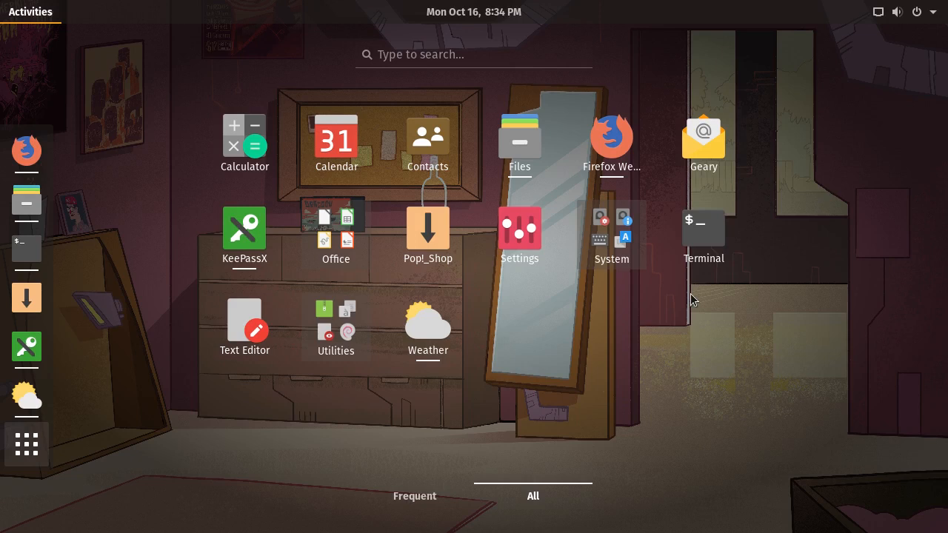
mouse_move(566, 370)
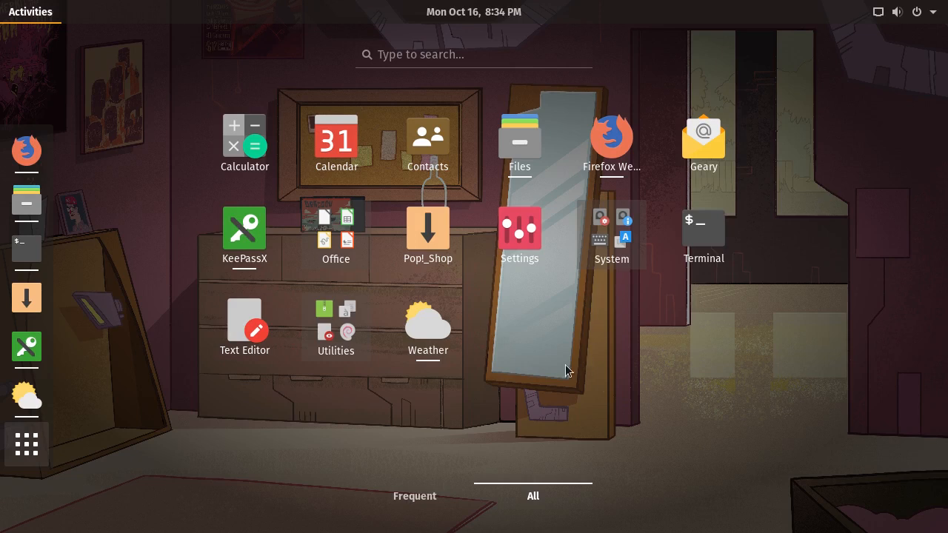
mouse_move(599, 369)
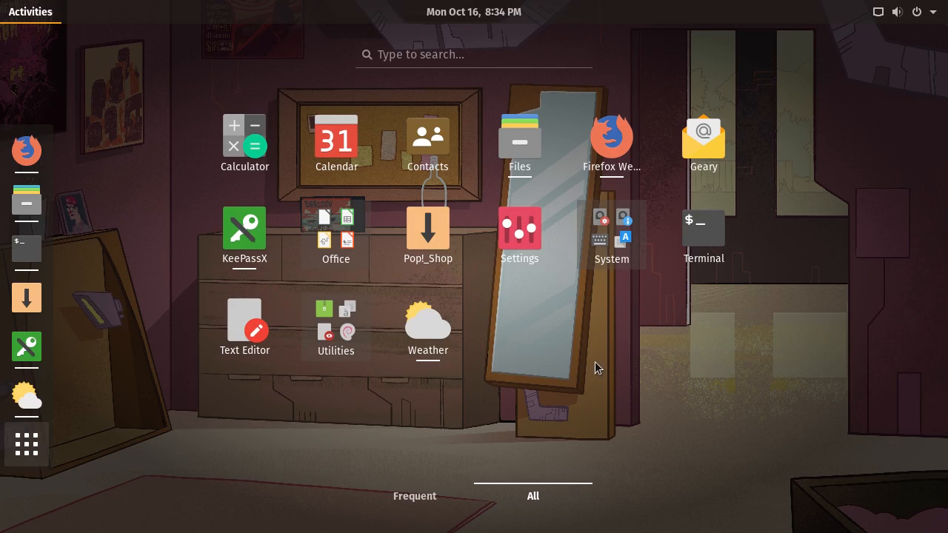
mouse_move(628, 351)
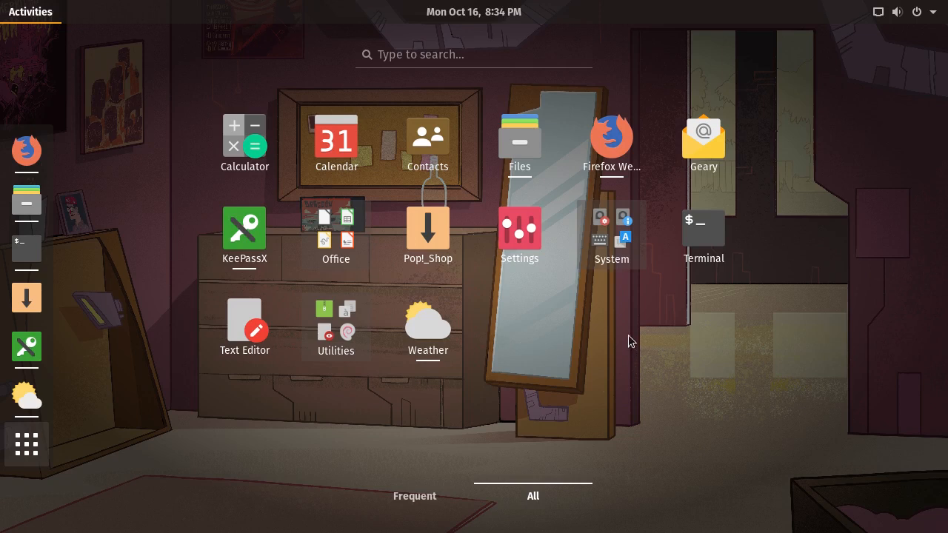
mouse_move(666, 340)
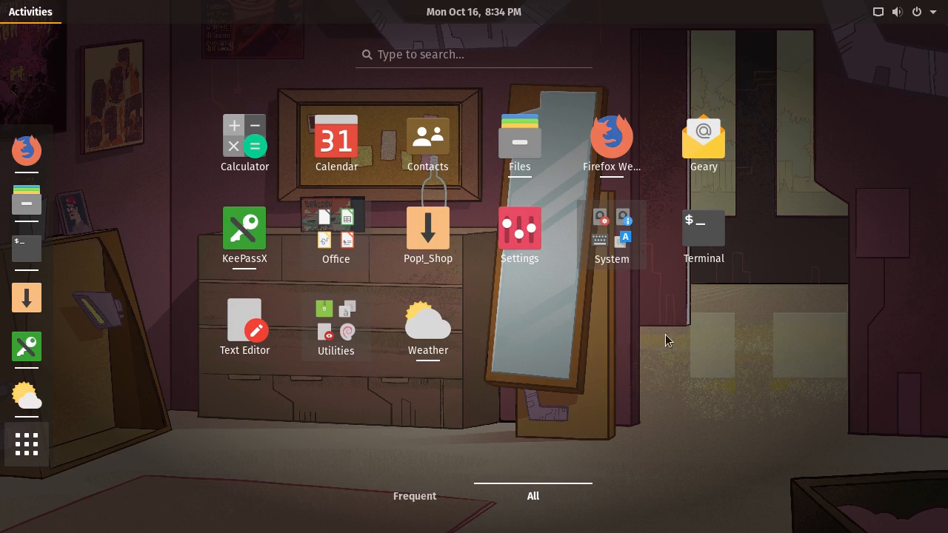
mouse_move(549, 190)
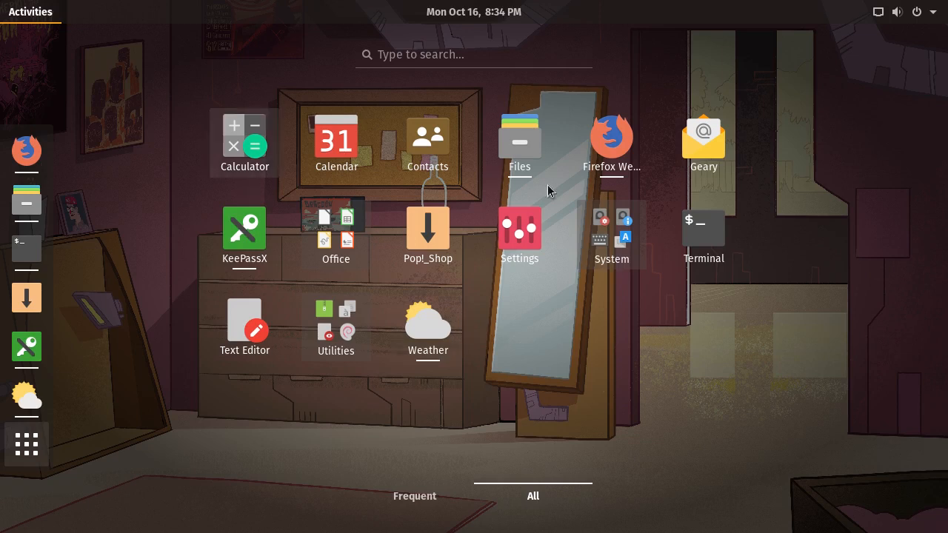
mouse_move(702, 191)
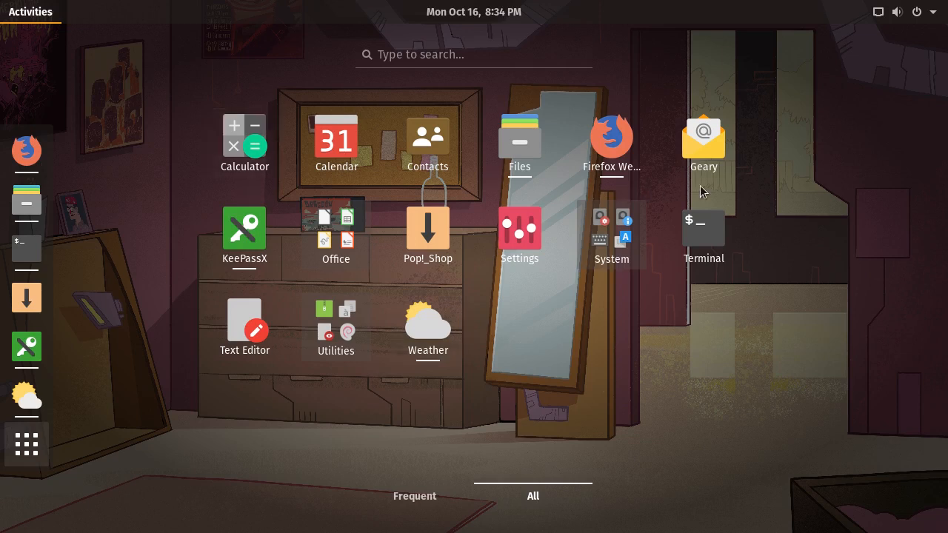
mouse_move(772, 205)
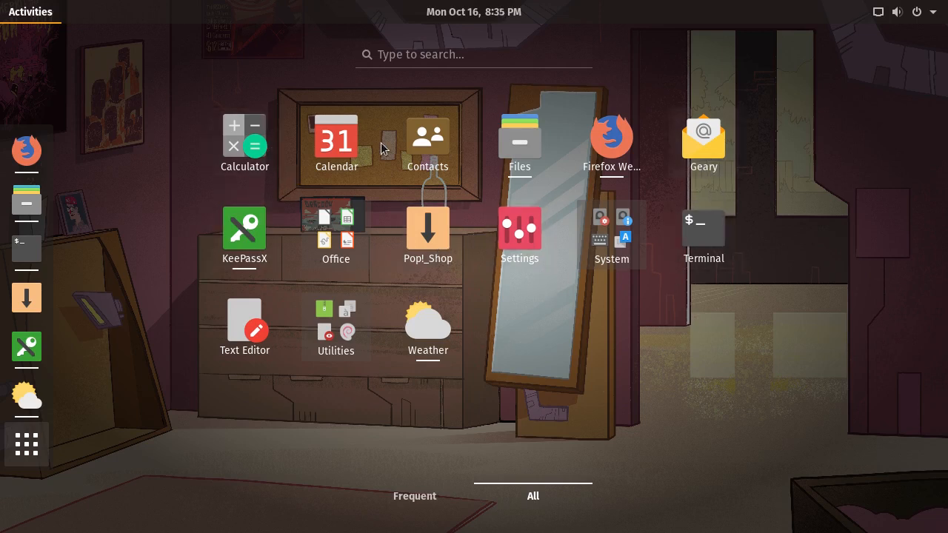
mouse_move(351, 332)
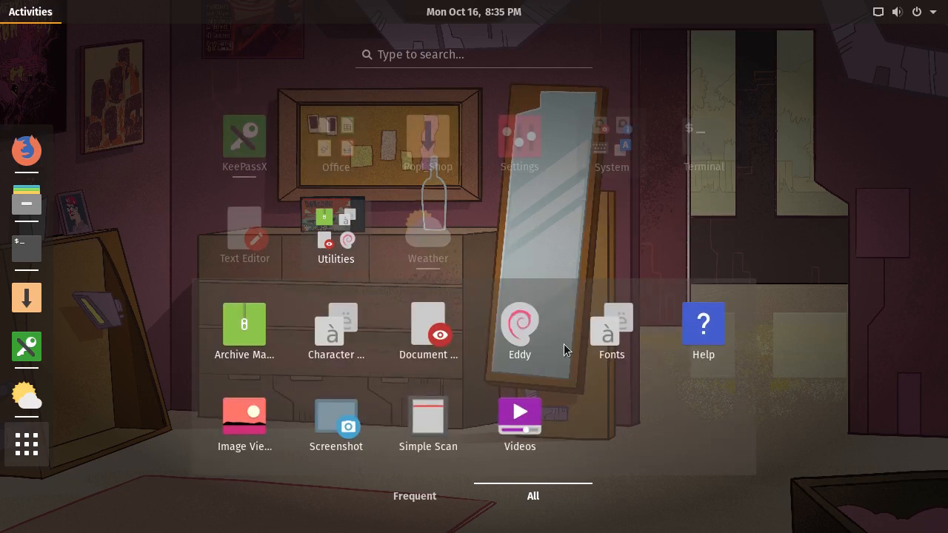
mouse_move(599, 226)
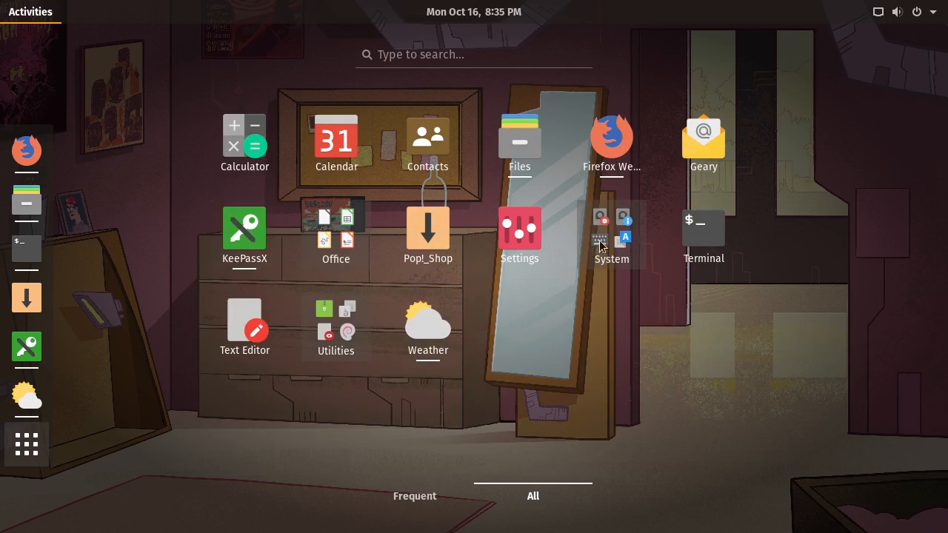
mouse_move(356, 246)
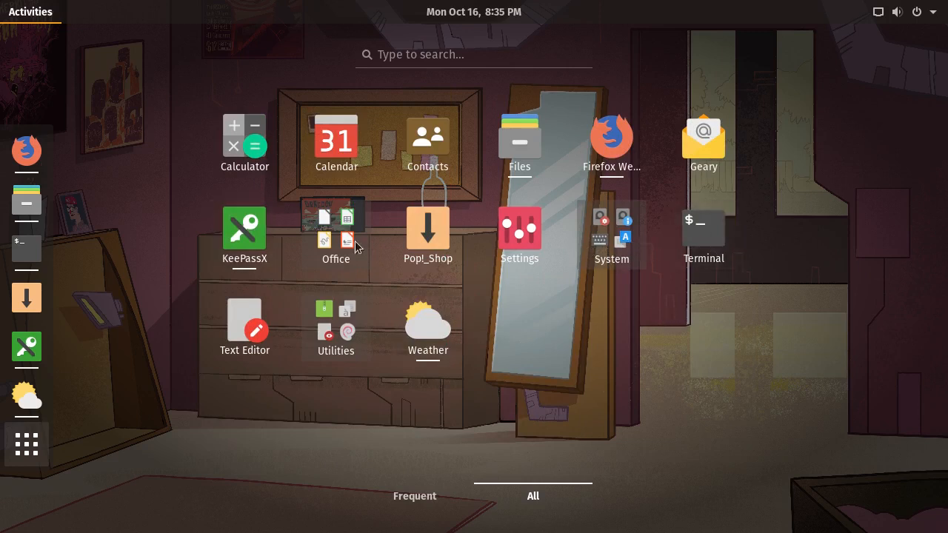
mouse_move(694, 172)
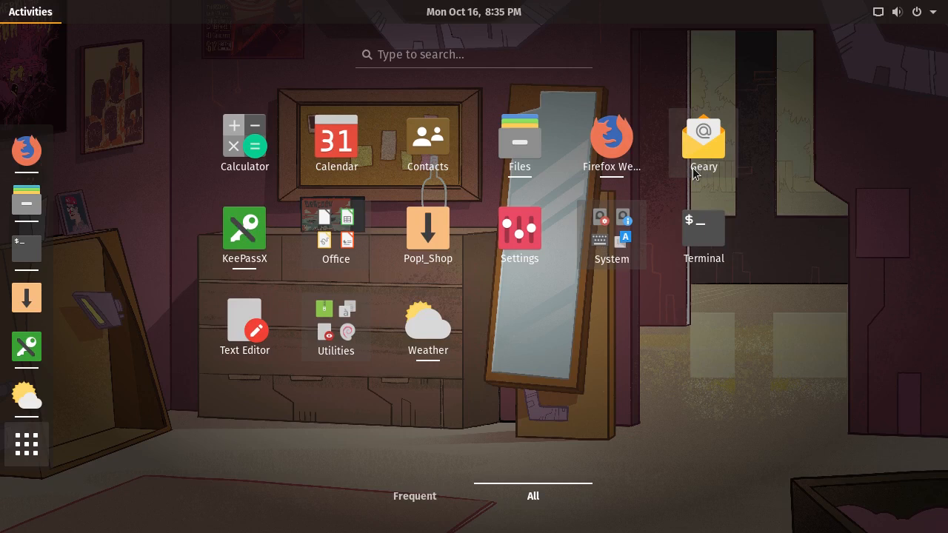
mouse_move(680, 165)
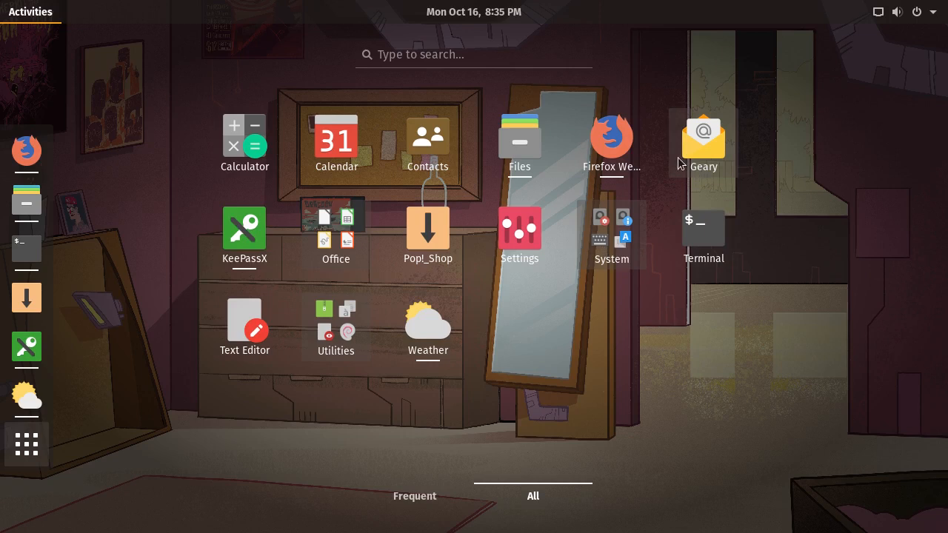
mouse_move(445, 196)
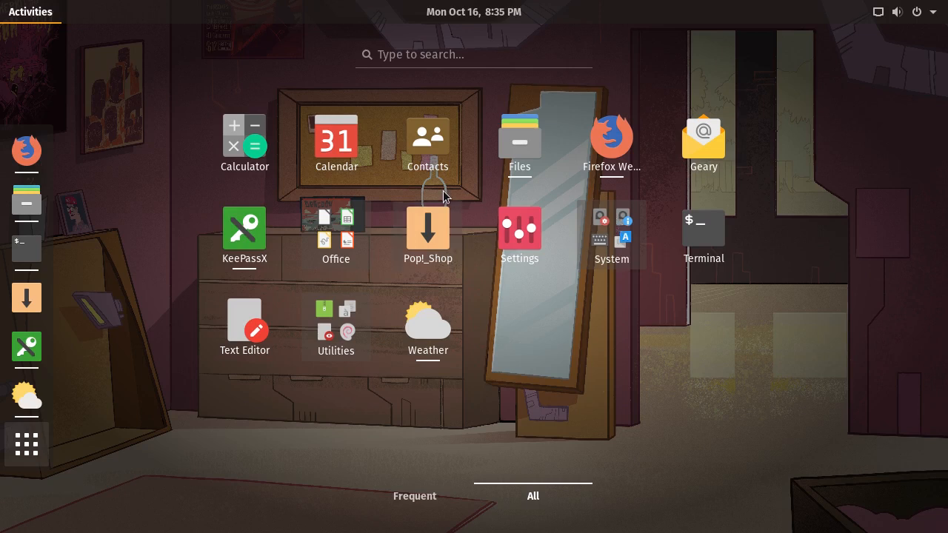
mouse_move(452, 142)
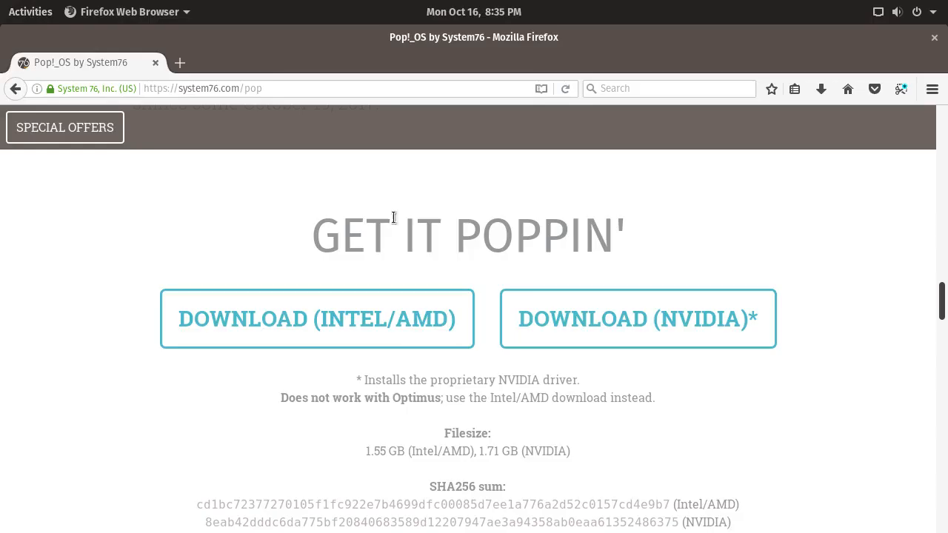
mouse_move(941, 304)
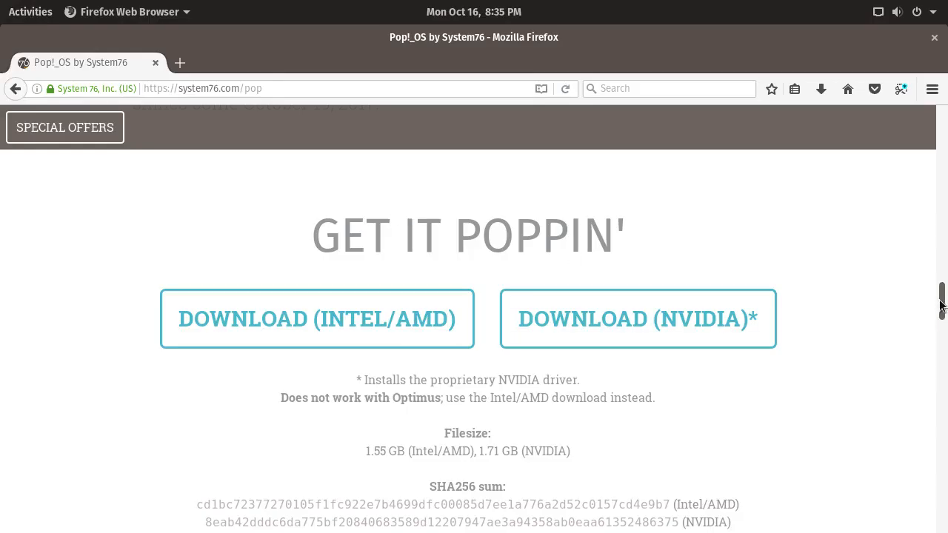
scroll("down", 3)
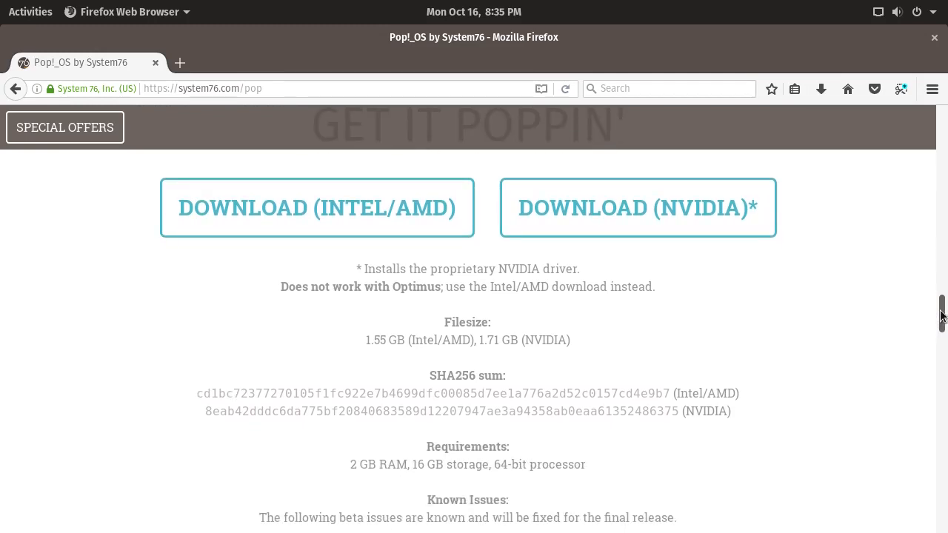
mouse_move(392, 221)
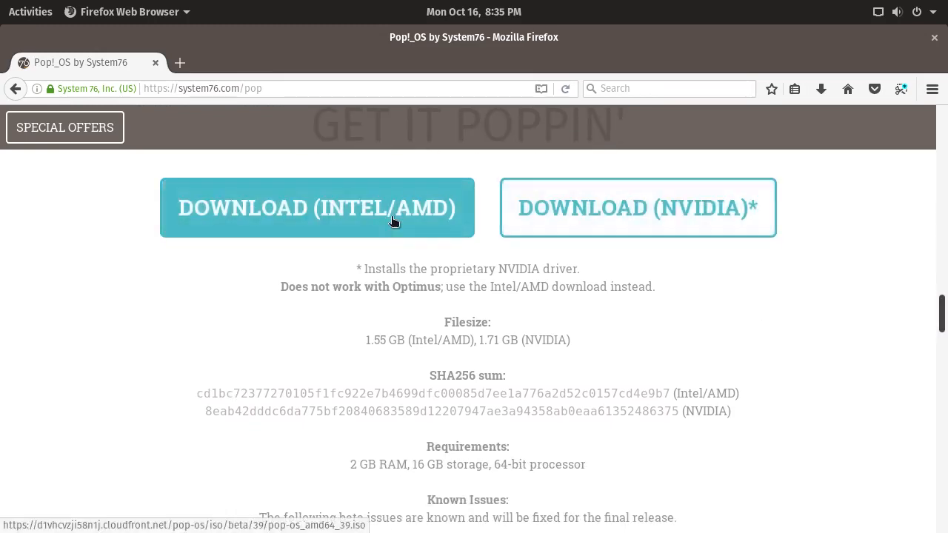
mouse_move(765, 346)
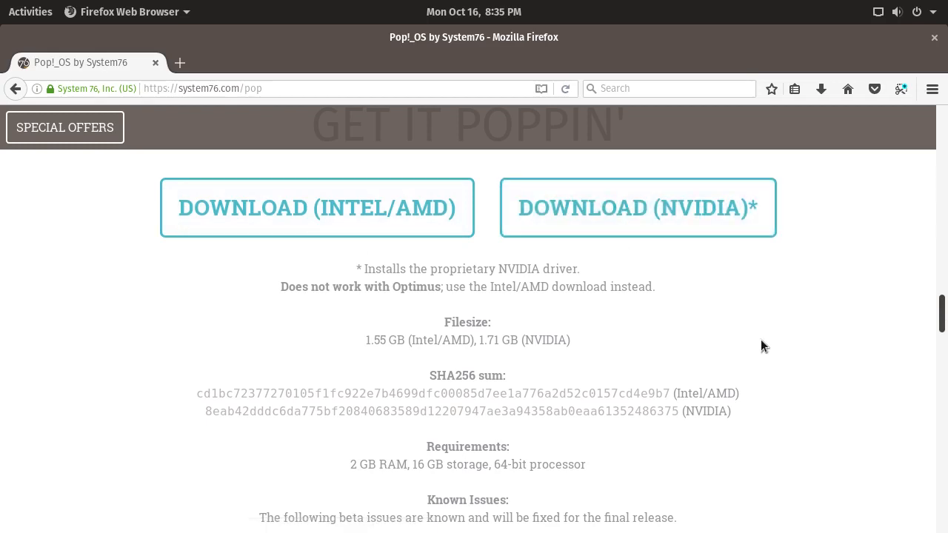
mouse_move(788, 344)
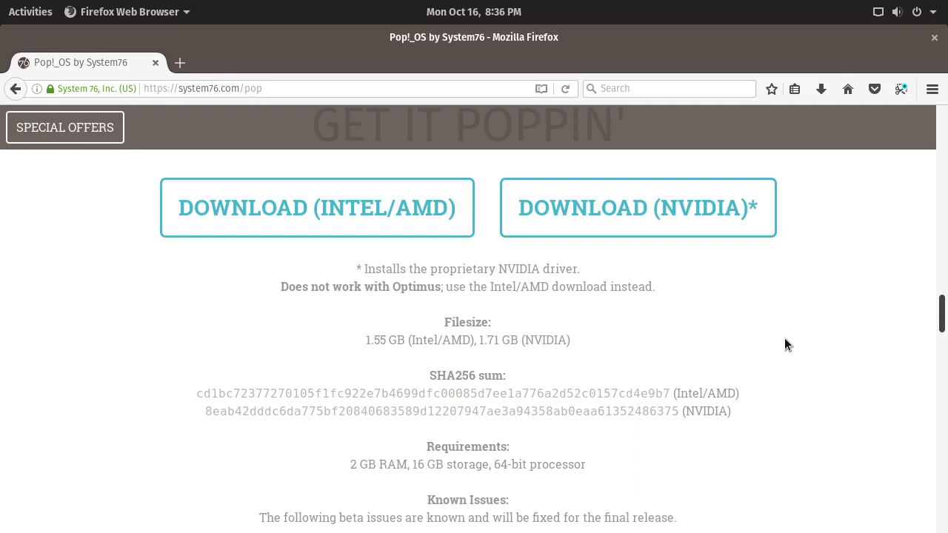
mouse_move(941, 311)
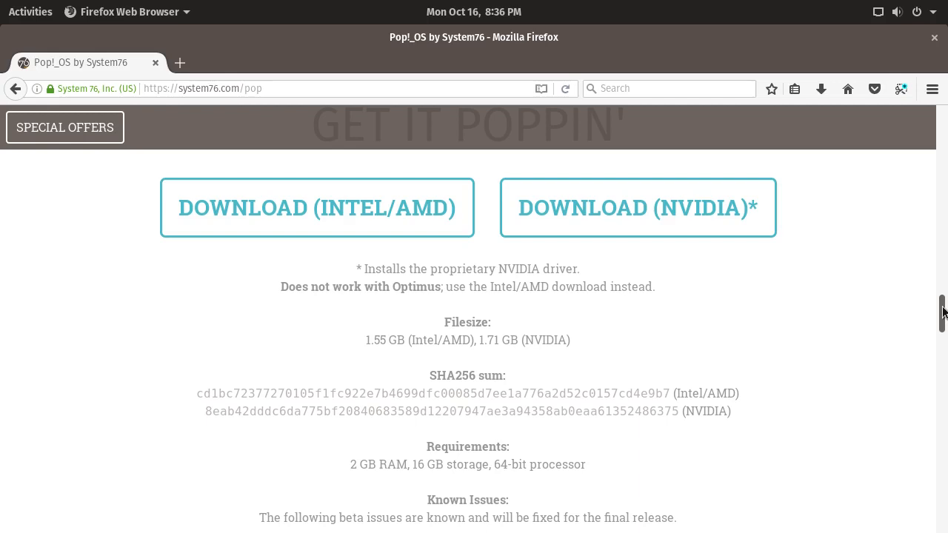
scroll("down", 3)
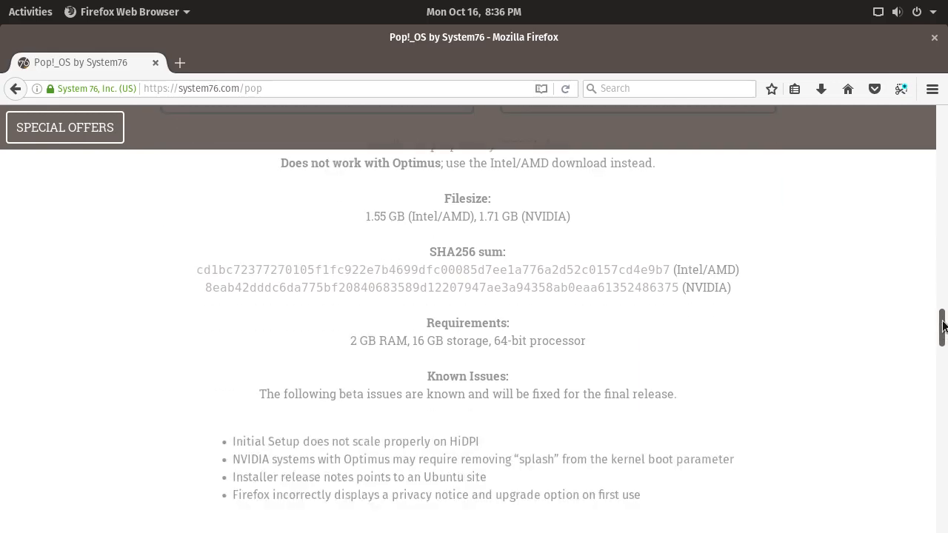
scroll("down", 3)
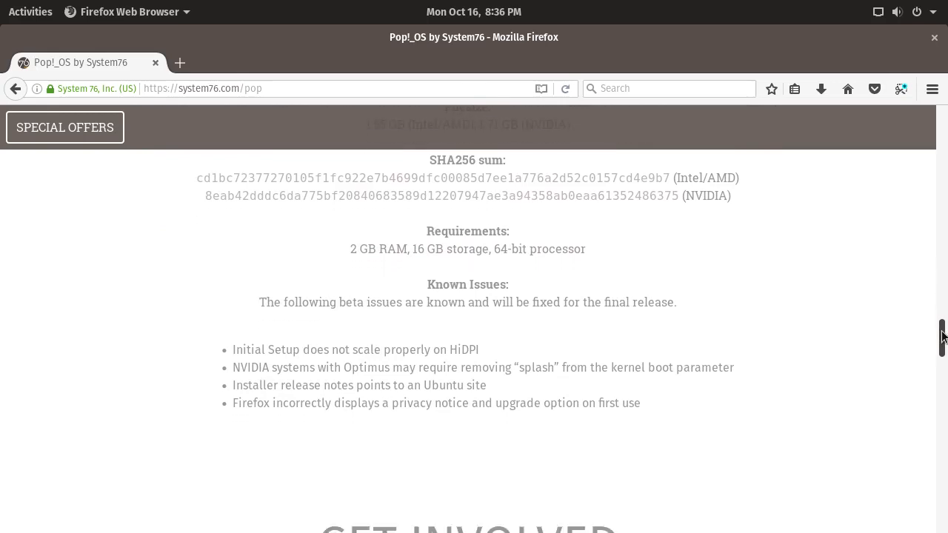
scroll("down", 3)
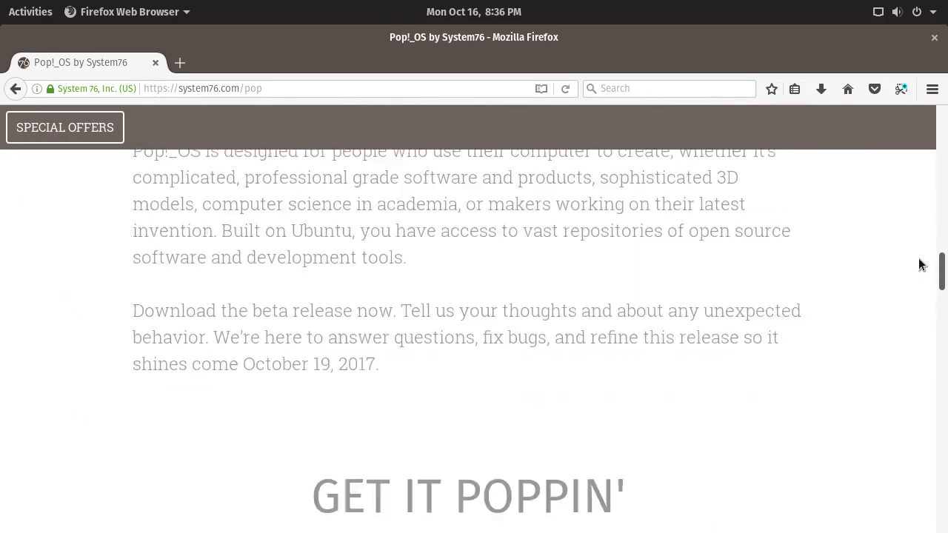
scroll("up", 3)
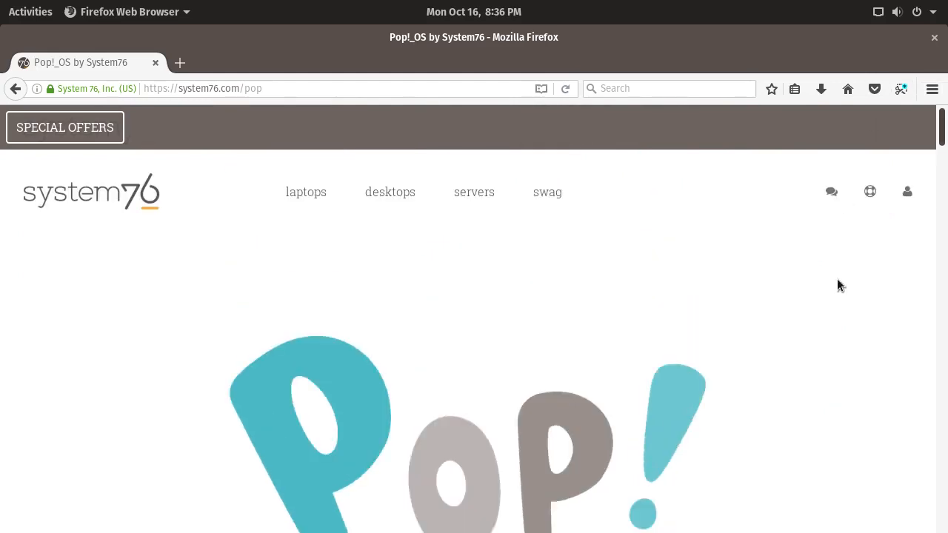
mouse_move(188, 53)
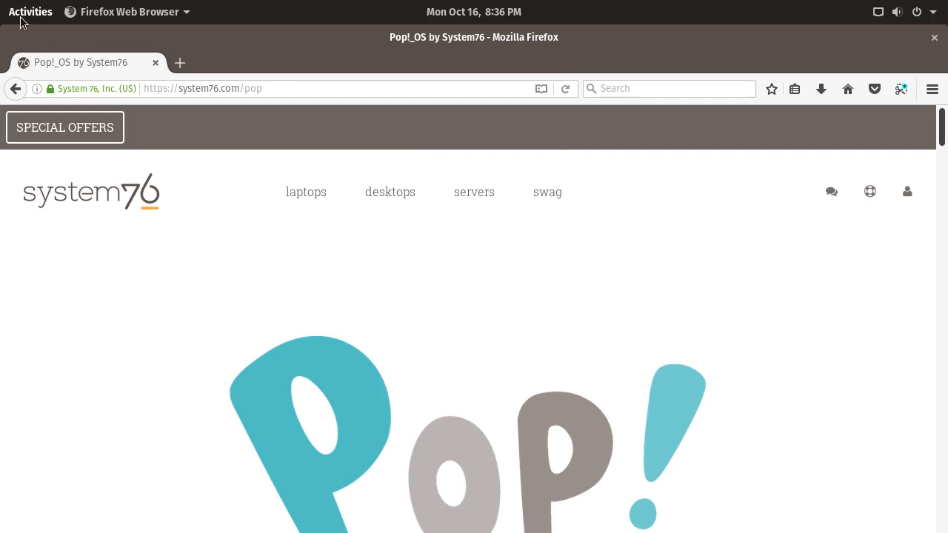
mouse_move(278, 183)
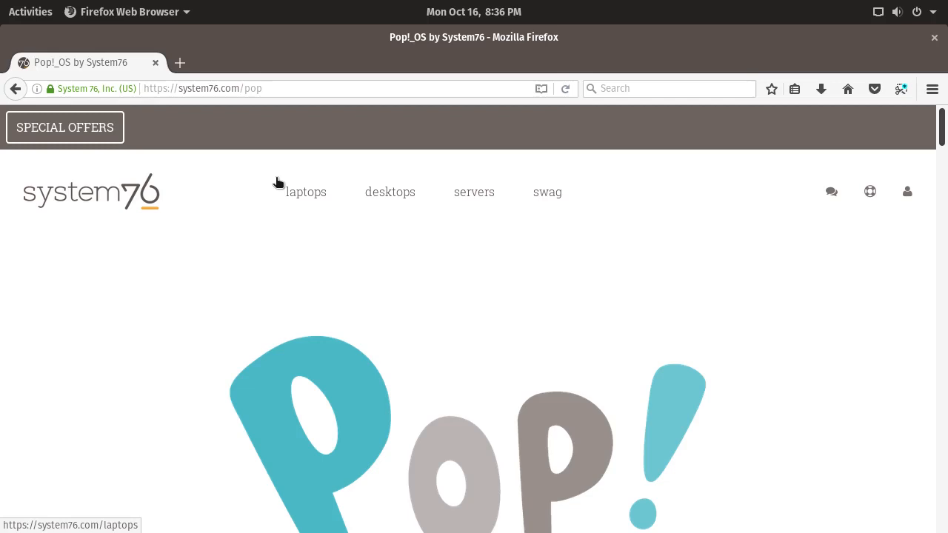
mouse_move(273, 189)
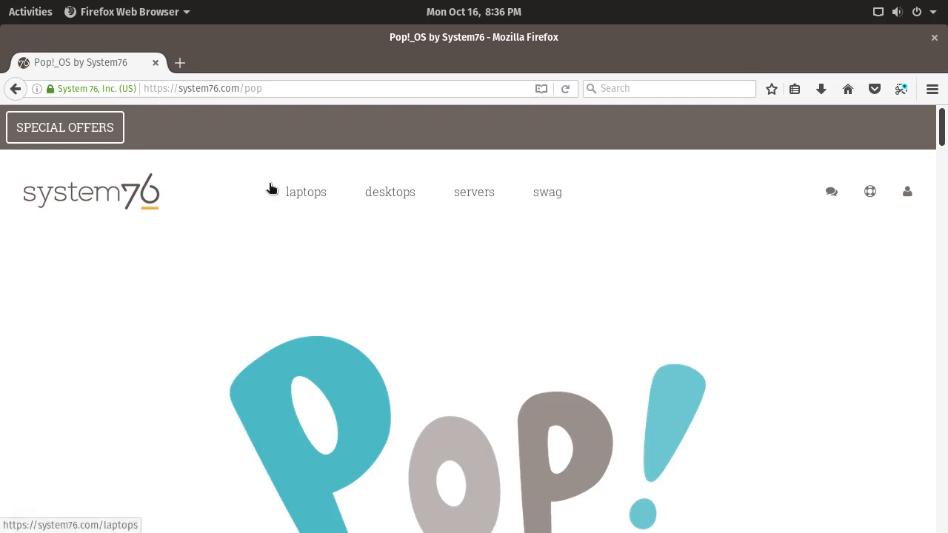
mouse_move(270, 182)
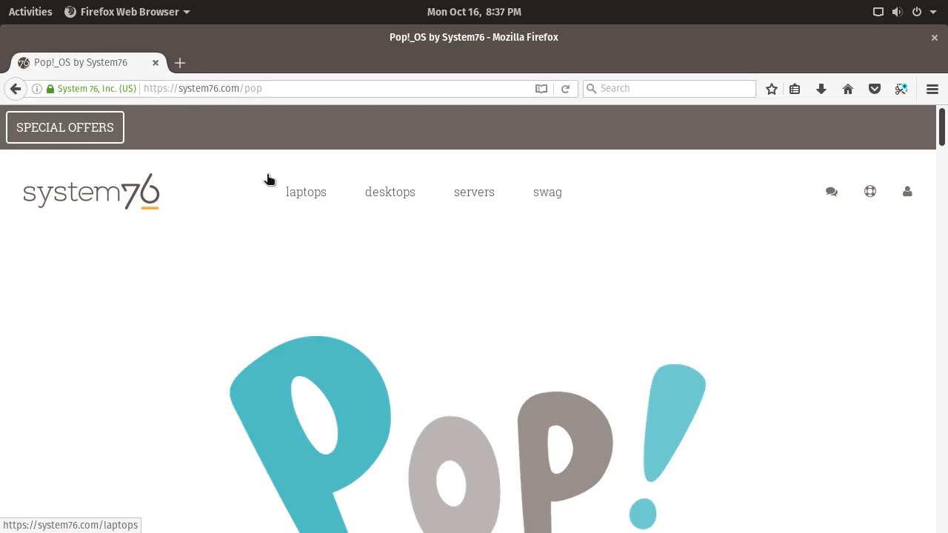
mouse_move(458, 178)
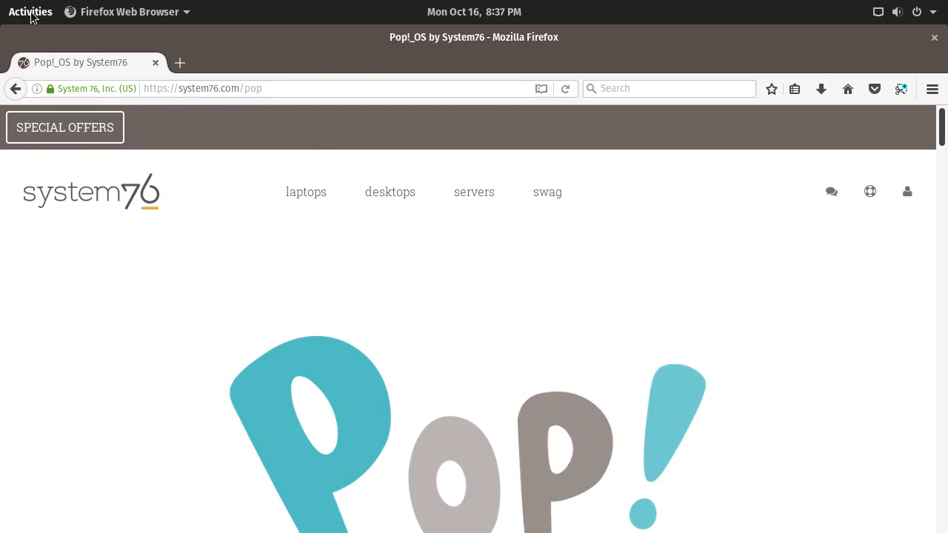
Open the Activities overview to launch KeePassX on its empty Welcome screen.
left_click(30, 12)
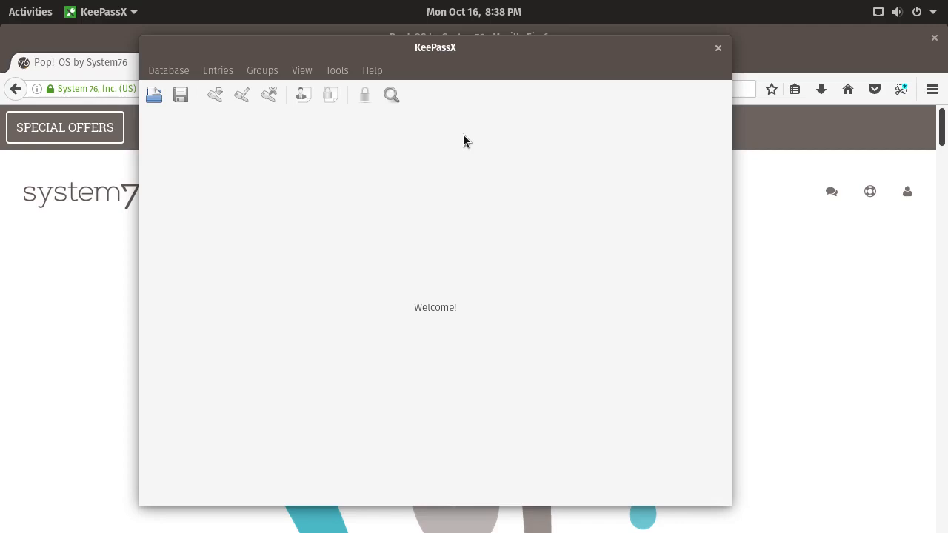
mouse_move(440, 110)
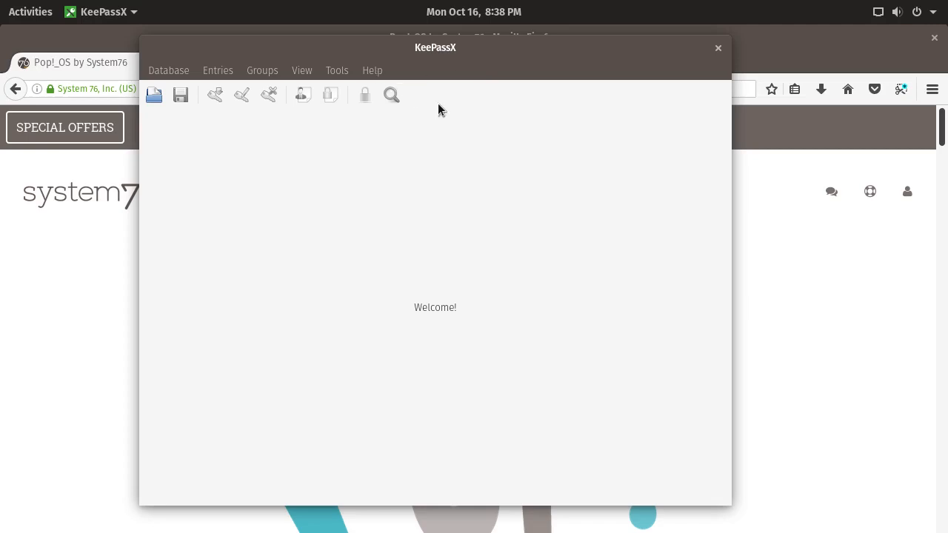
mouse_move(499, 126)
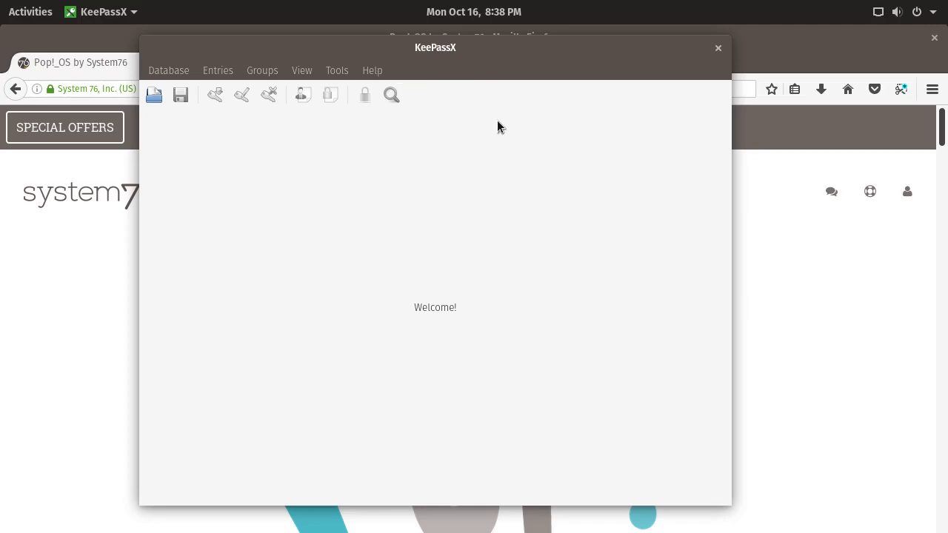
mouse_move(516, 129)
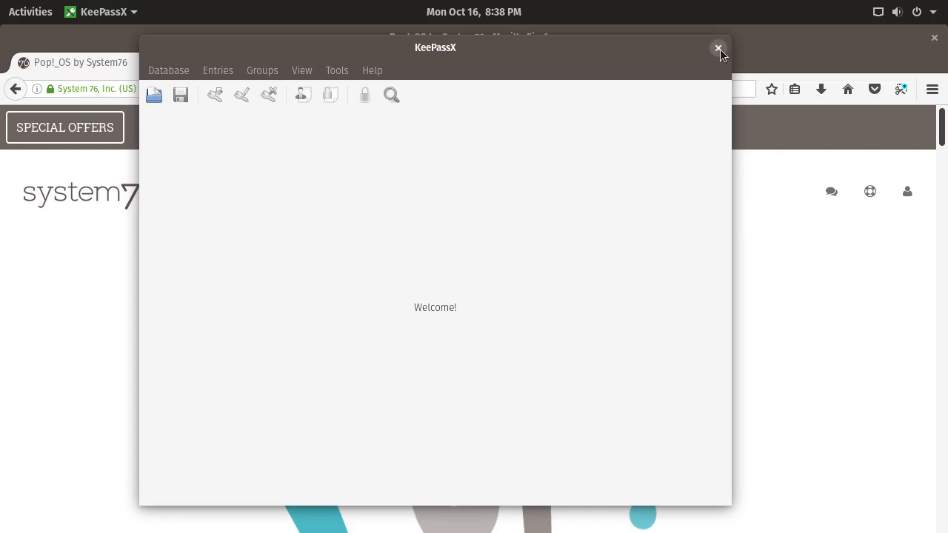
mouse_move(581, 53)
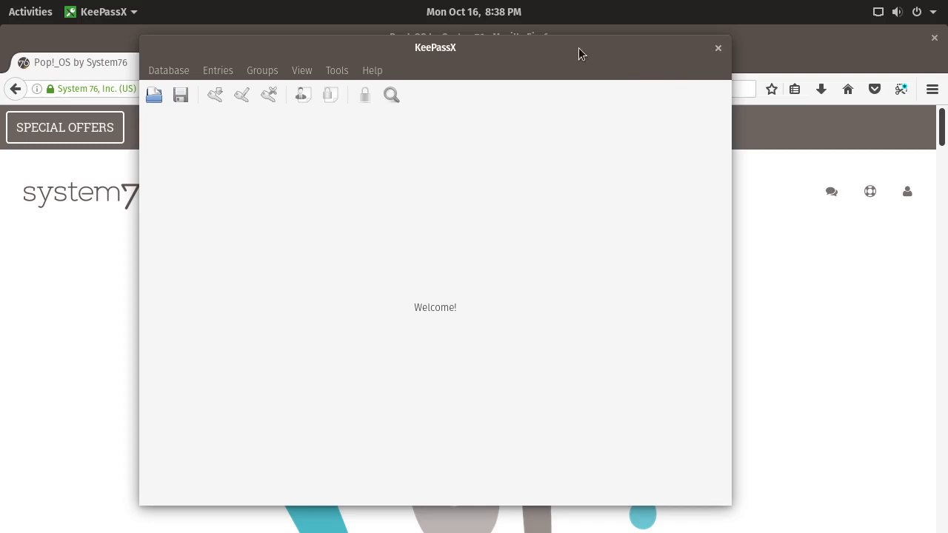
mouse_move(671, 70)
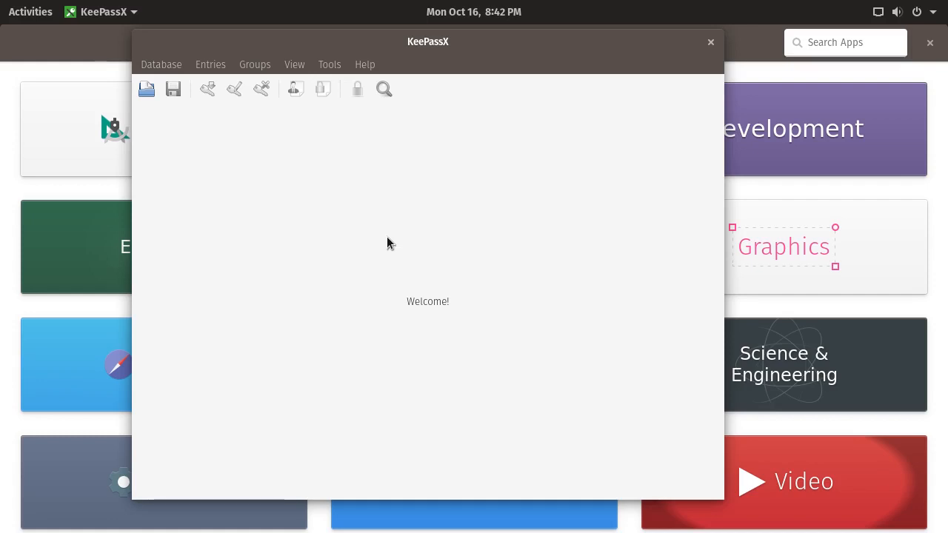
mouse_move(613, 60)
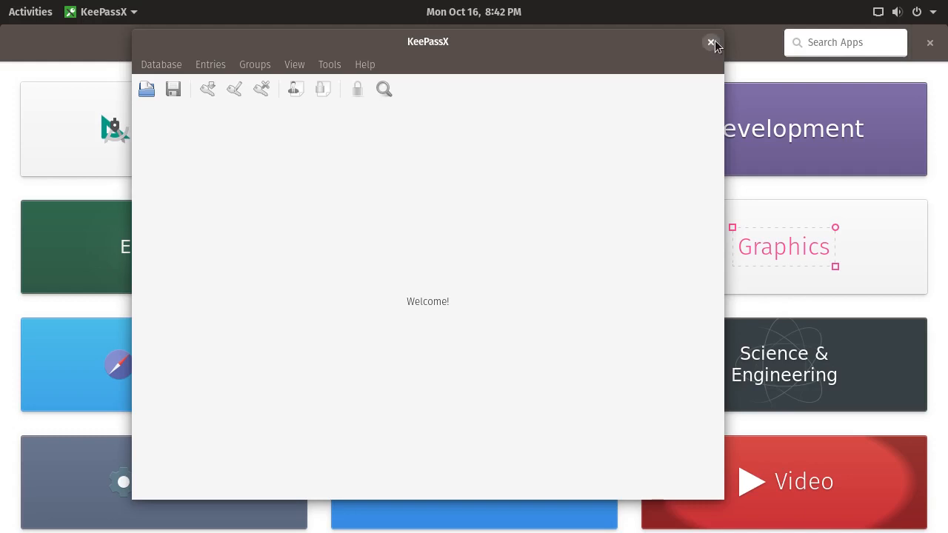
mouse_move(592, 42)
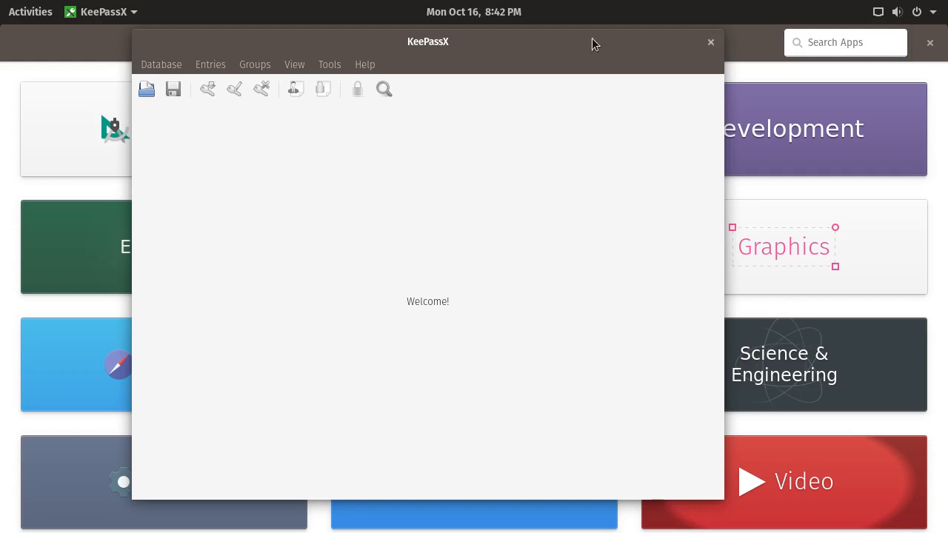
mouse_move(584, 47)
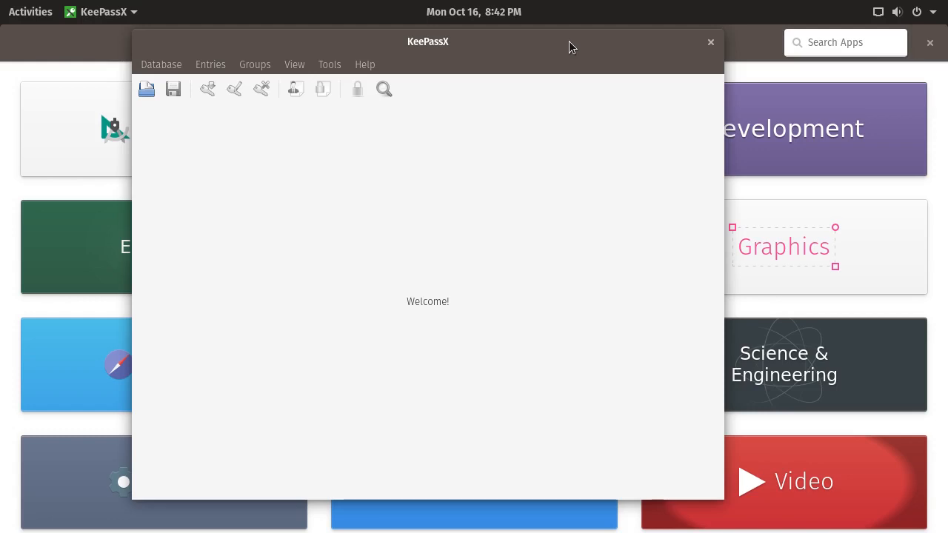
mouse_move(312, 49)
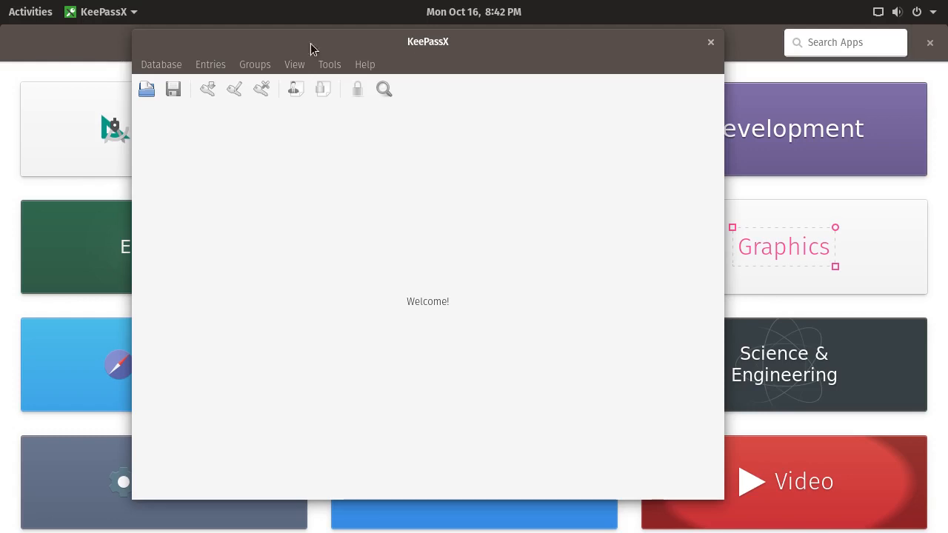
left_click(30, 11)
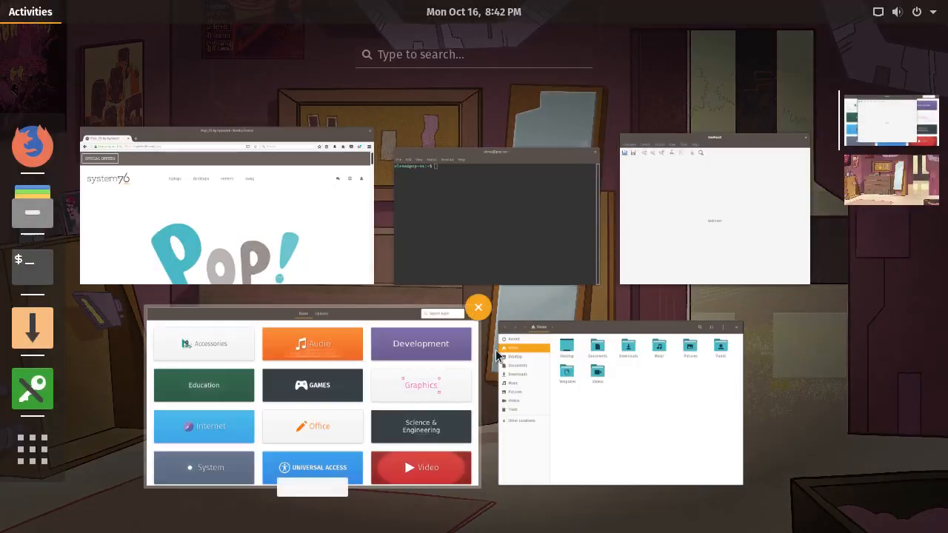
mouse_move(671, 277)
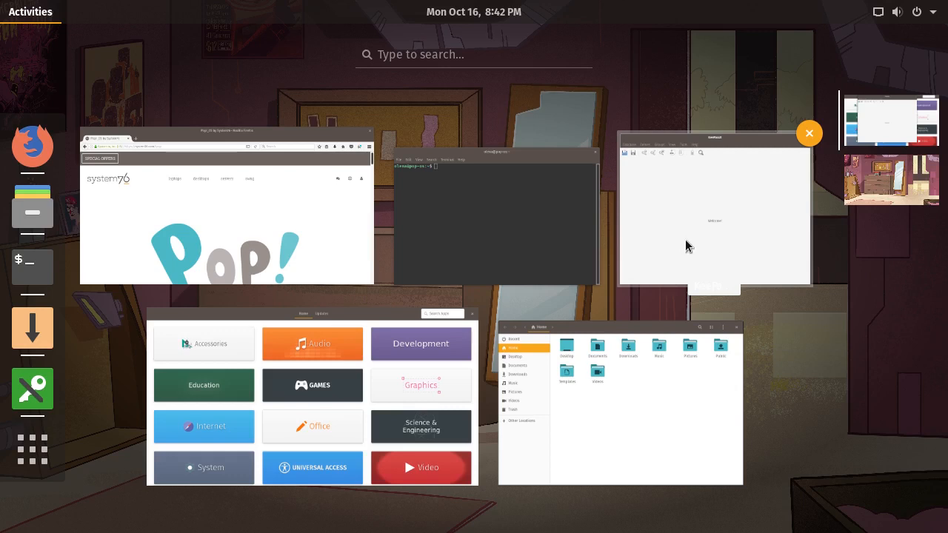
mouse_move(696, 211)
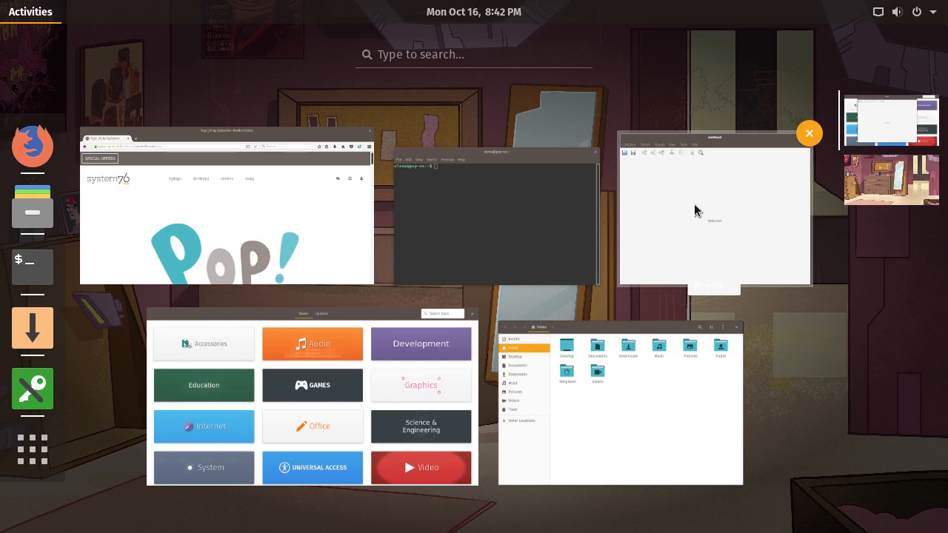
mouse_move(730, 208)
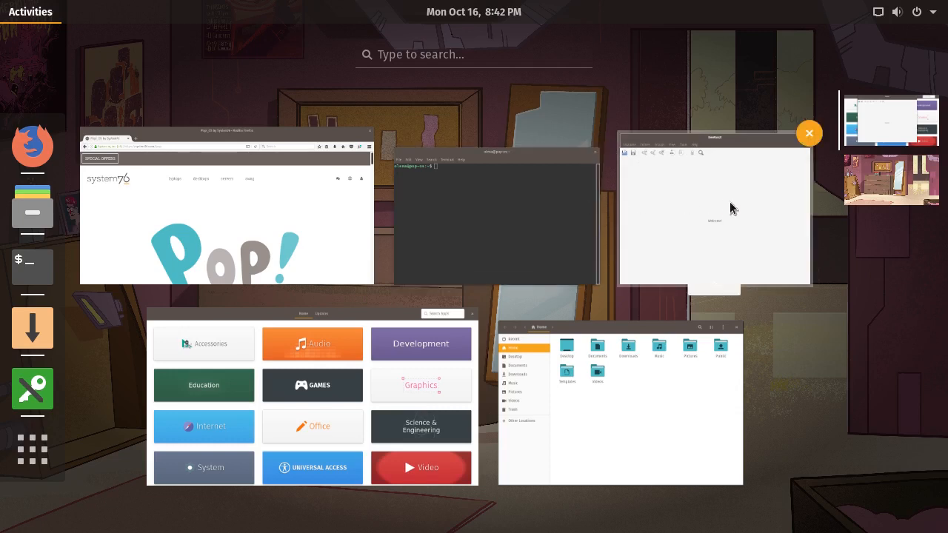
mouse_move(711, 201)
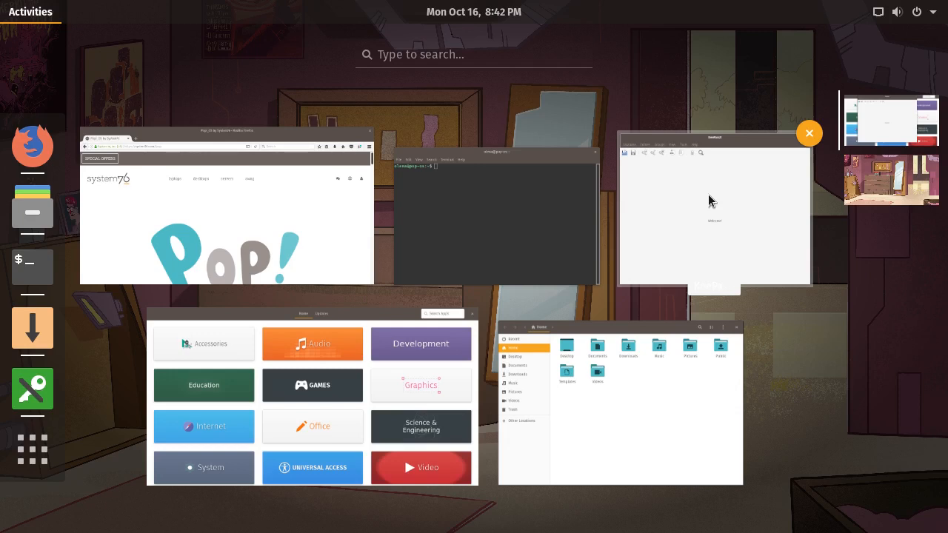
mouse_move(713, 214)
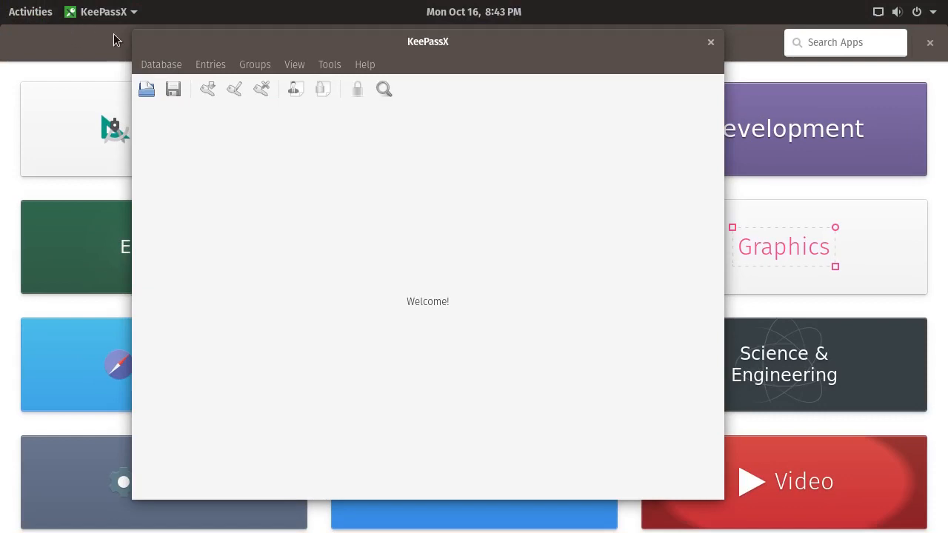
mouse_move(506, 66)
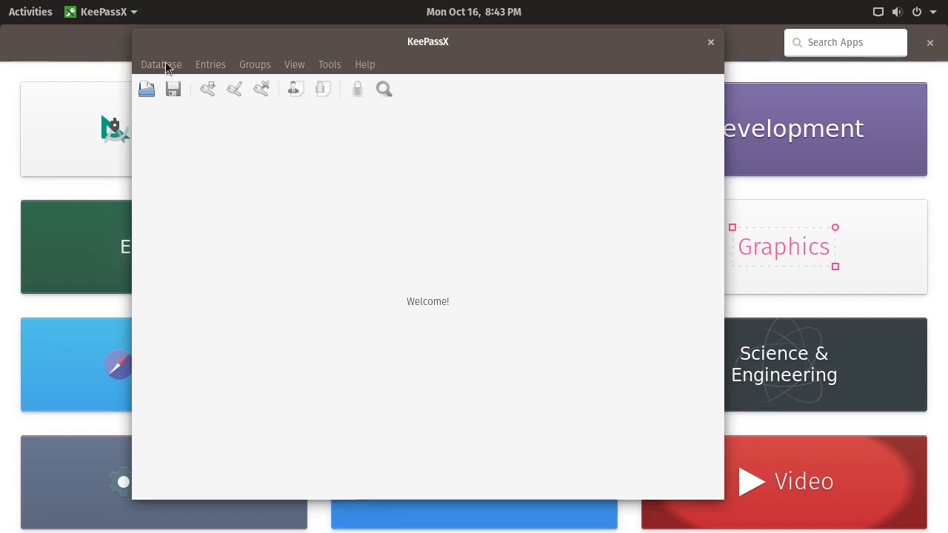
mouse_move(30, 19)
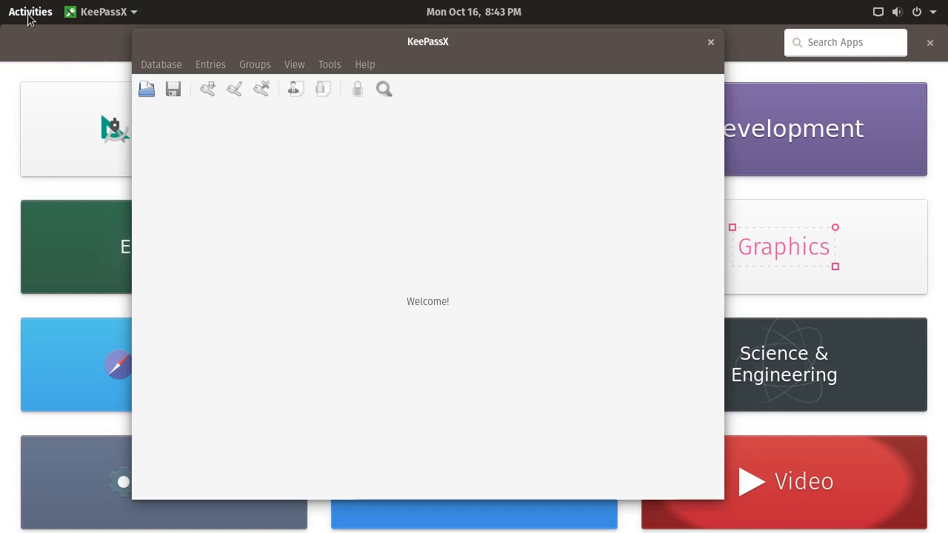
Open the Activities overview showing KeePassX, Firefox, terminal, app store and Files windows.
left_click(30, 12)
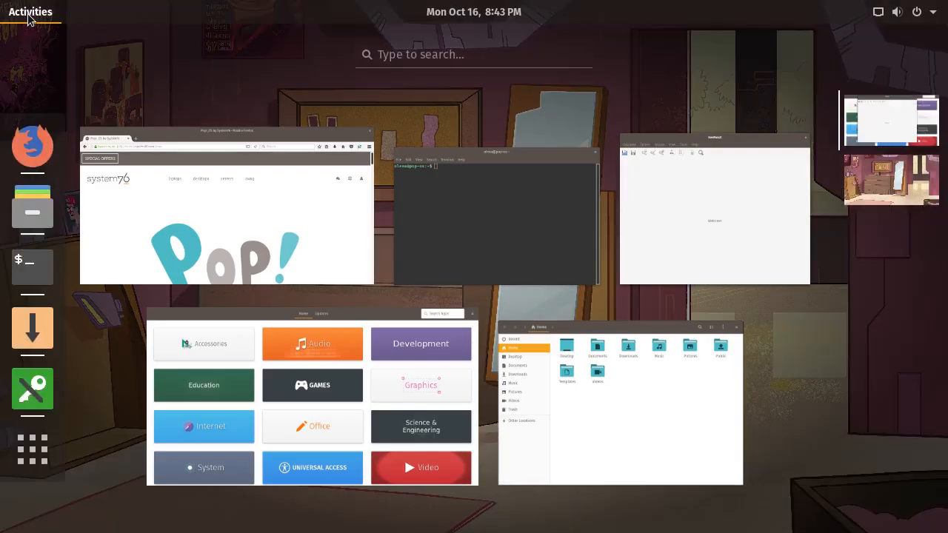
mouse_move(678, 212)
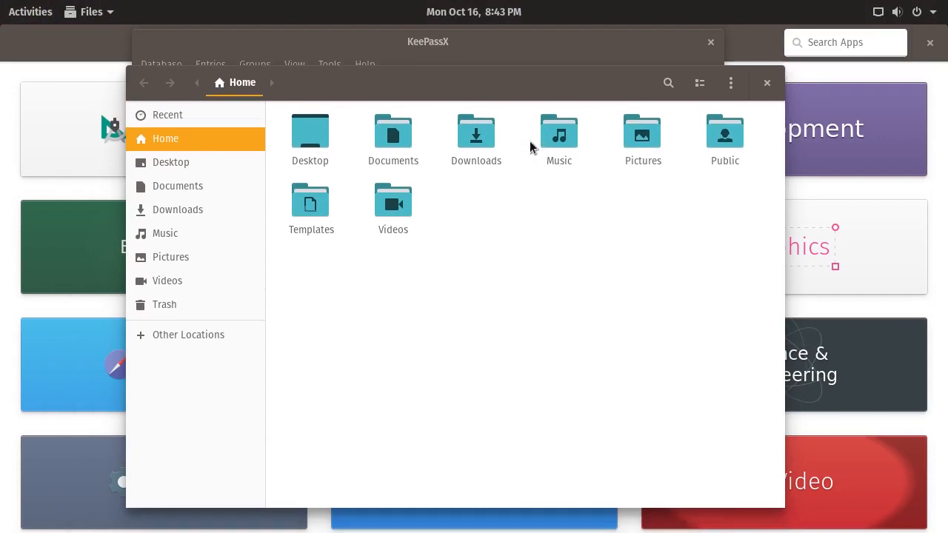
mouse_move(494, 274)
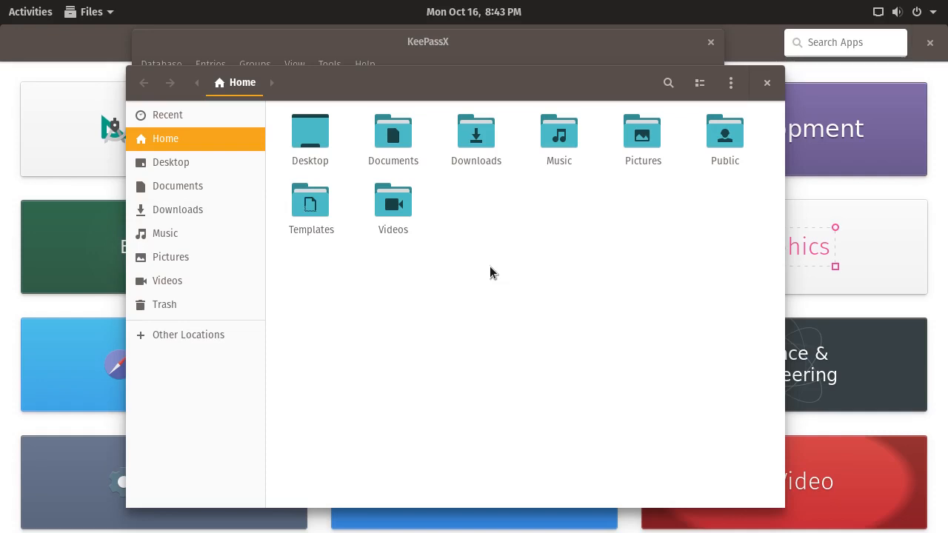
mouse_move(526, 276)
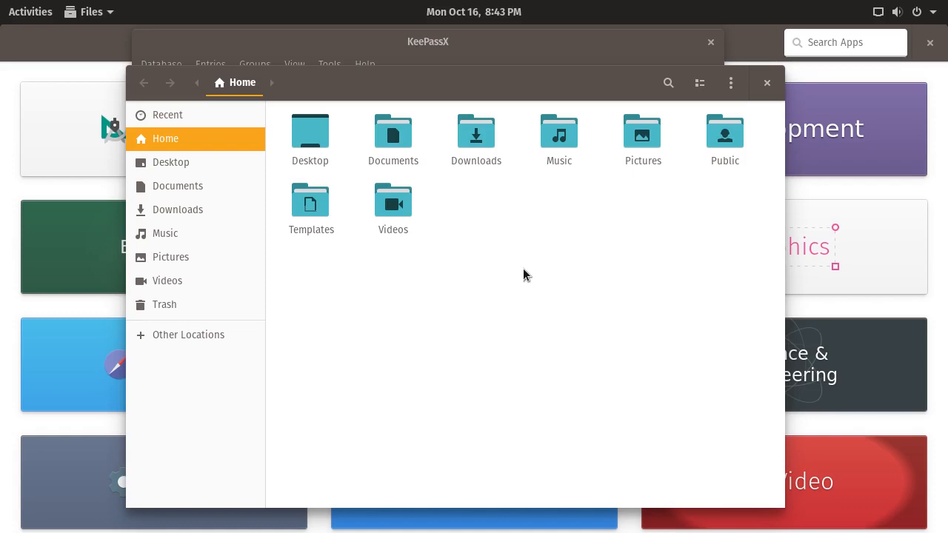
mouse_move(502, 194)
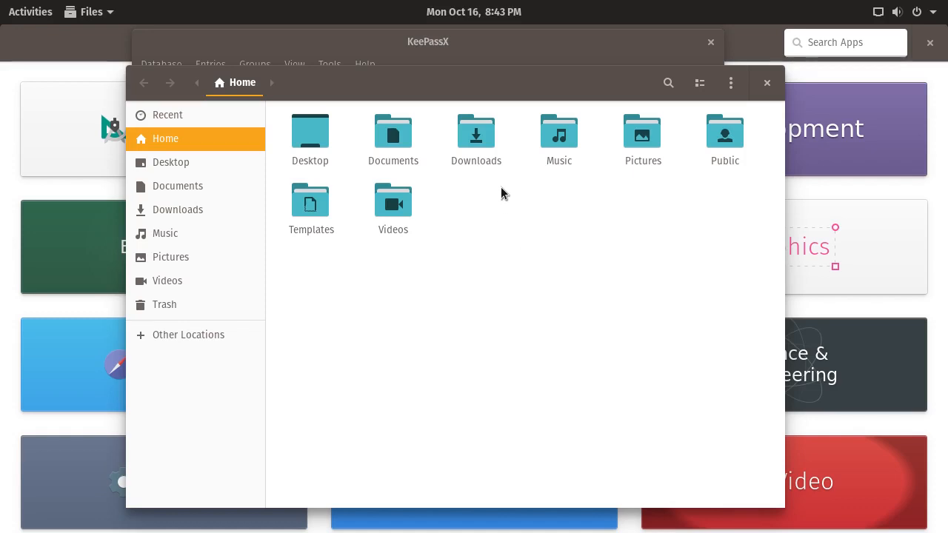
mouse_move(559, 137)
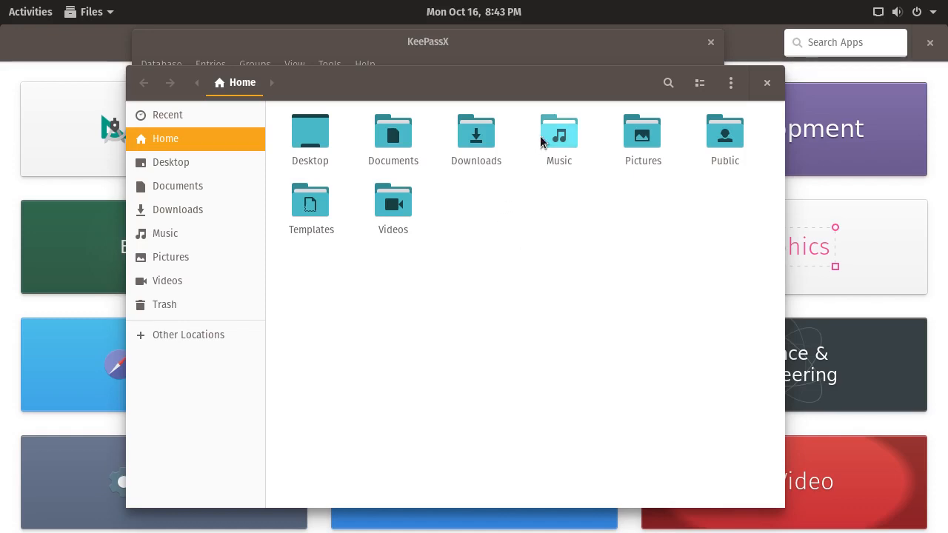
mouse_move(725, 137)
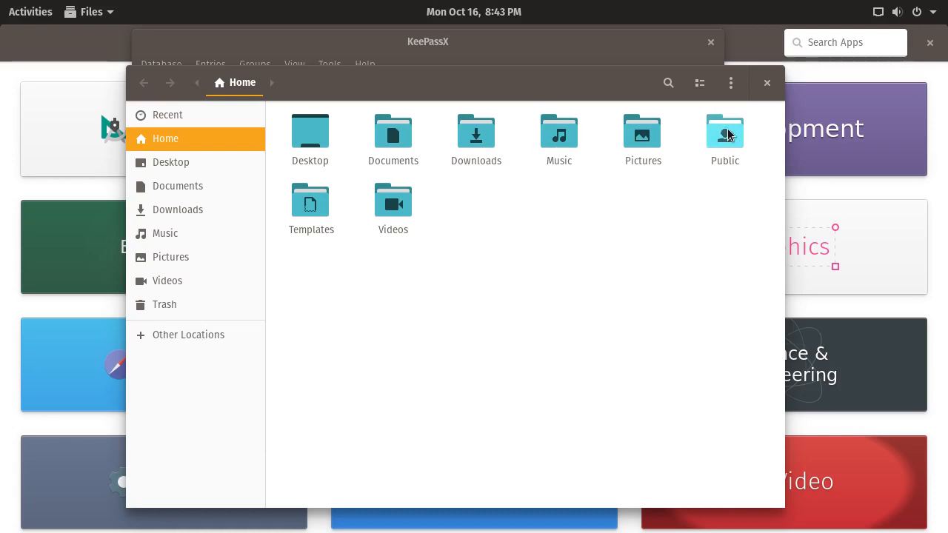
mouse_move(567, 280)
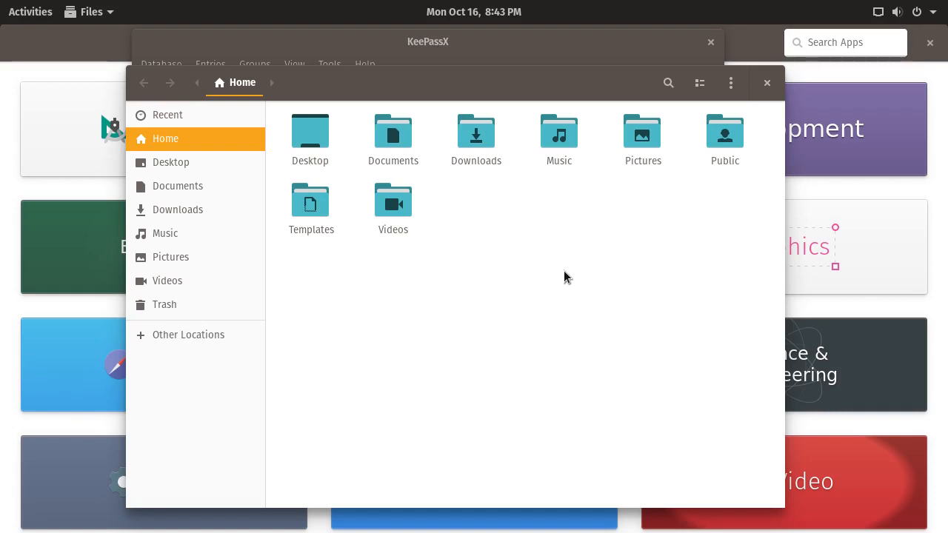
mouse_move(526, 102)
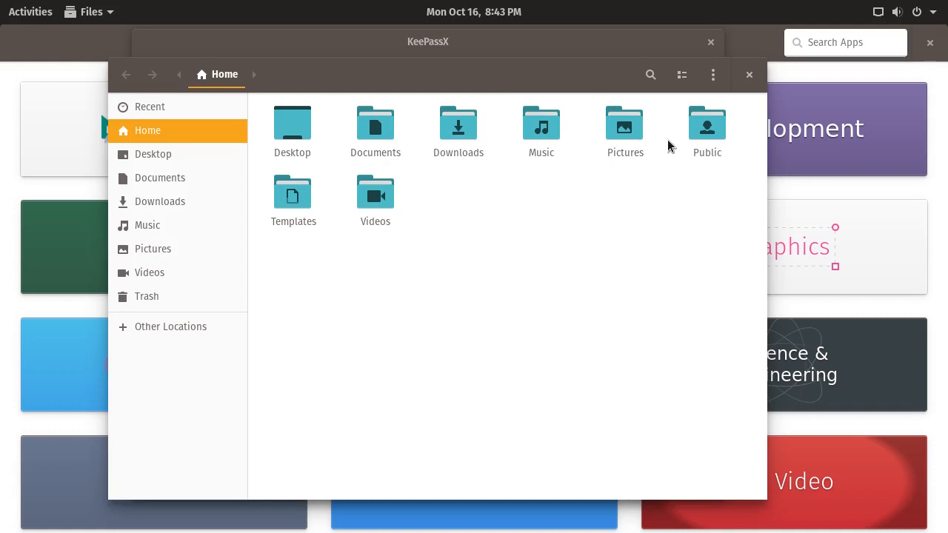
mouse_move(529, 97)
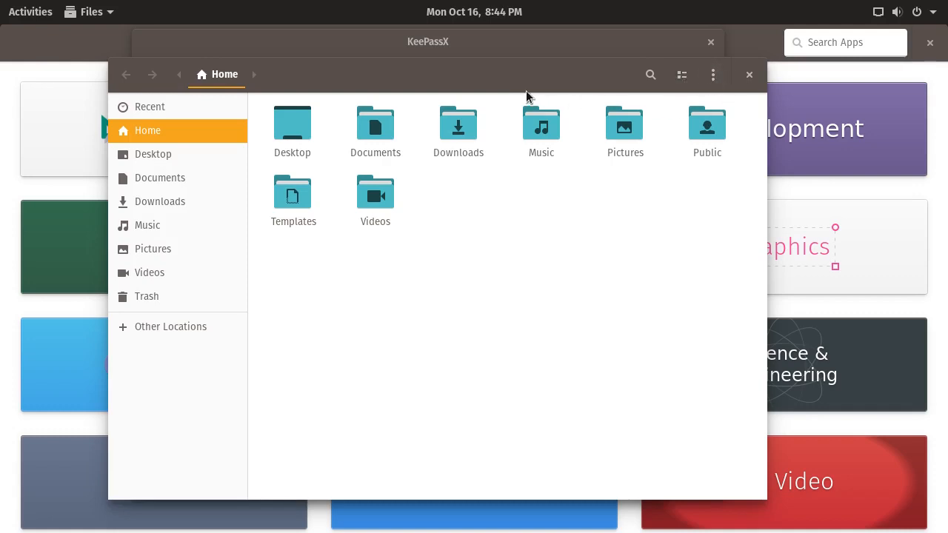
Browse the Home folder's standard folders, then raise Pop!_Shop's Home page to the front.
left_click(29, 11)
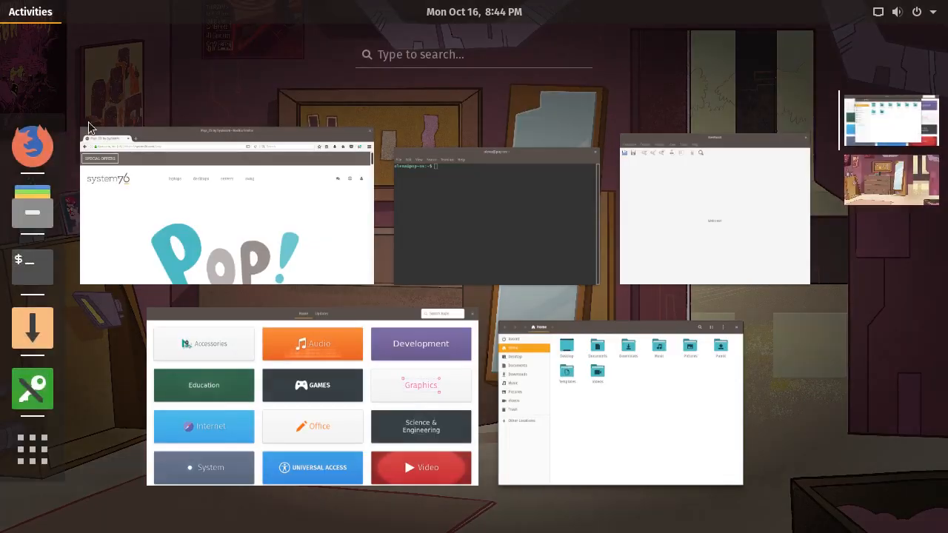
mouse_move(25, 80)
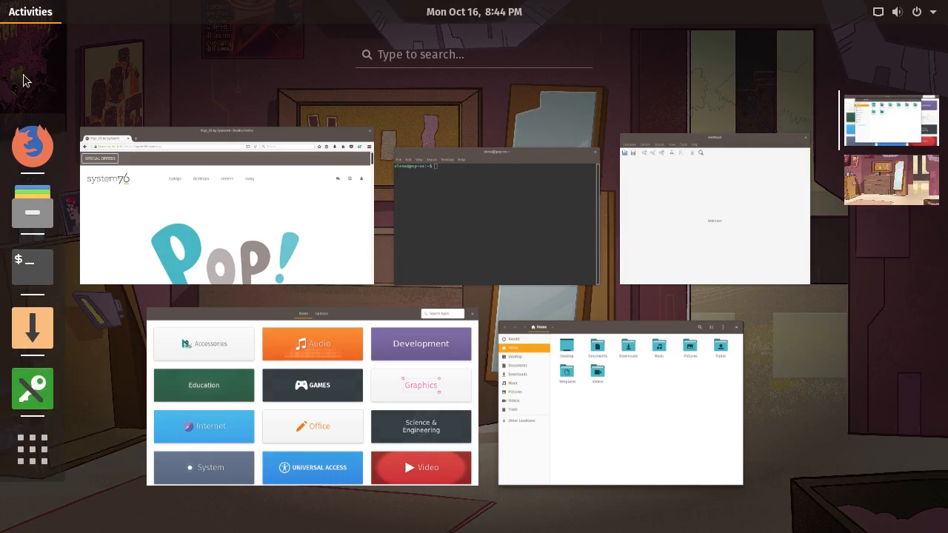
mouse_move(23, 20)
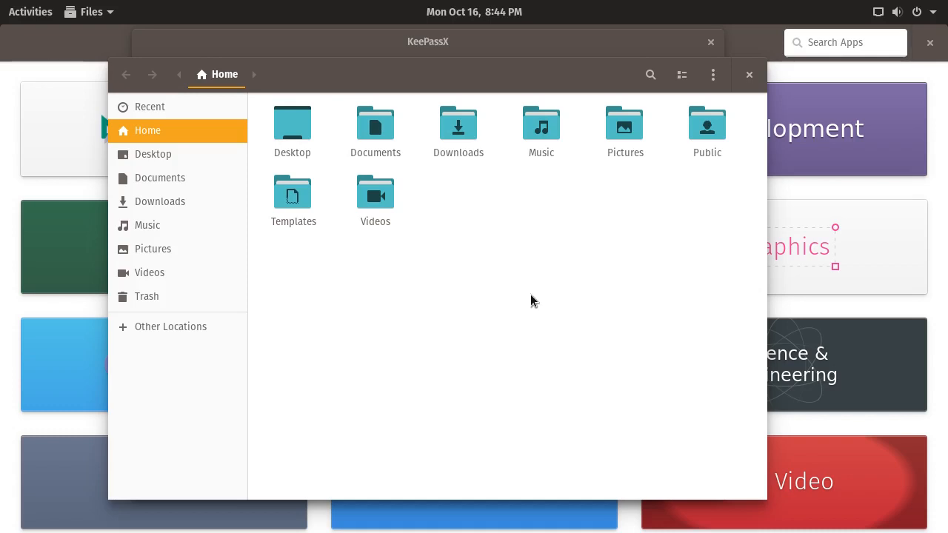
mouse_move(592, 283)
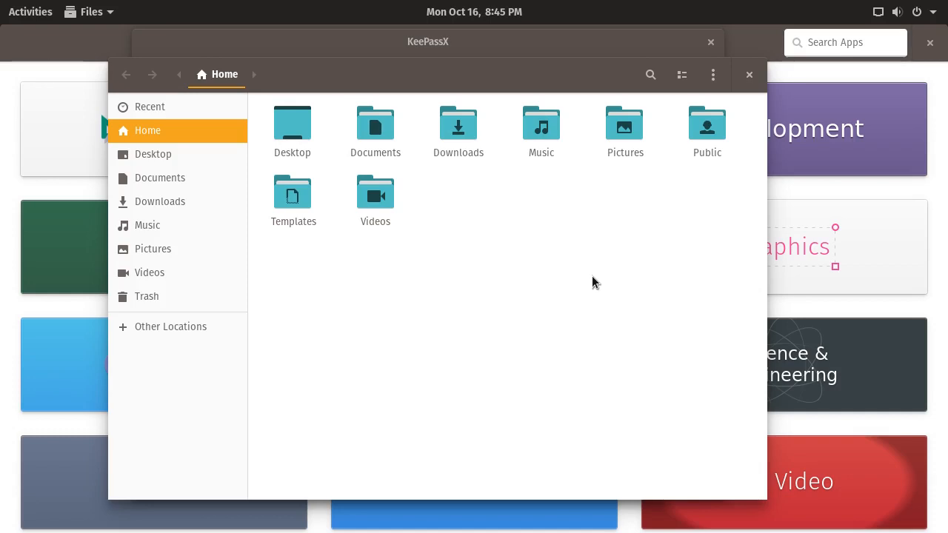
mouse_move(496, 79)
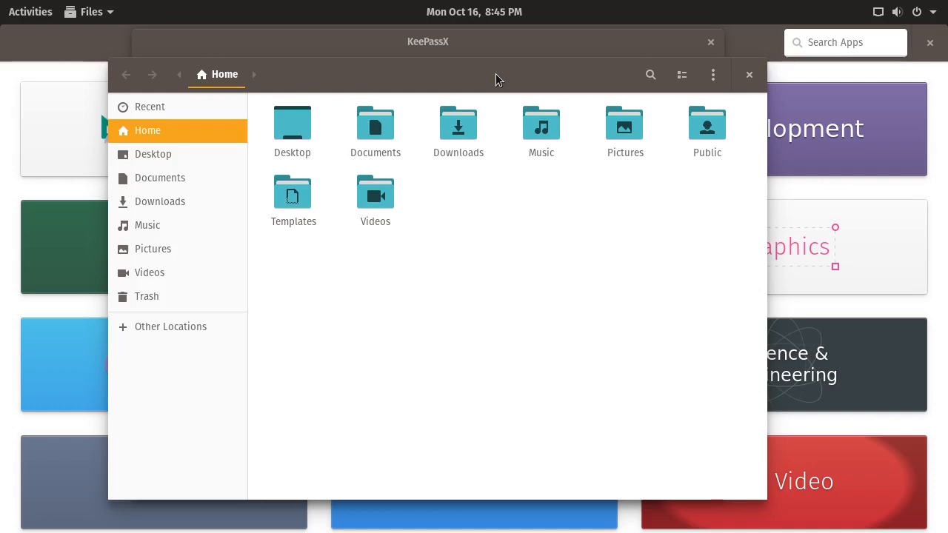
mouse_move(508, 84)
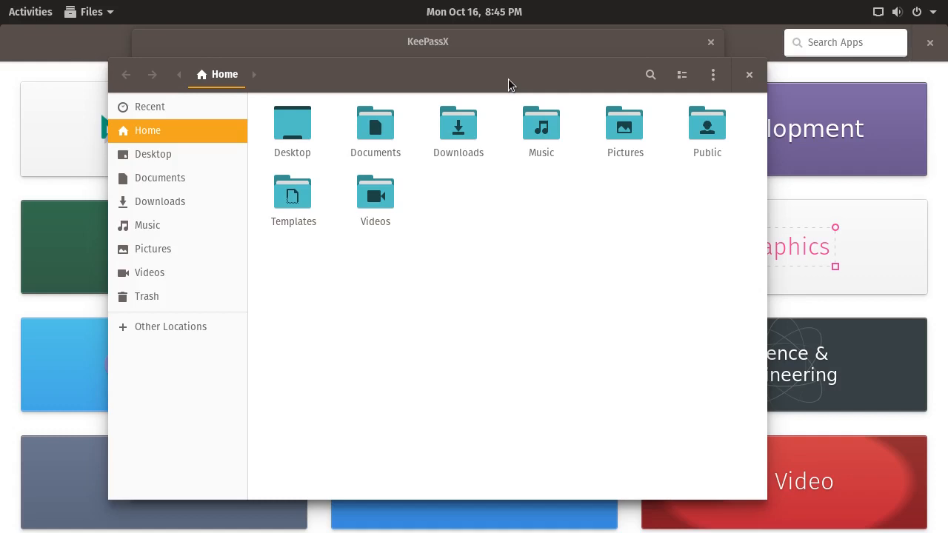
mouse_move(682, 250)
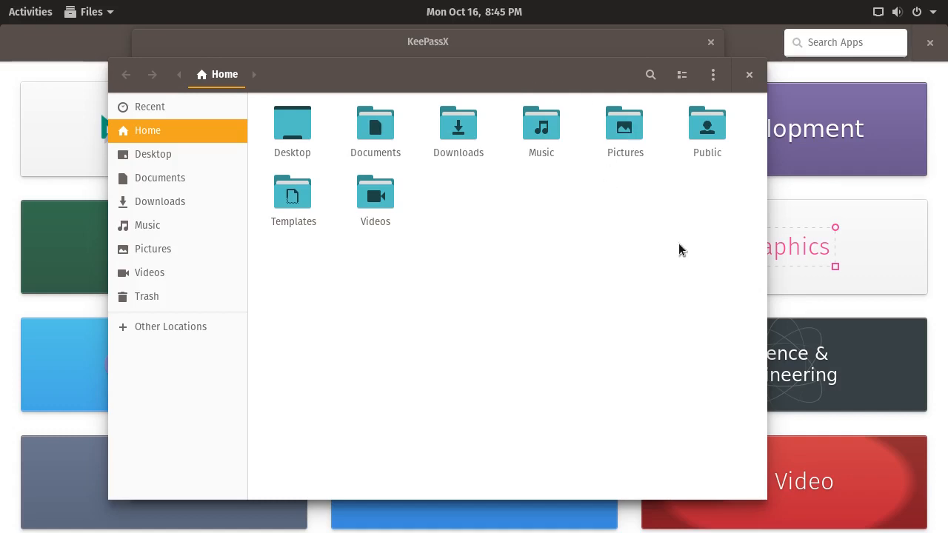
mouse_move(841, 27)
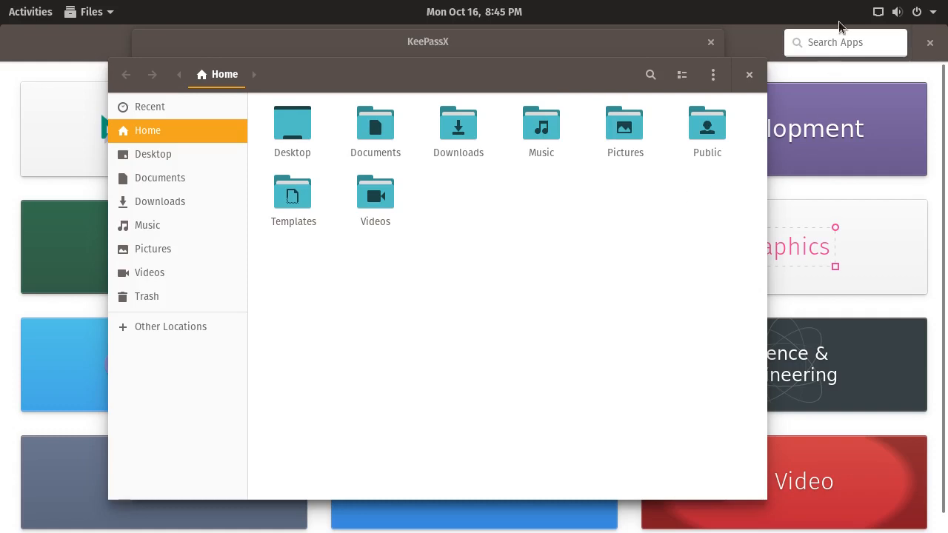
mouse_move(848, 22)
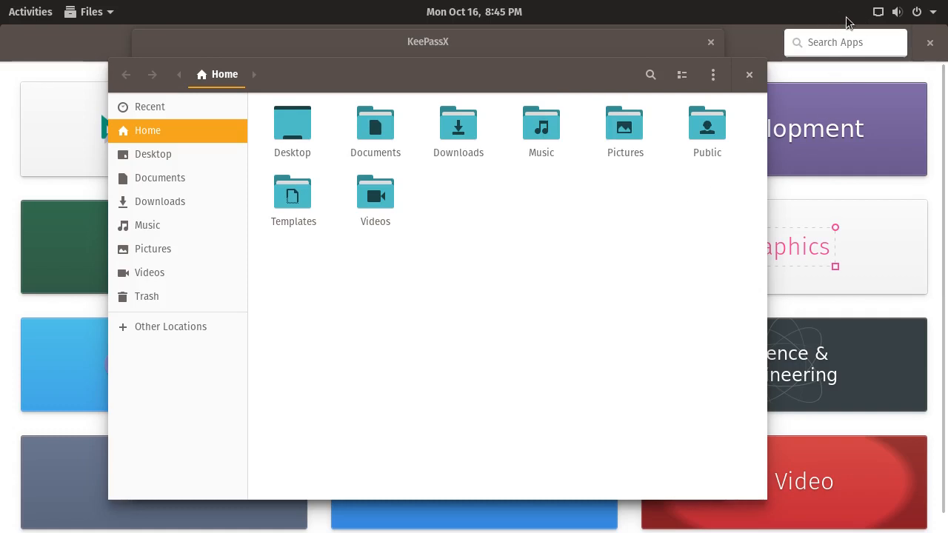
mouse_move(489, 233)
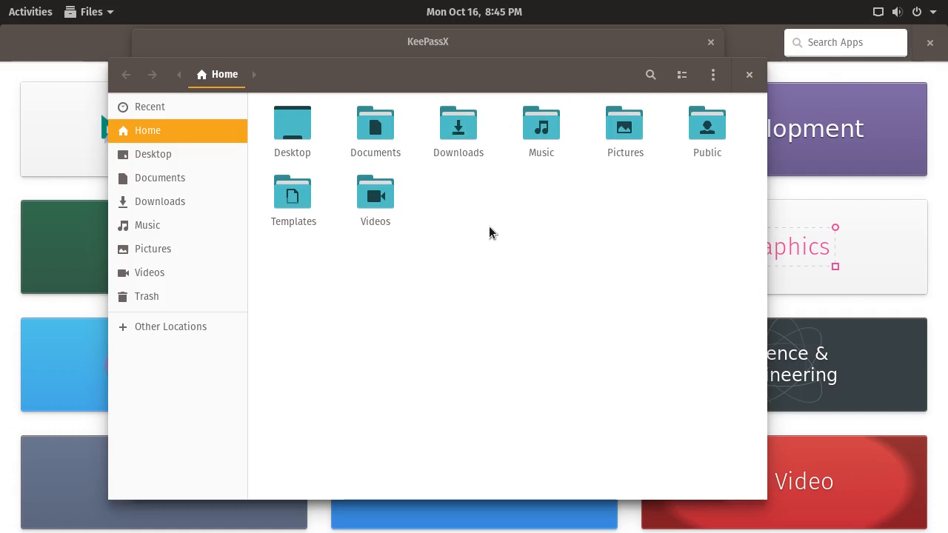
mouse_move(589, 67)
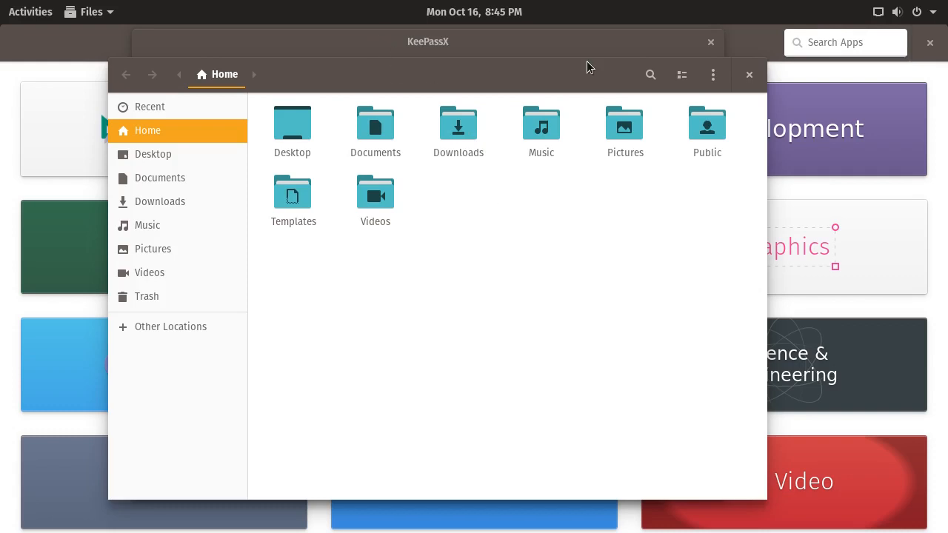
mouse_move(52, 28)
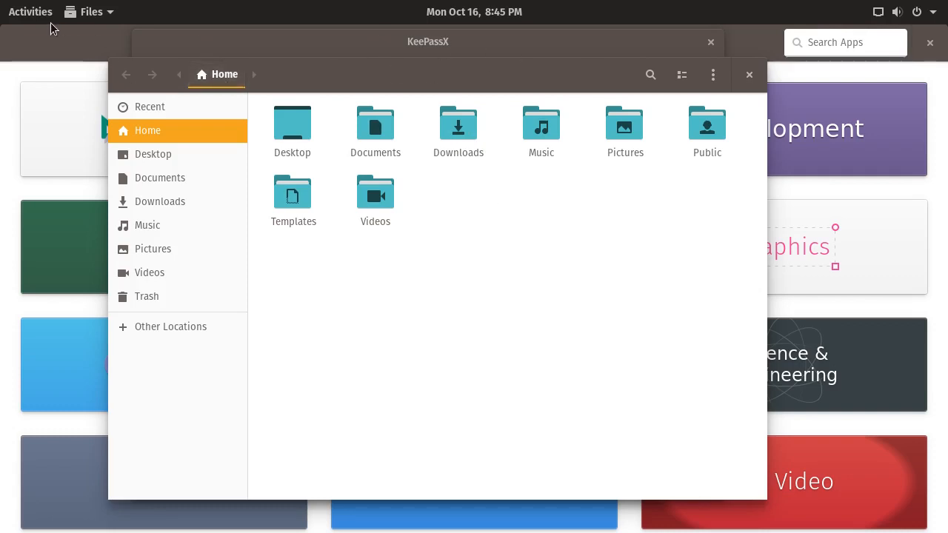
left_click(30, 11)
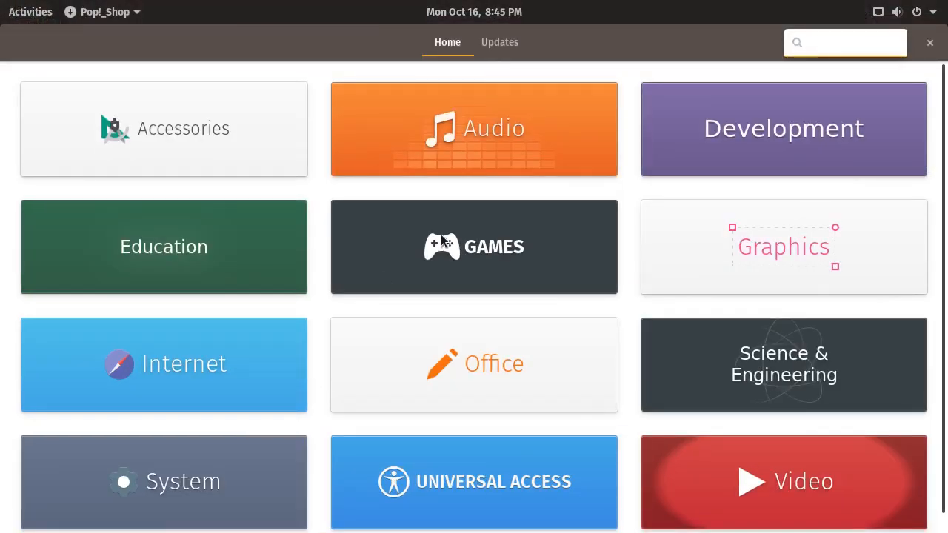
left_click(845, 42)
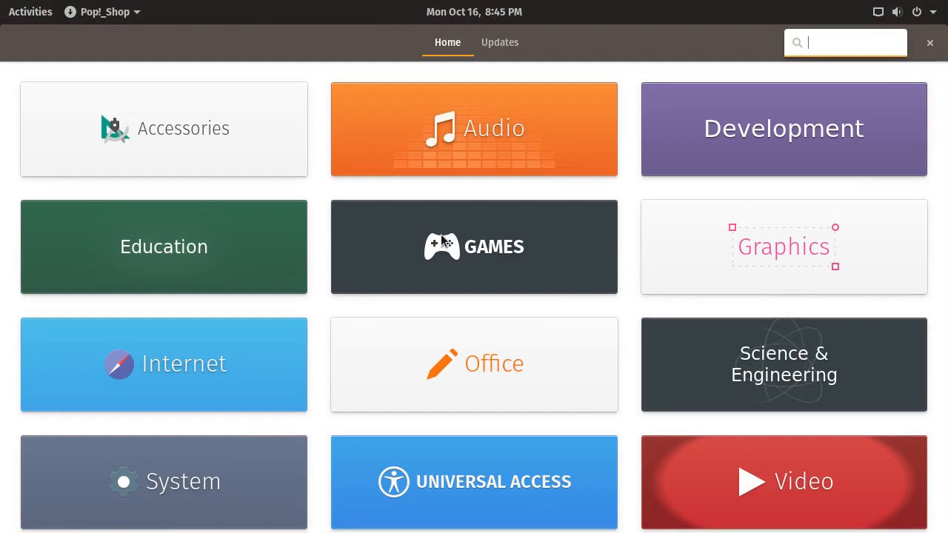
mouse_move(614, 236)
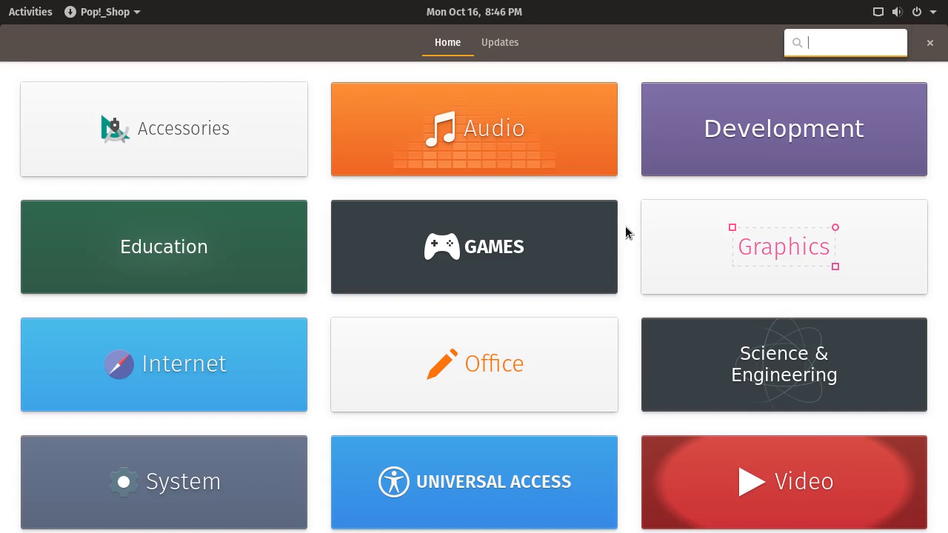
mouse_move(799, 517)
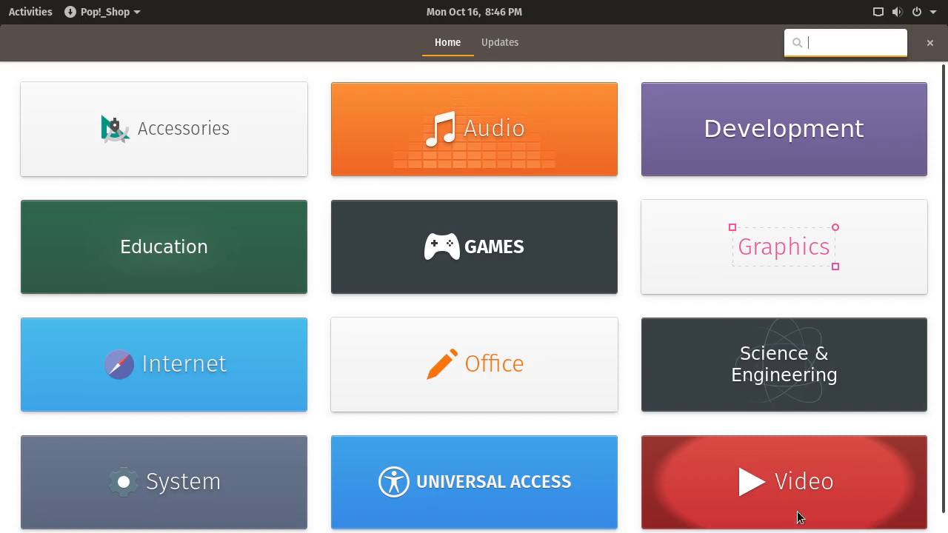
mouse_move(236, 357)
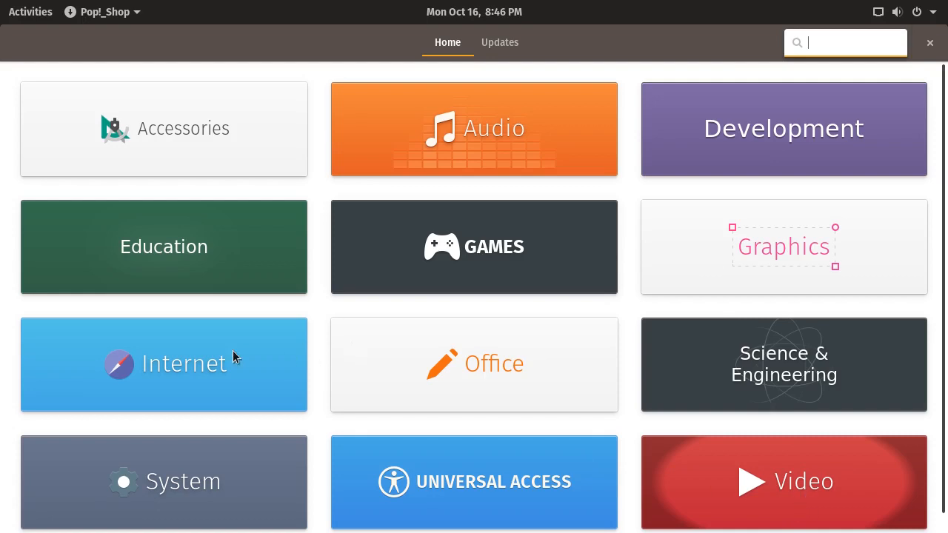
left_click(164, 364)
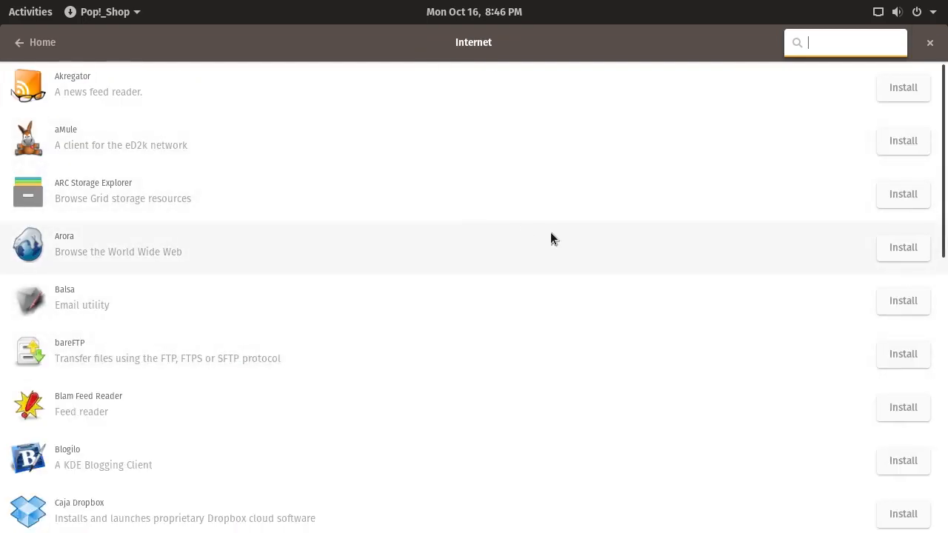
mouse_move(310, 406)
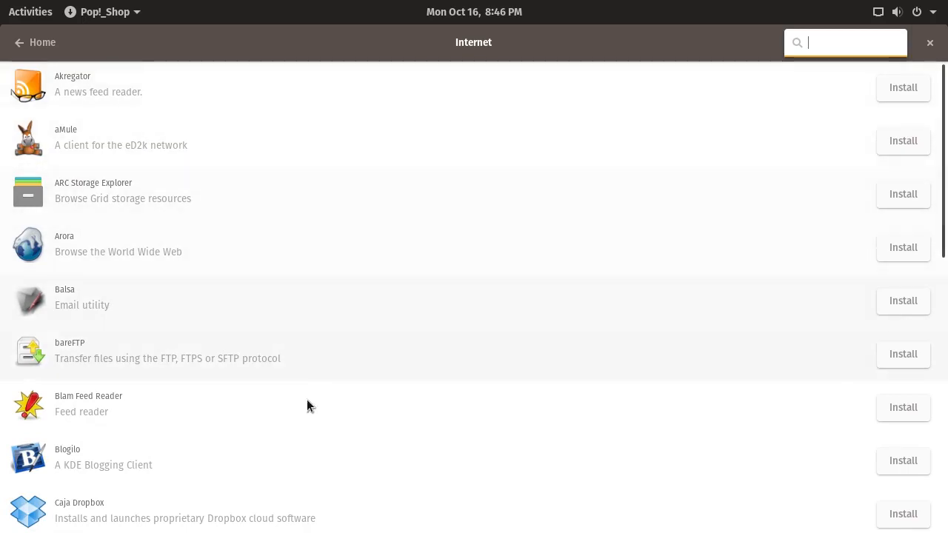
mouse_move(436, 100)
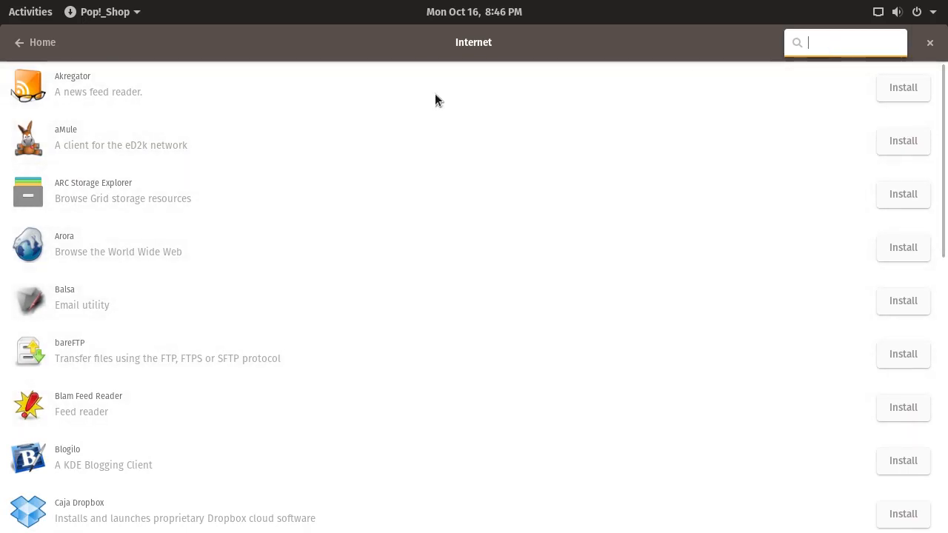
left_click(42, 42)
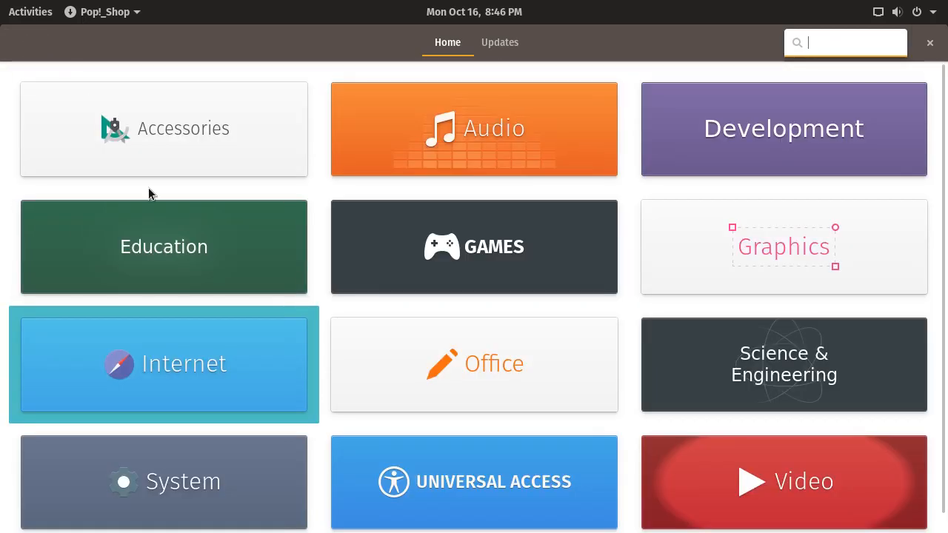
mouse_move(681, 286)
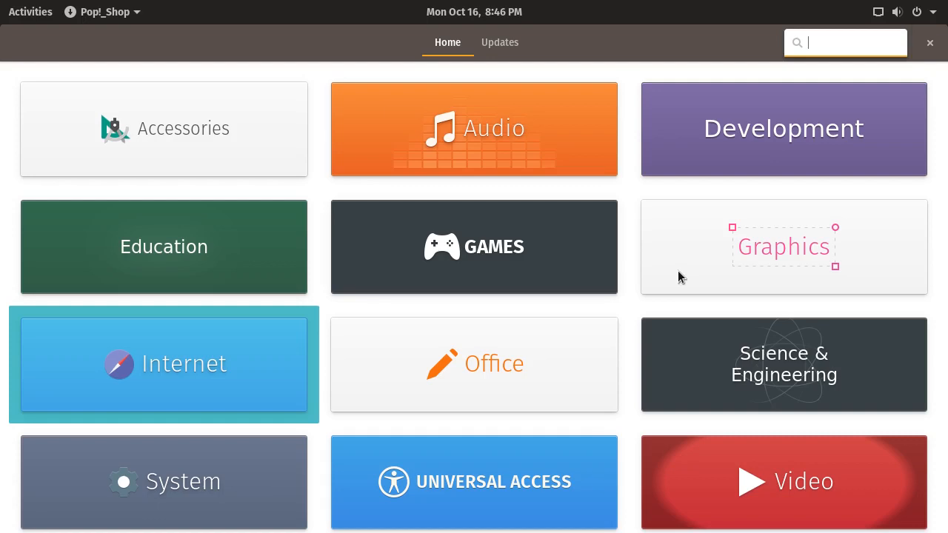
mouse_move(503, 93)
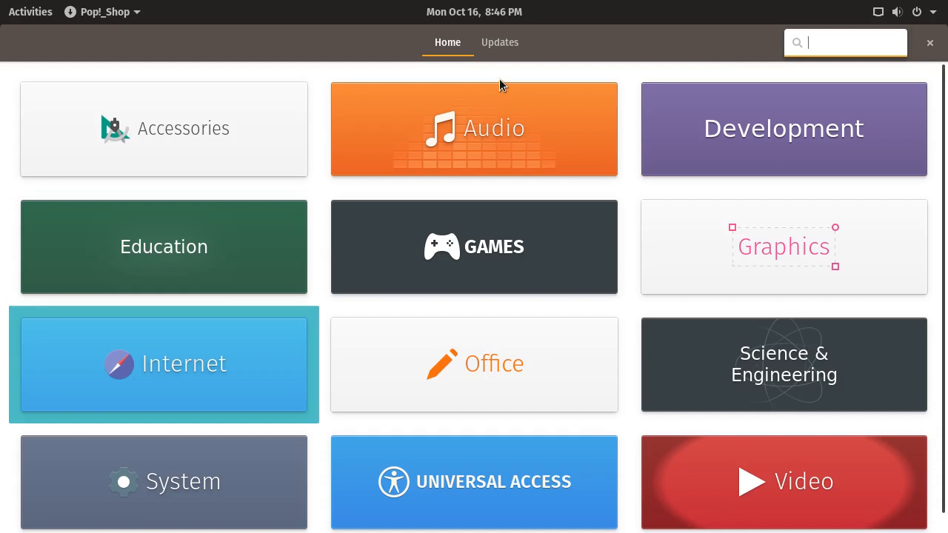
mouse_move(556, 48)
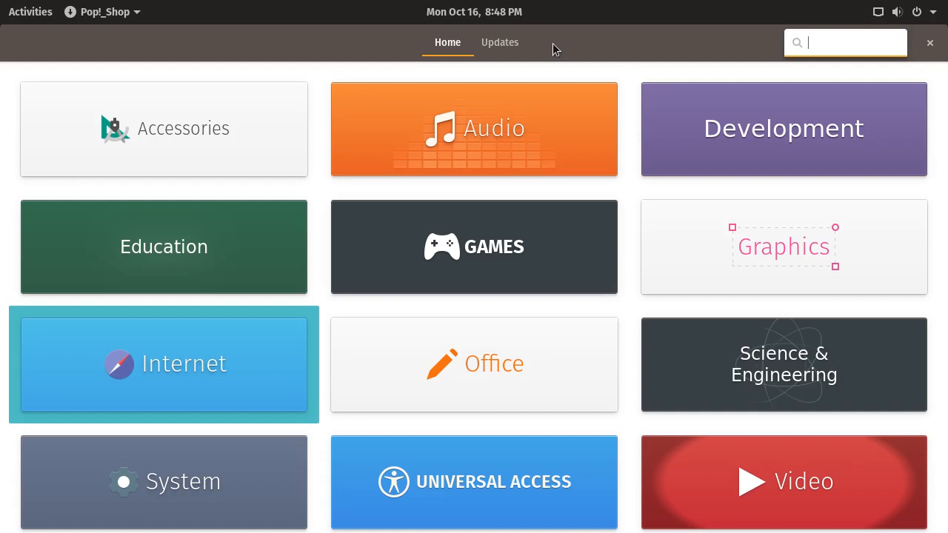
mouse_move(421, 78)
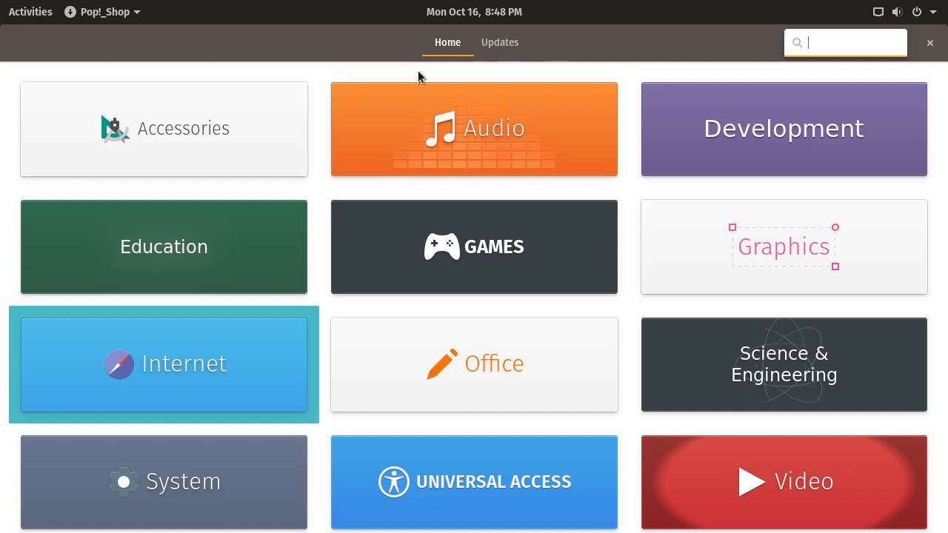
mouse_move(214, 66)
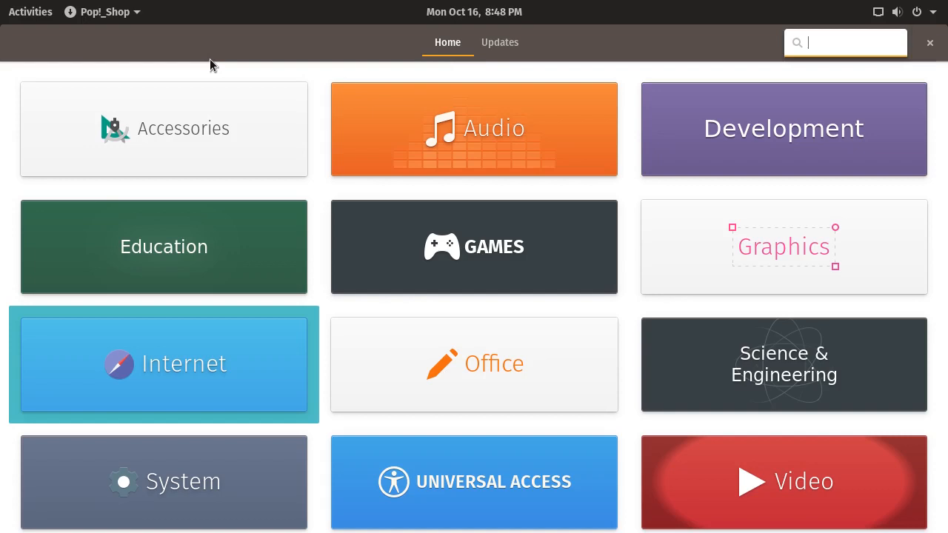
mouse_move(316, 229)
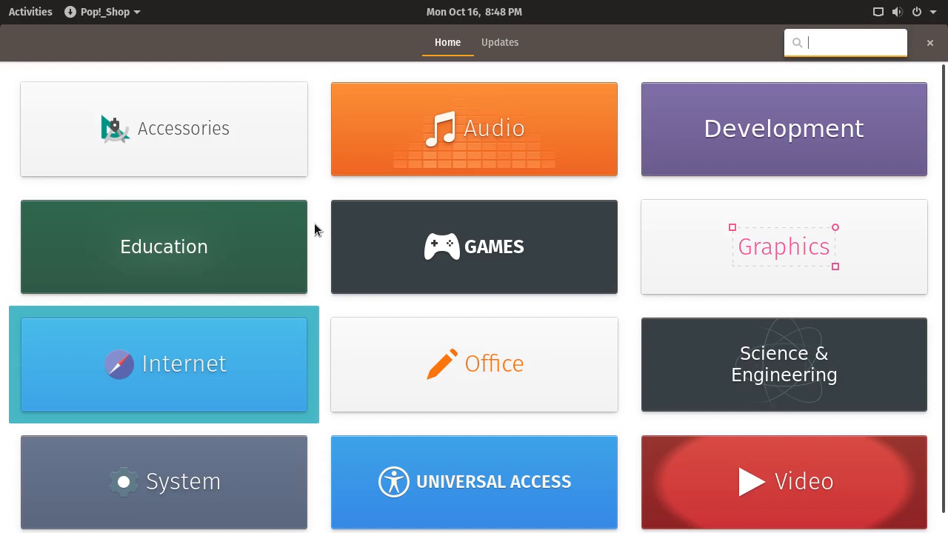
mouse_move(444, 238)
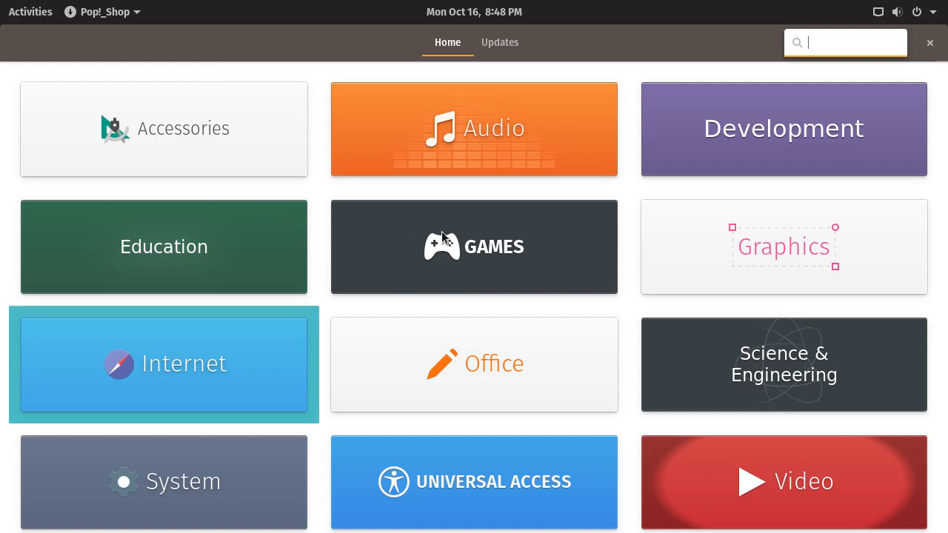
mouse_move(503, 264)
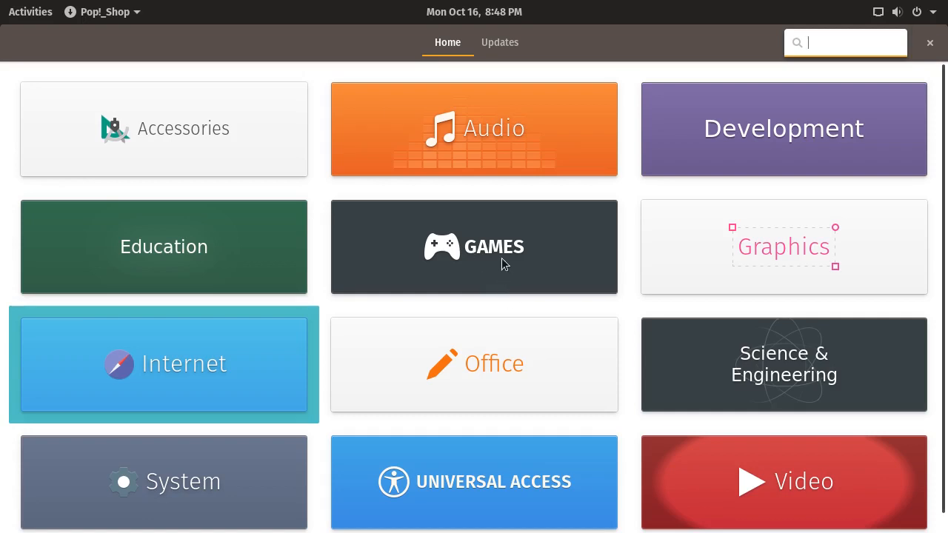
mouse_move(368, 64)
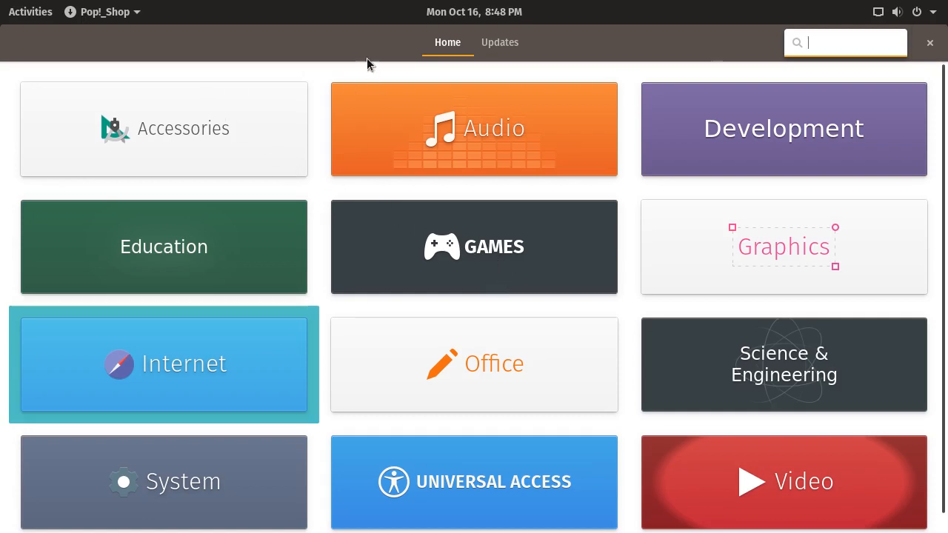
mouse_move(324, 39)
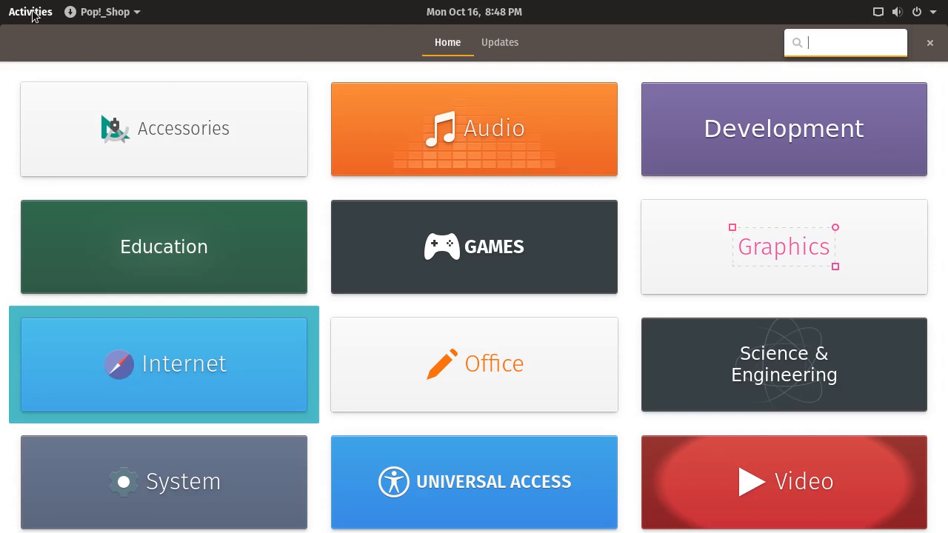
Open the Activities overview showing Pop!_Shop, Firefox, a terminal and Files.
left_click(30, 11)
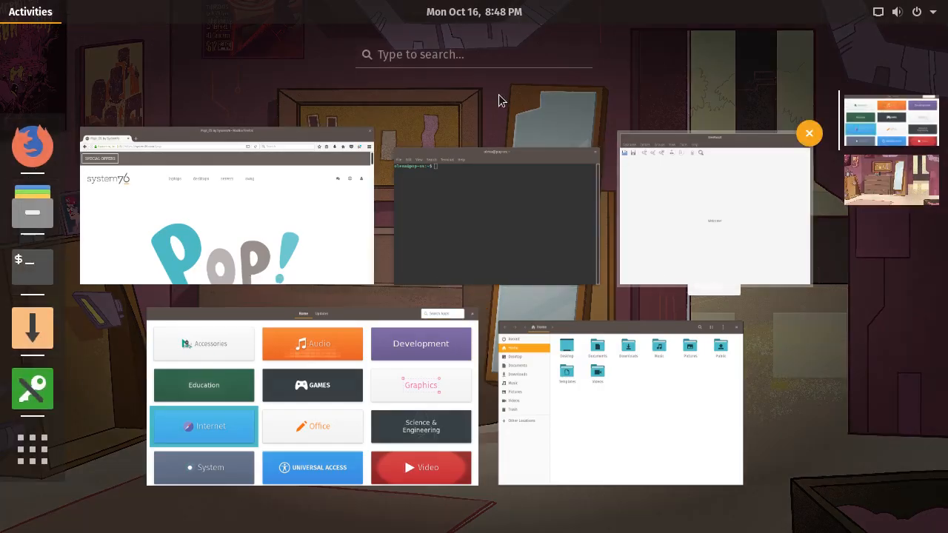
Switch to the top workspace, focus Pop!_Shop briefly, then close it to the bare desktop.
left_click(809, 133)
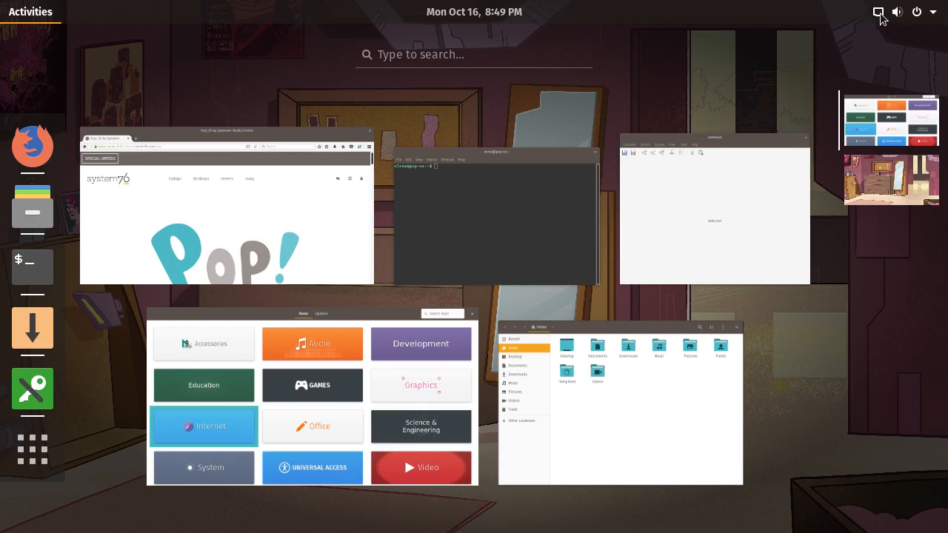
mouse_move(898, 19)
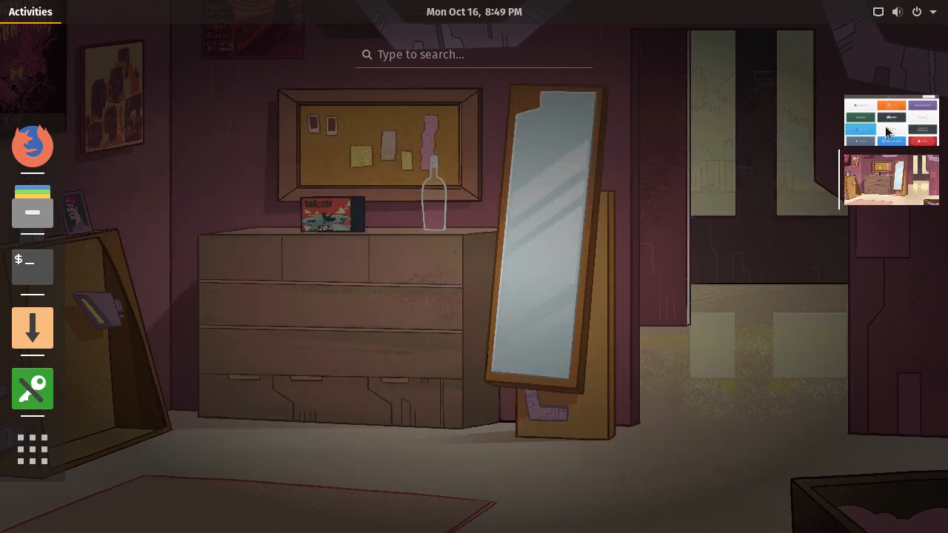
left_click(891, 121)
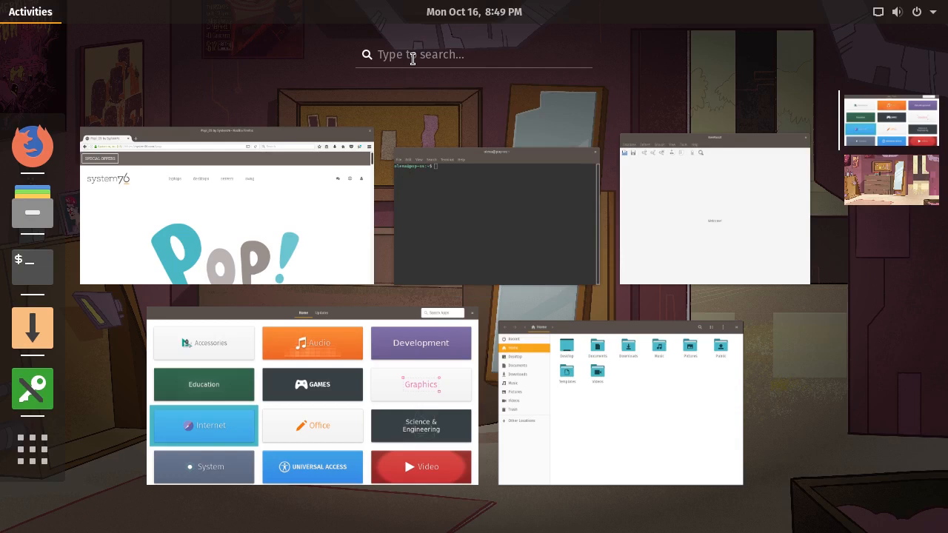
mouse_move(43, 24)
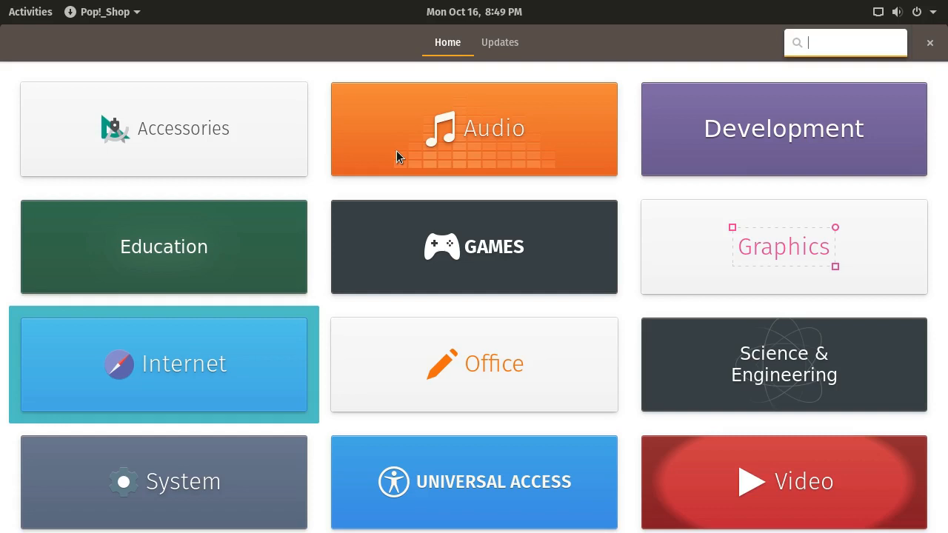
left_click(930, 43)
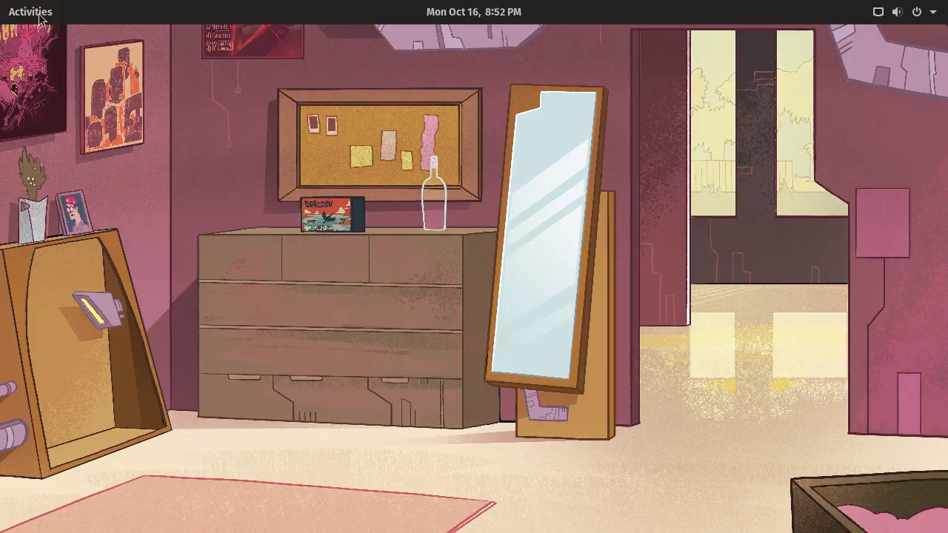
Open Settings on the Background page showing the desktop and lock screen images.
left_click(29, 12)
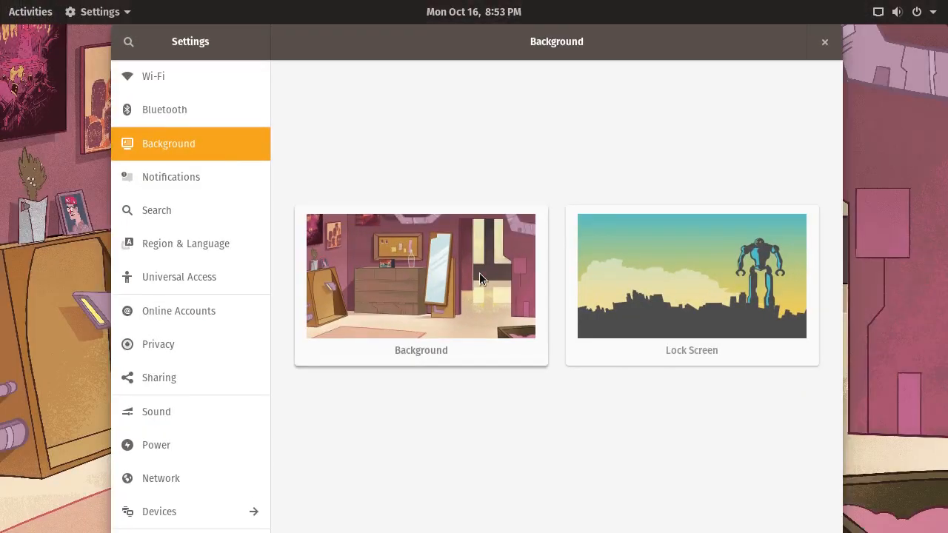
mouse_move(523, 154)
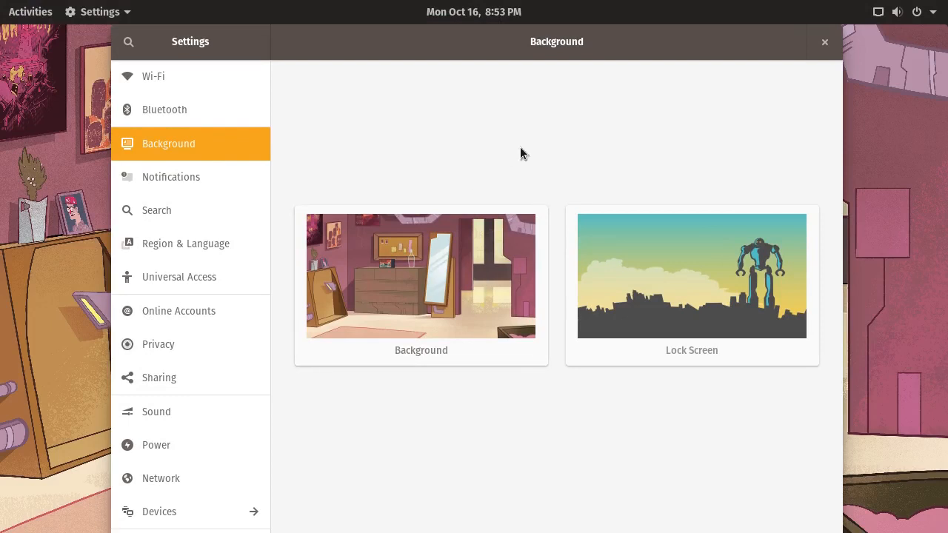
Open the desktop background picker and scroll to the canyon and desert photos.
left_click(421, 275)
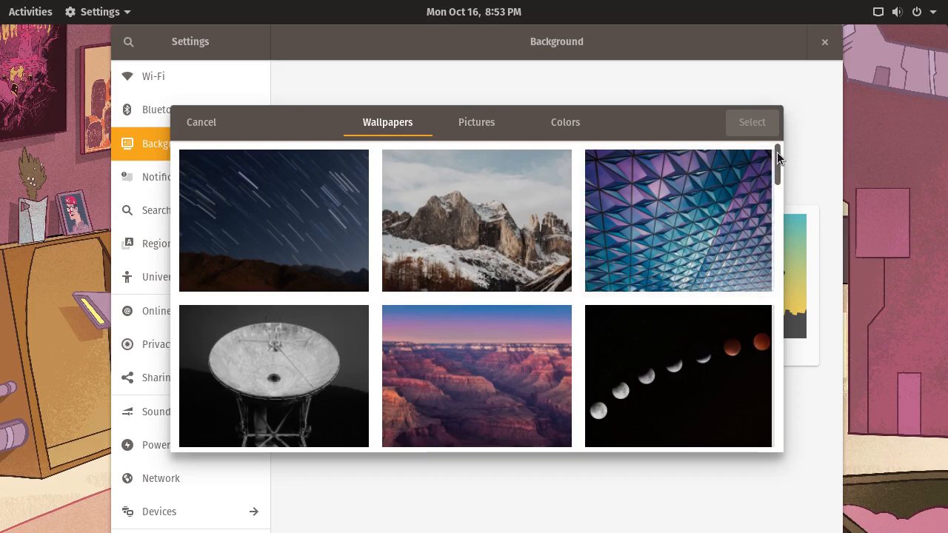
scroll("down", 3)
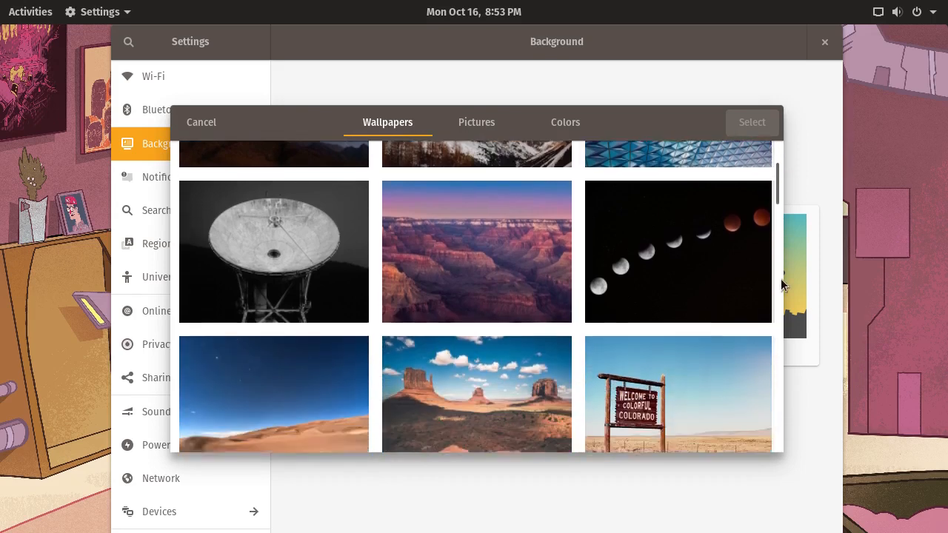
Set the desktop background to the icy blue cave illustration wallpaper.
scroll("down", 3)
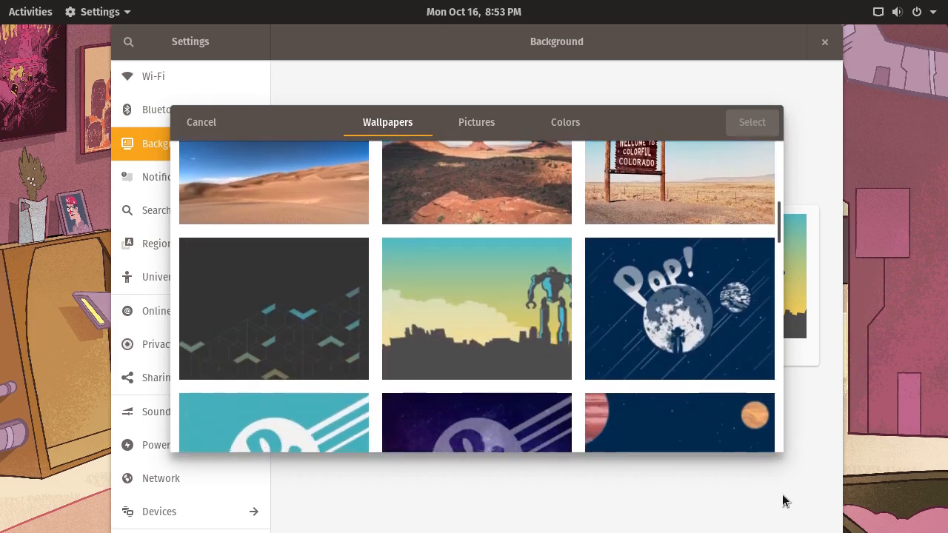
mouse_move(738, 242)
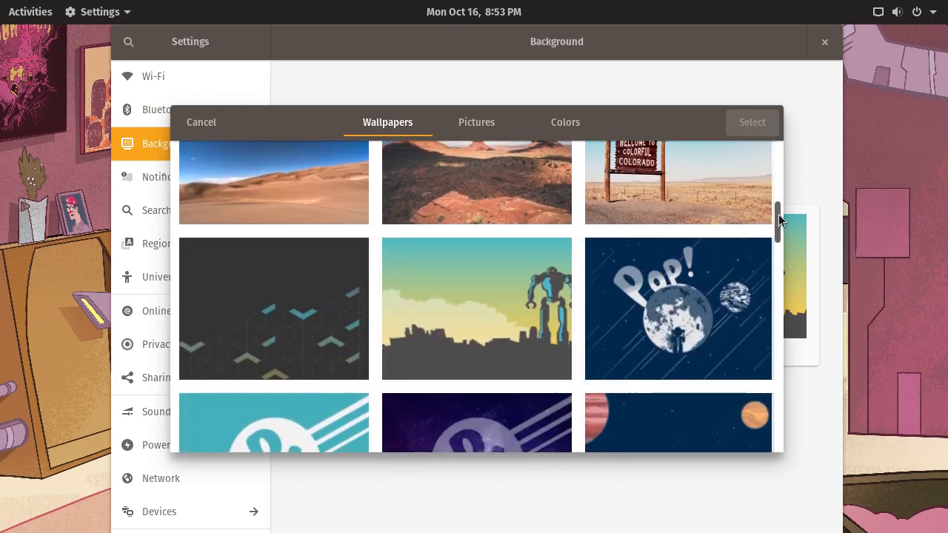
scroll("down", 3)
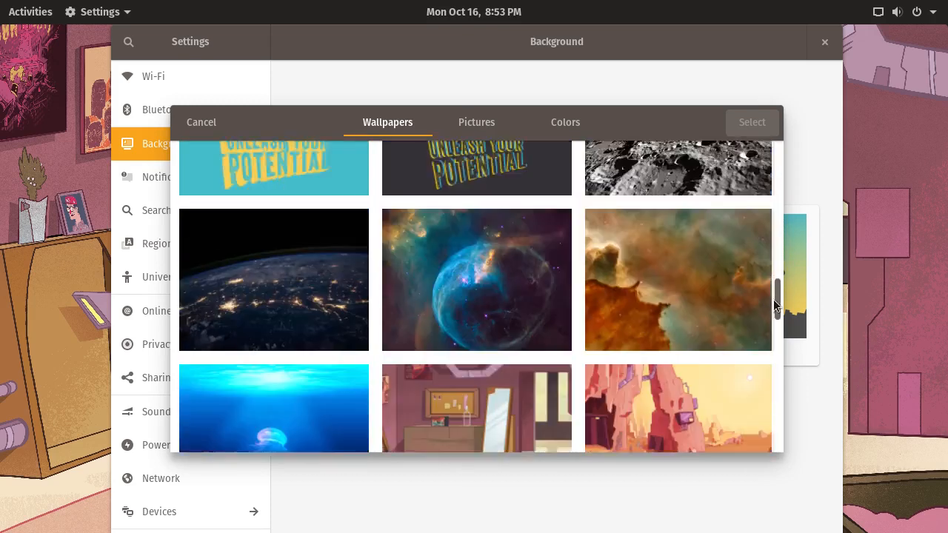
scroll("down", 3)
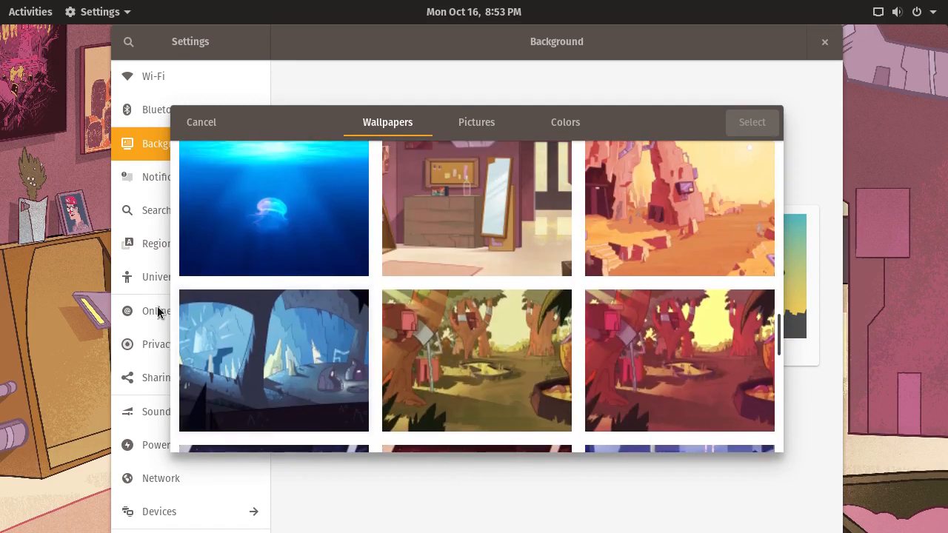
left_click(273, 361)
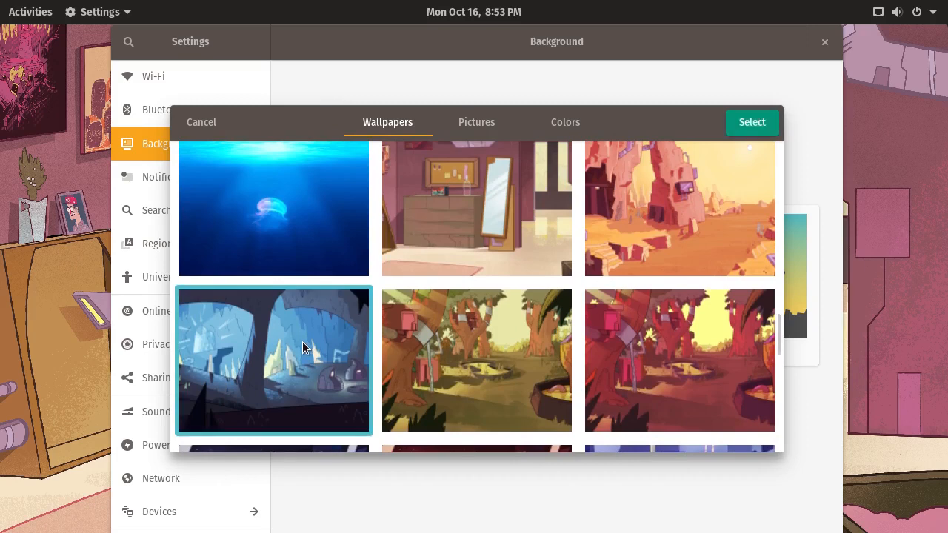
left_click(752, 122)
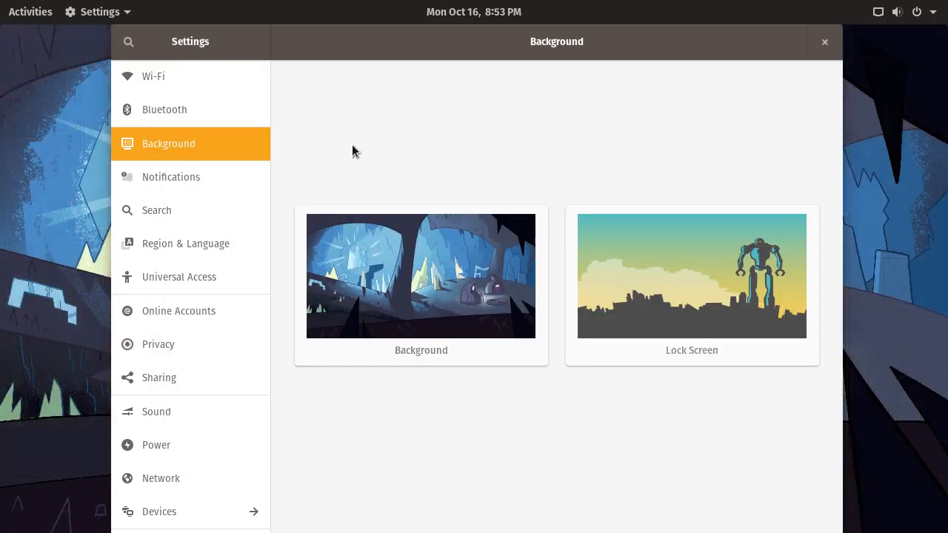
mouse_move(359, 140)
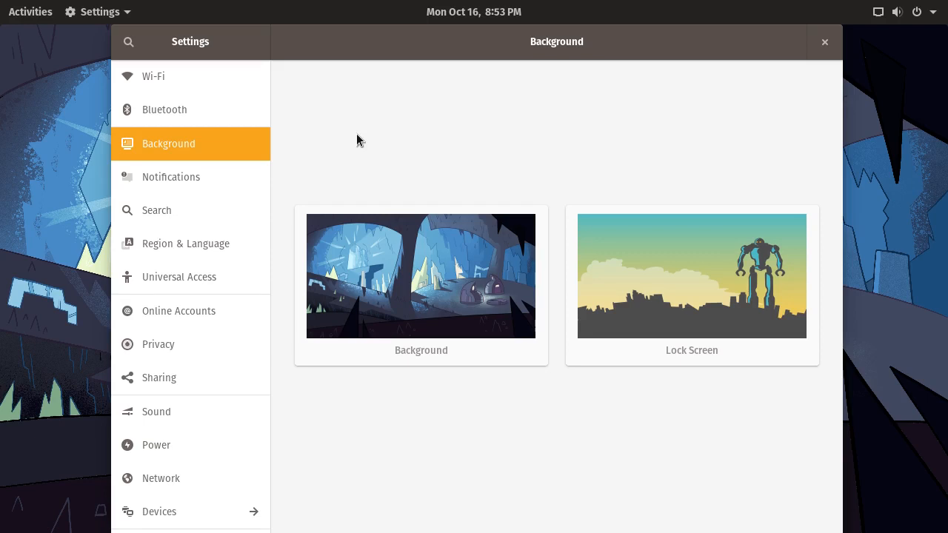
left_click(179, 310)
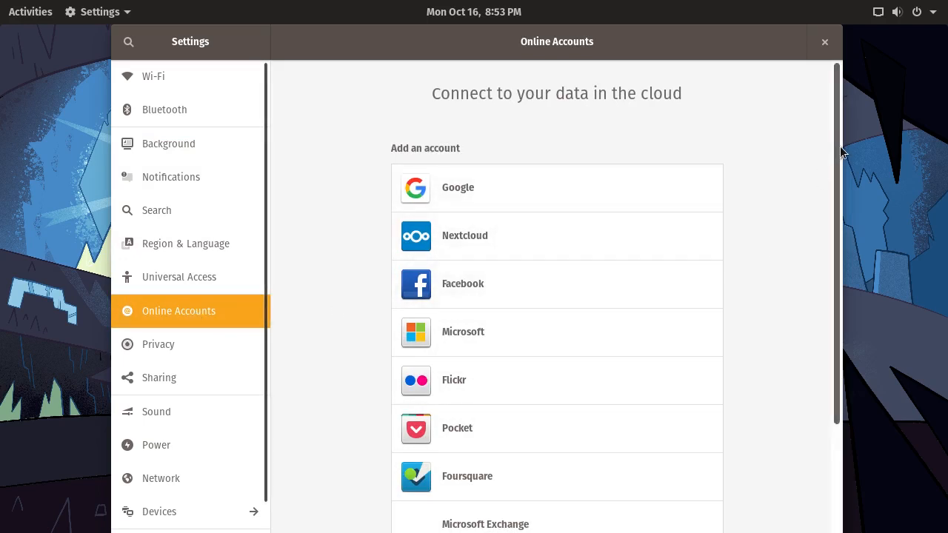
scroll("down", 3)
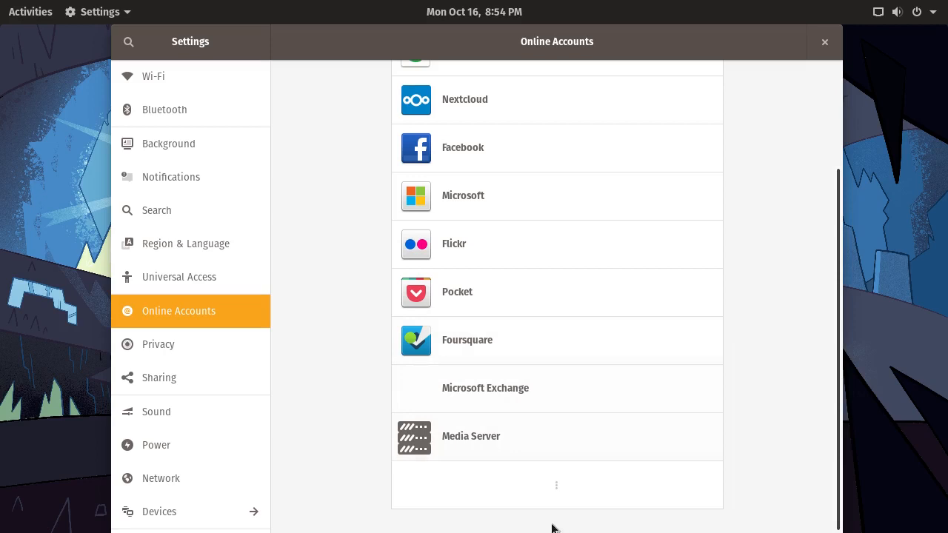
scroll("down", 3)
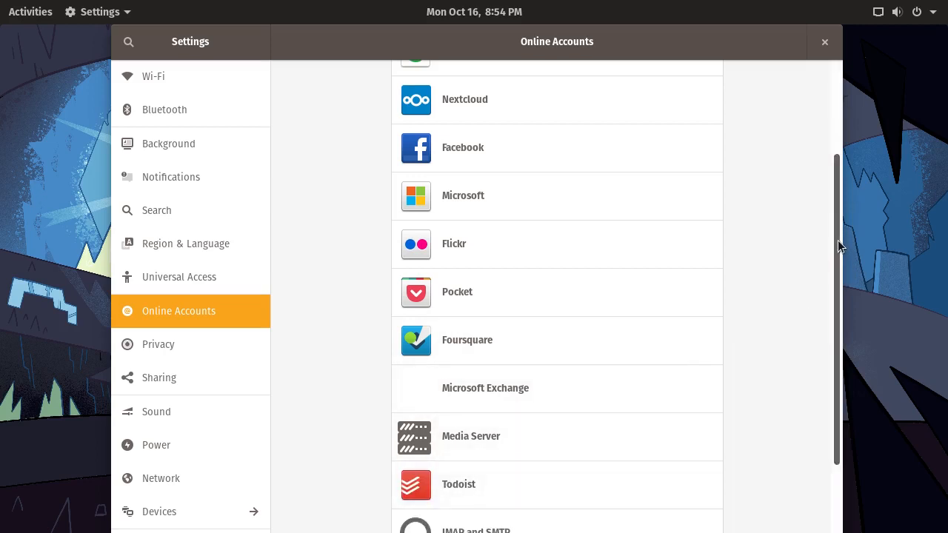
scroll("up", 3)
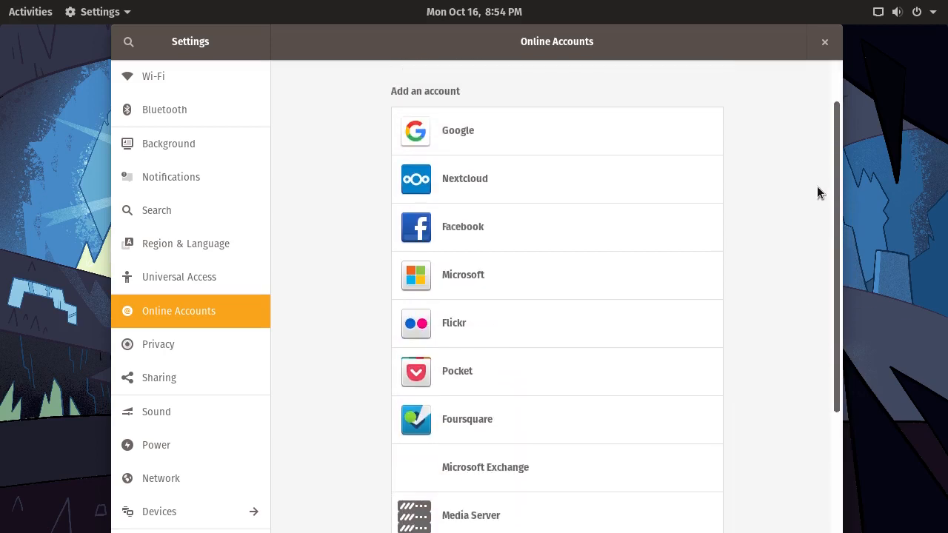
scroll("up", 3)
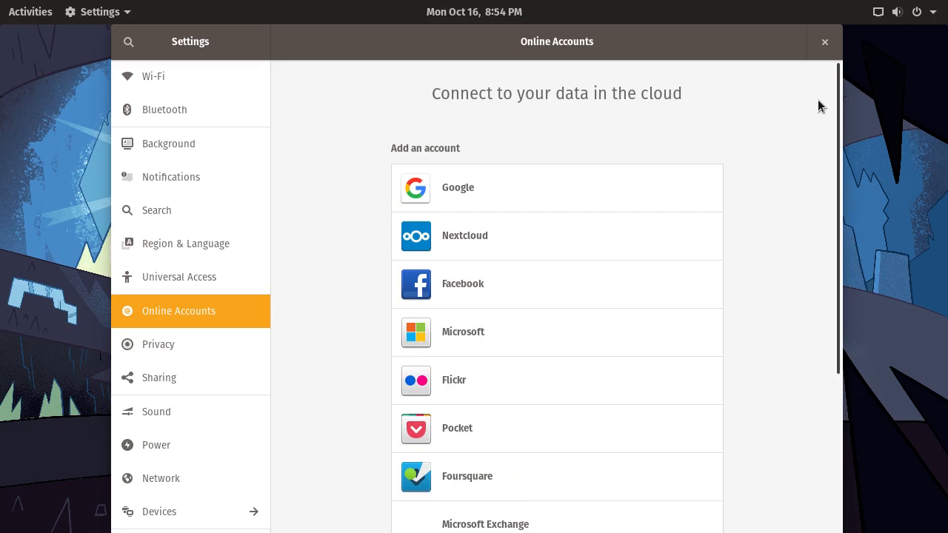
mouse_move(603, 380)
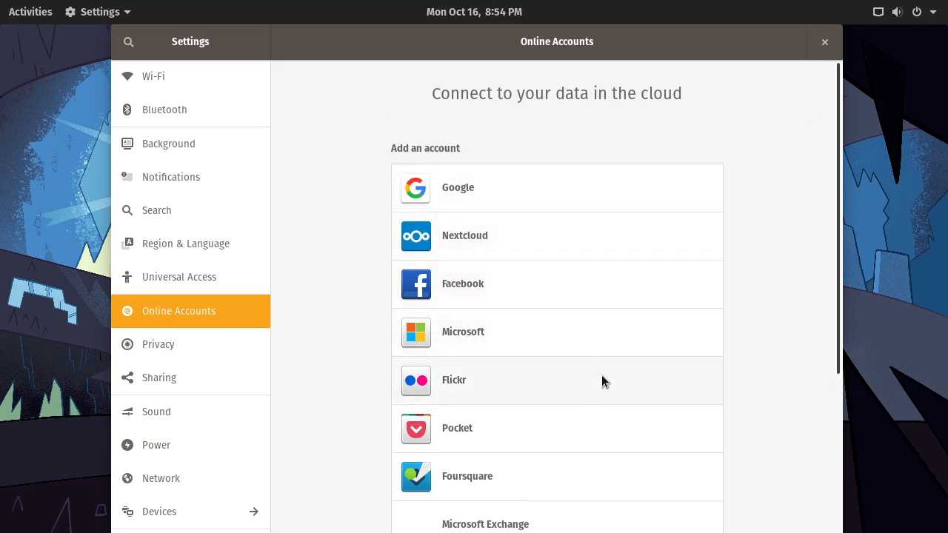
mouse_move(759, 151)
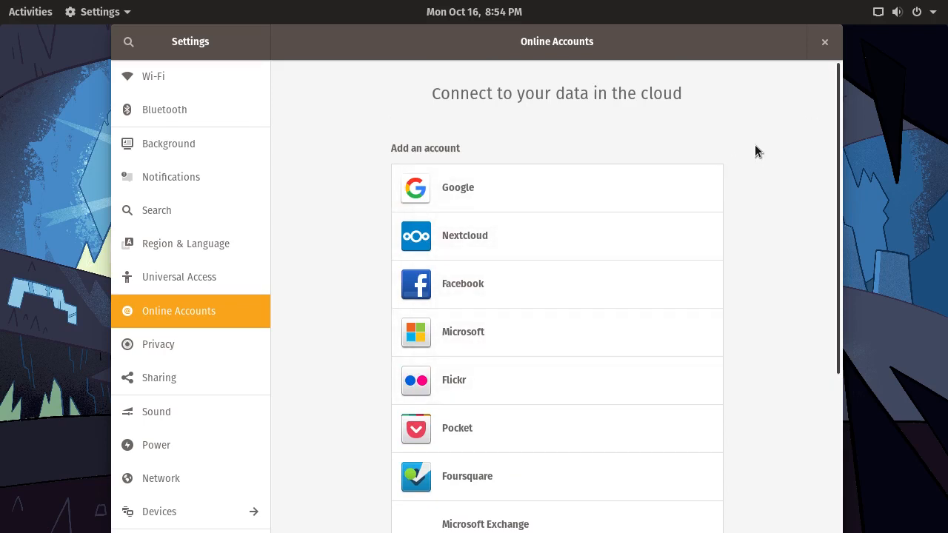
scroll("down", 3)
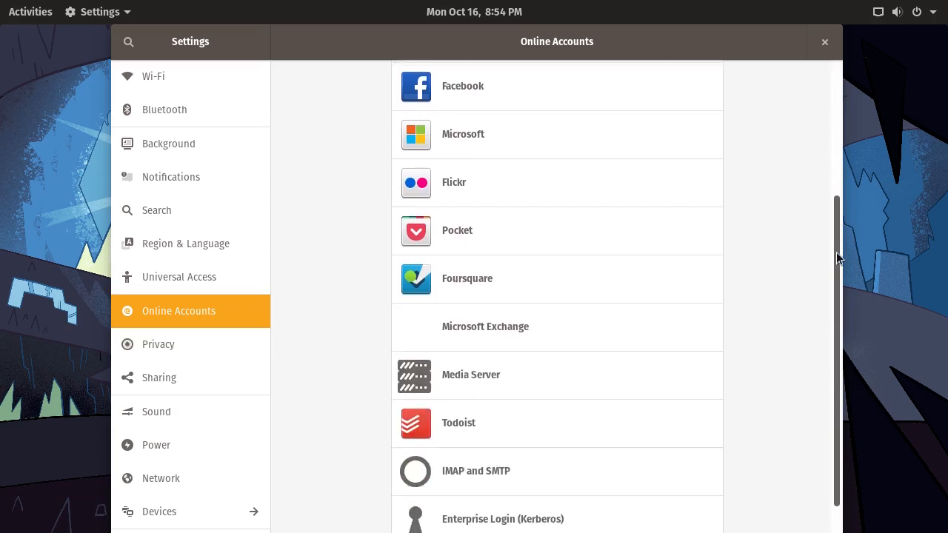
scroll("down", 3)
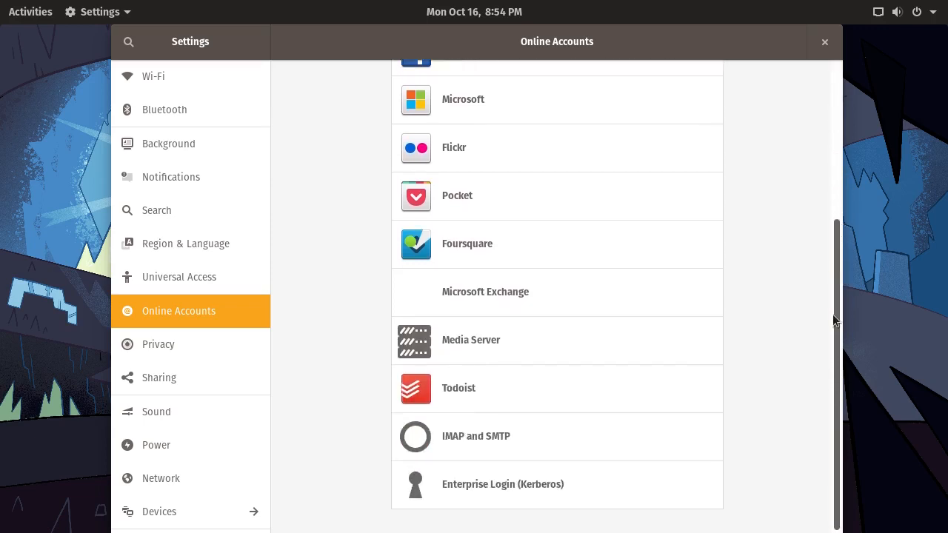
scroll("up", 3)
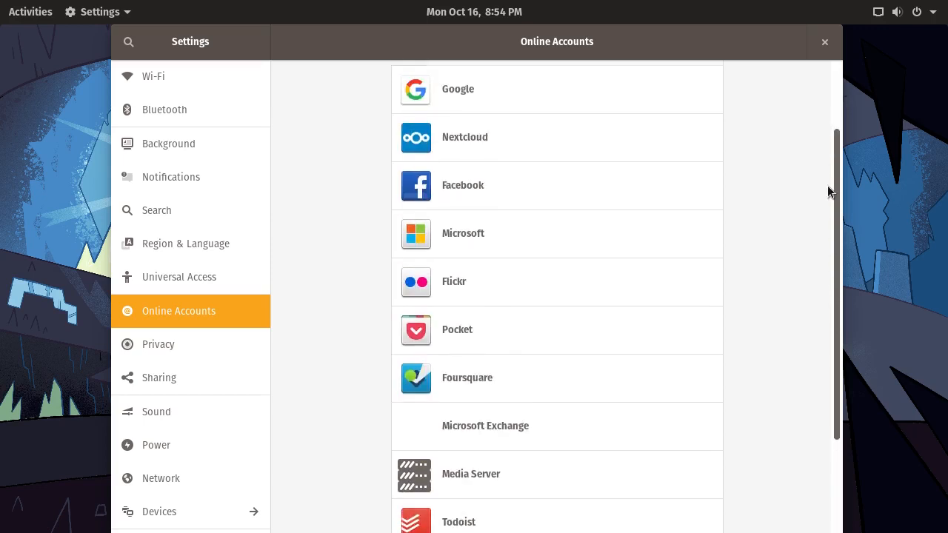
scroll("up", 3)
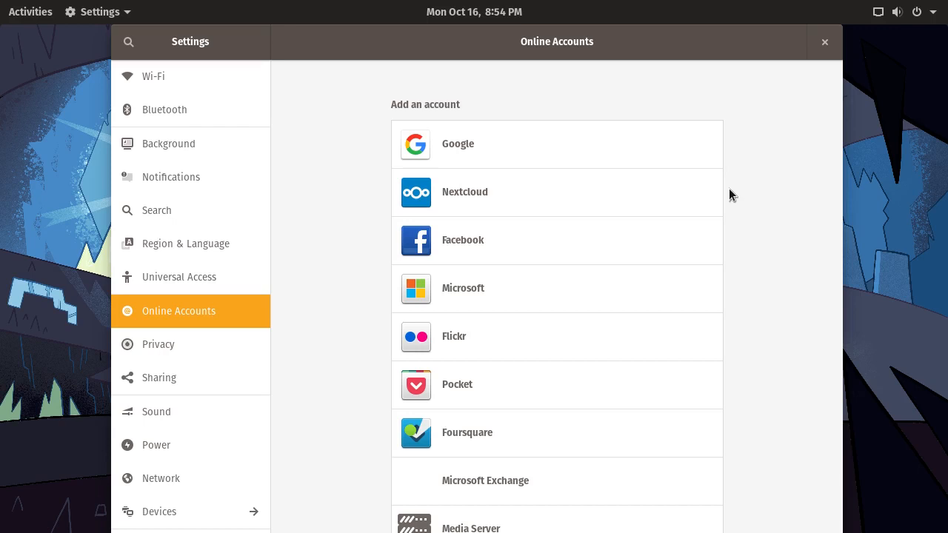
mouse_move(792, 170)
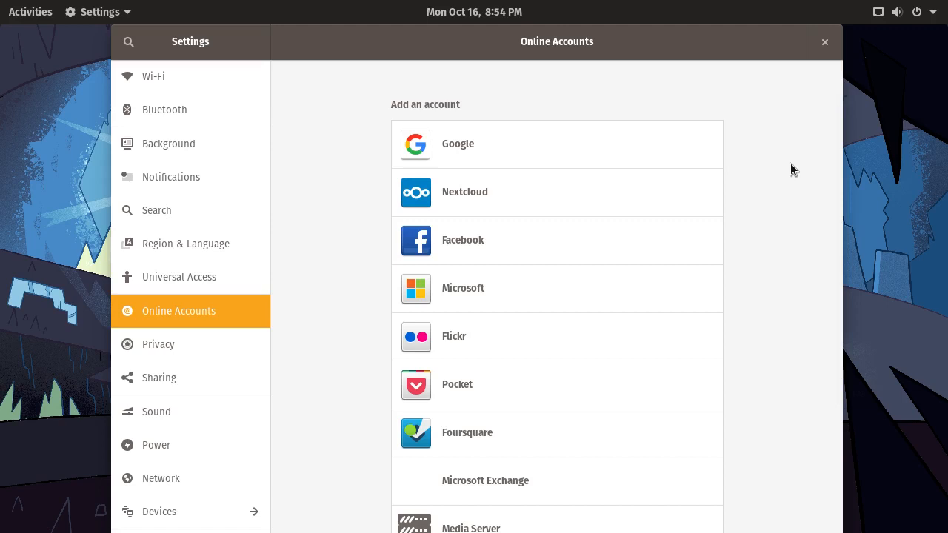
scroll("down", 3)
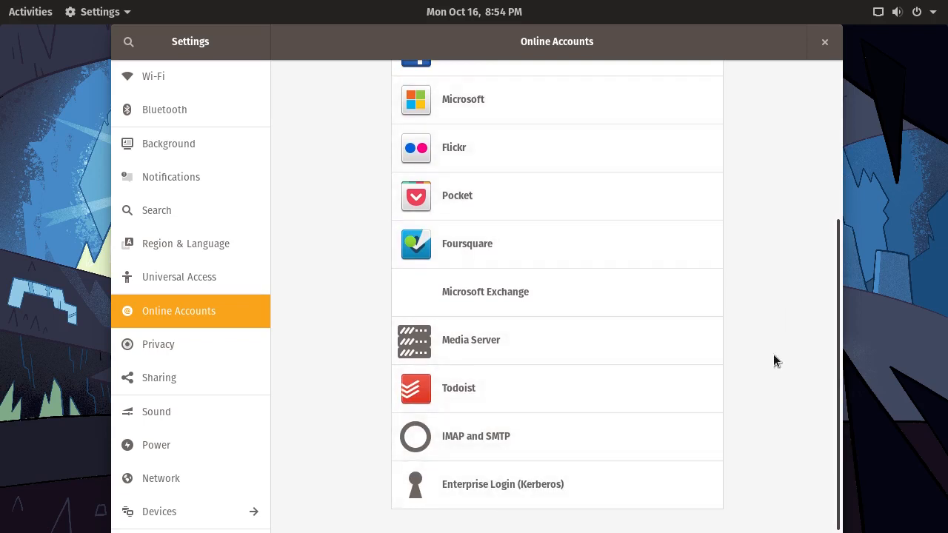
scroll("up", 3)
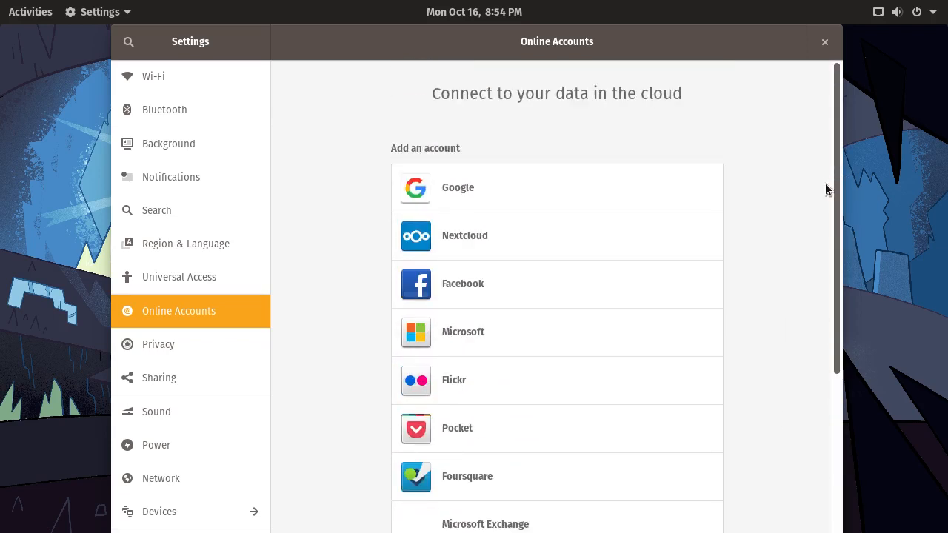
mouse_move(714, 150)
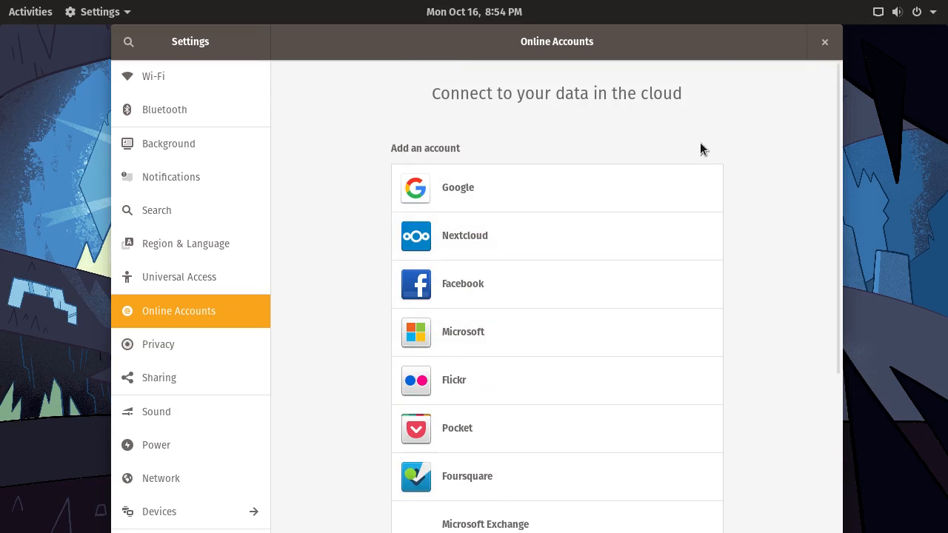
mouse_move(711, 144)
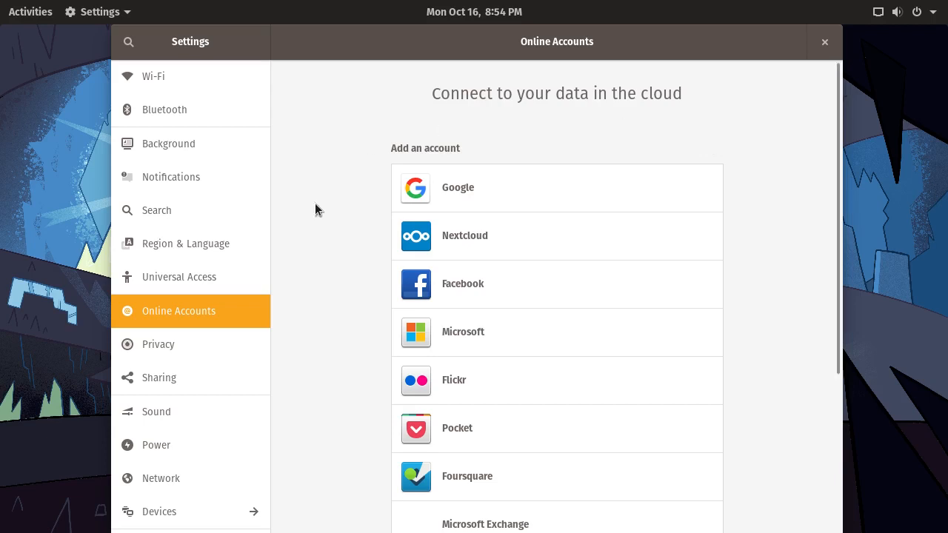
mouse_move(360, 240)
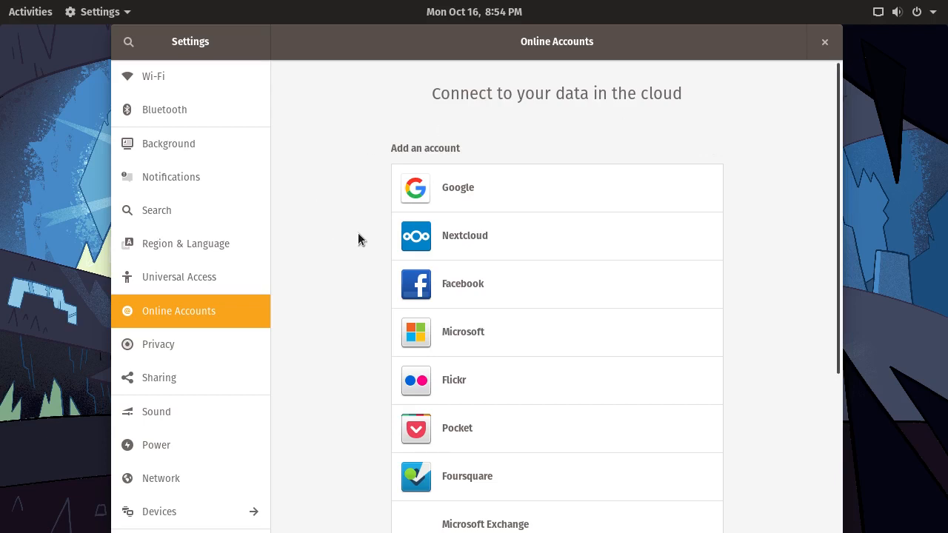
mouse_move(359, 237)
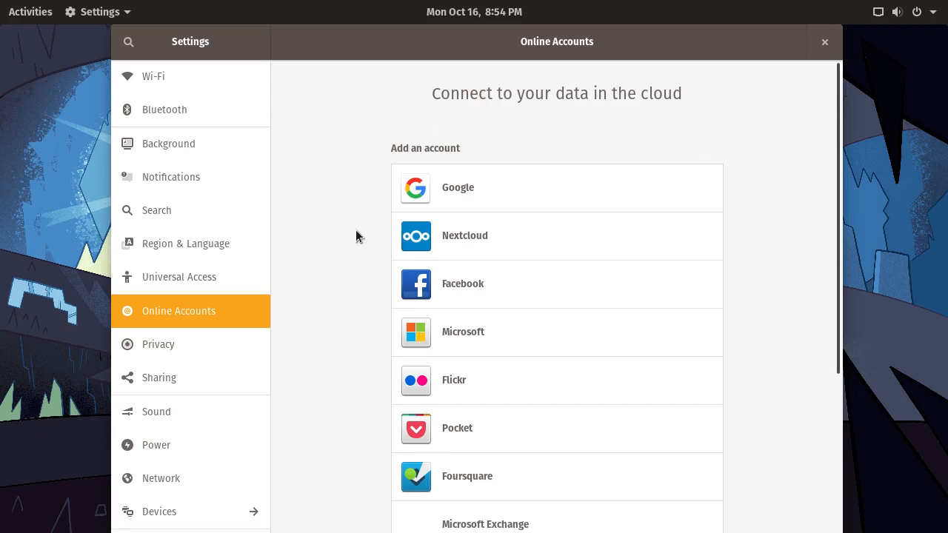
mouse_move(224, 348)
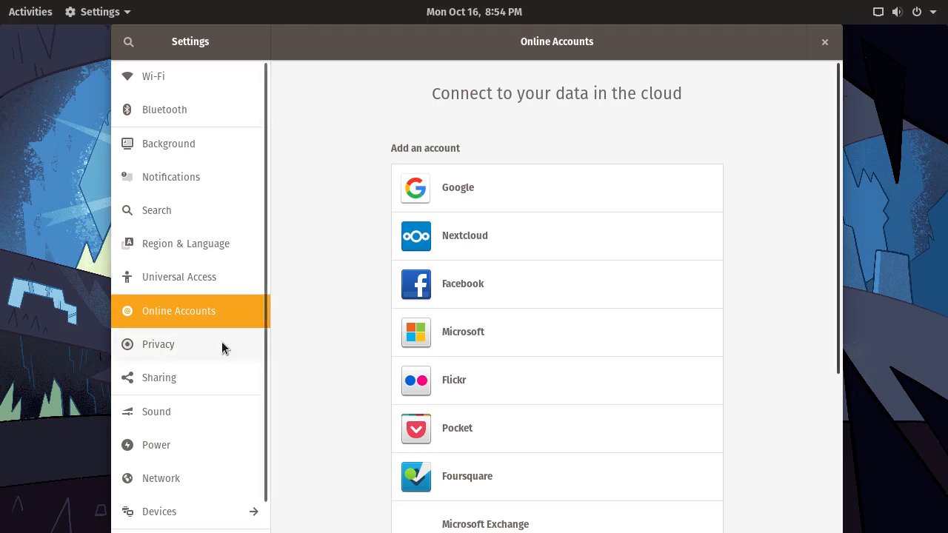
Open the Privacy panel and scroll through screen lock, location, usage history and problem reporting.
left_click(158, 344)
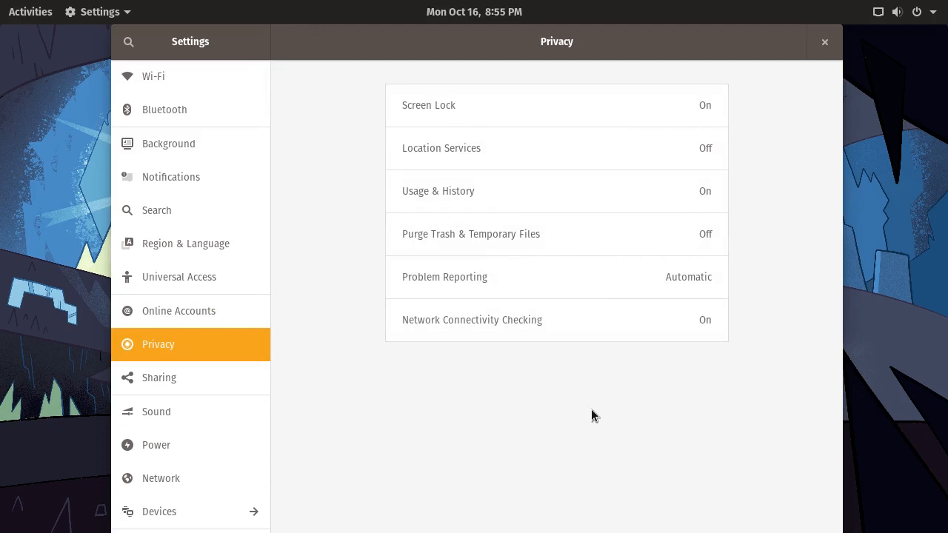
mouse_move(577, 453)
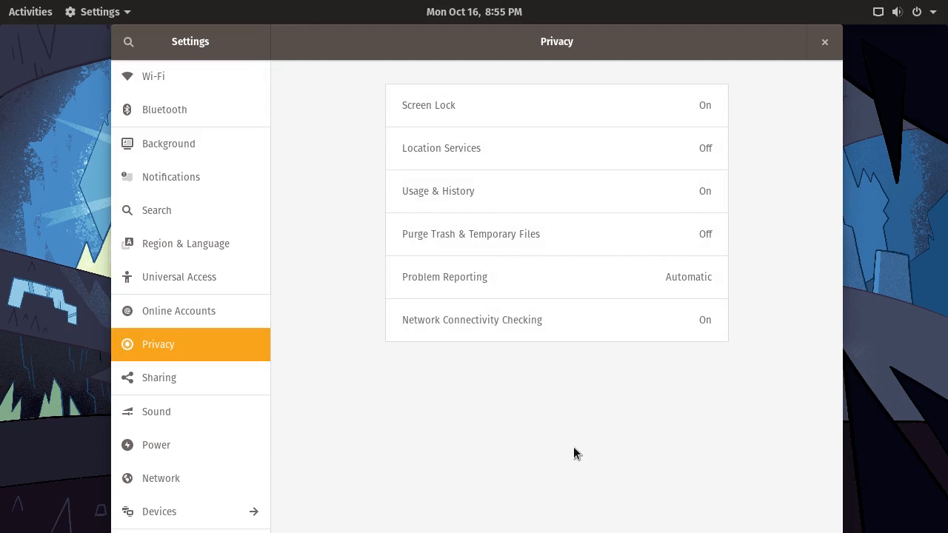
mouse_move(453, 157)
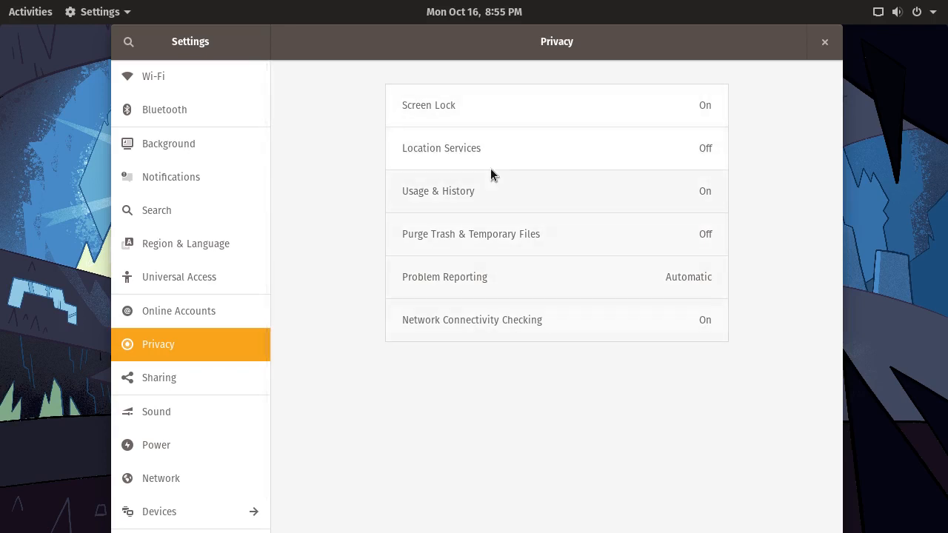
mouse_move(480, 148)
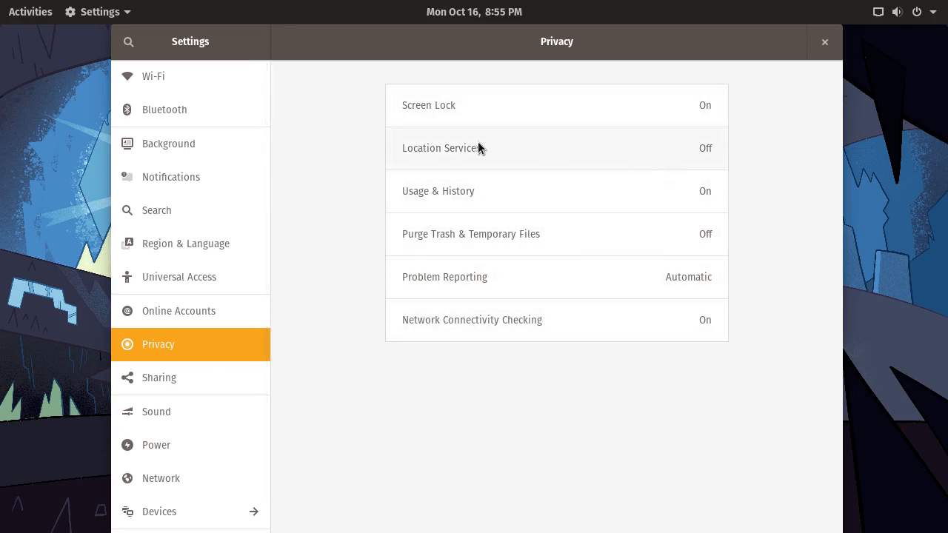
mouse_move(191, 470)
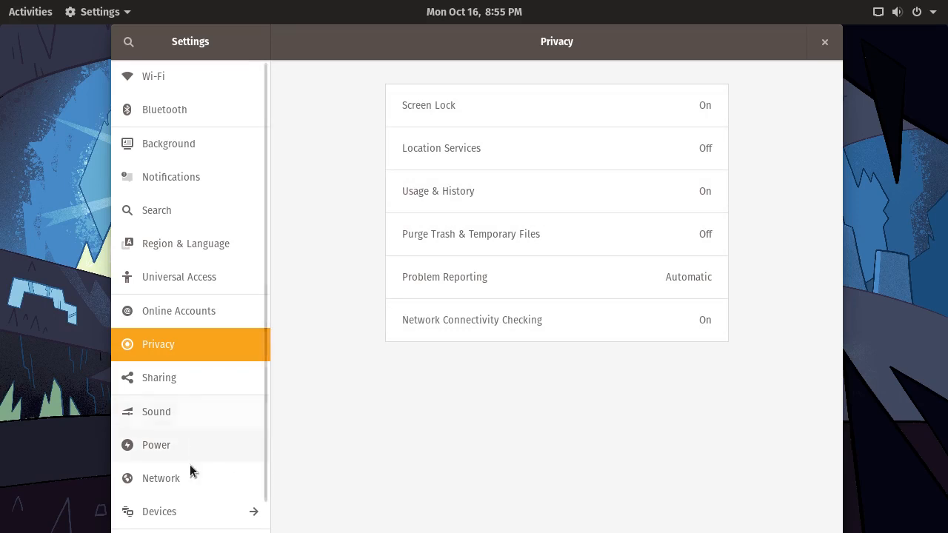
scroll("down", 3)
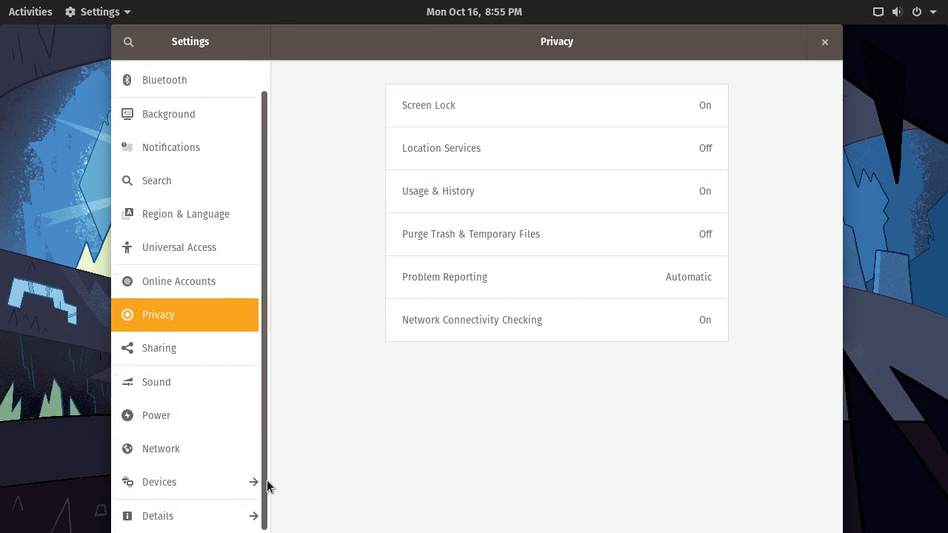
scroll("up", 3)
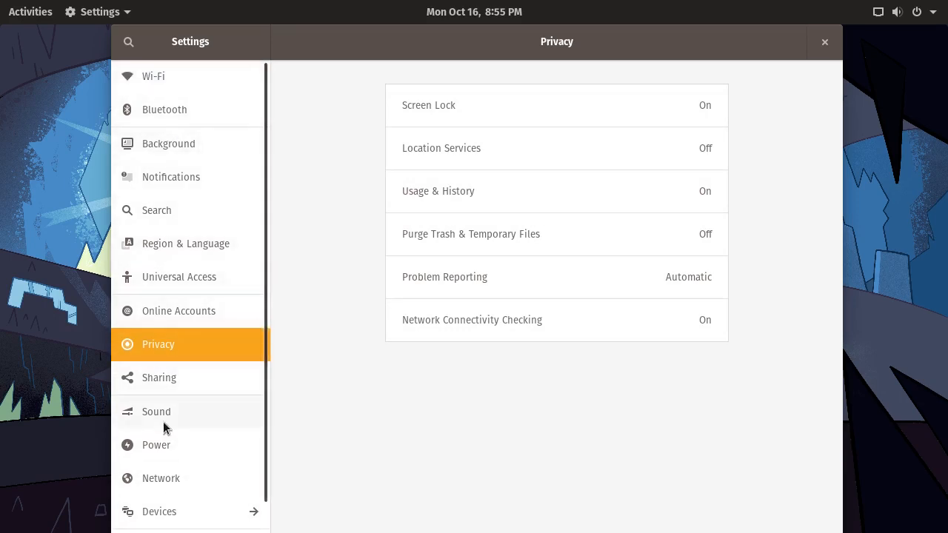
mouse_move(176, 417)
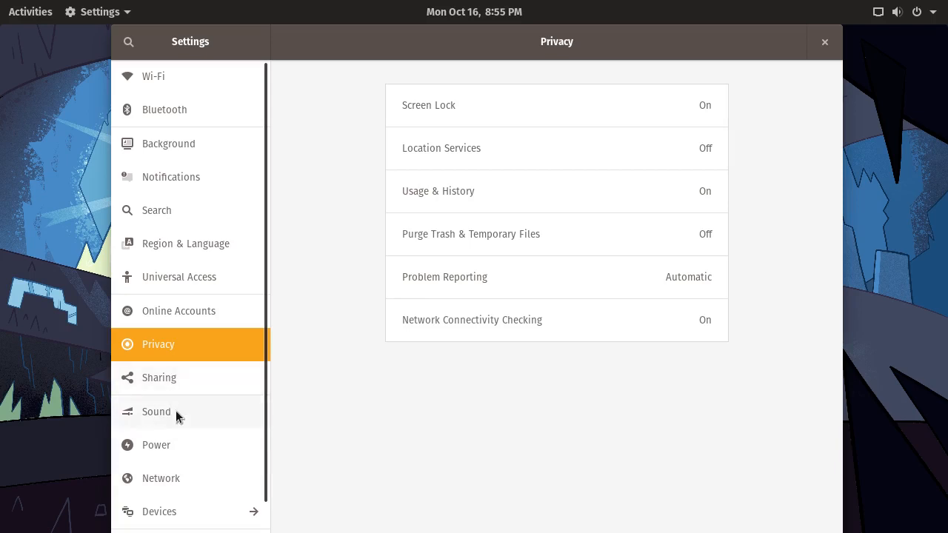
mouse_move(176, 153)
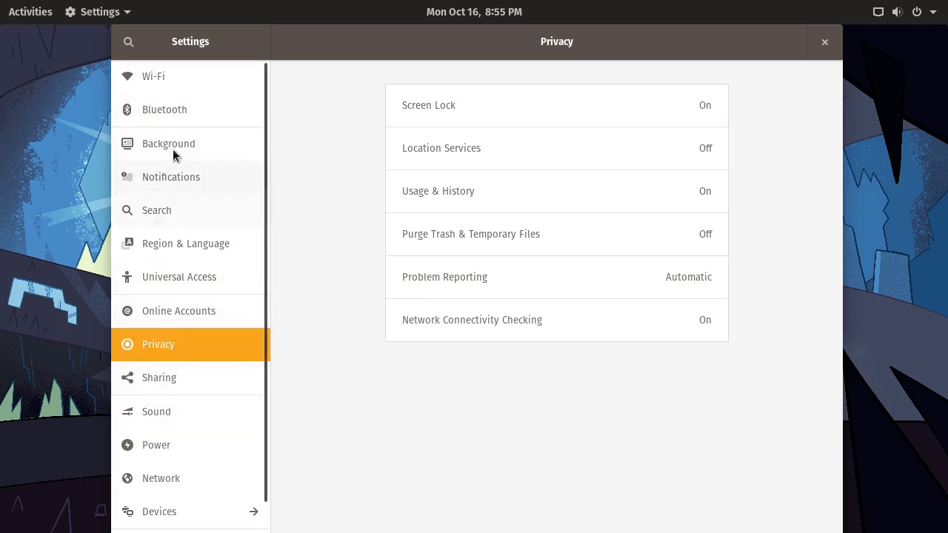
mouse_move(286, 154)
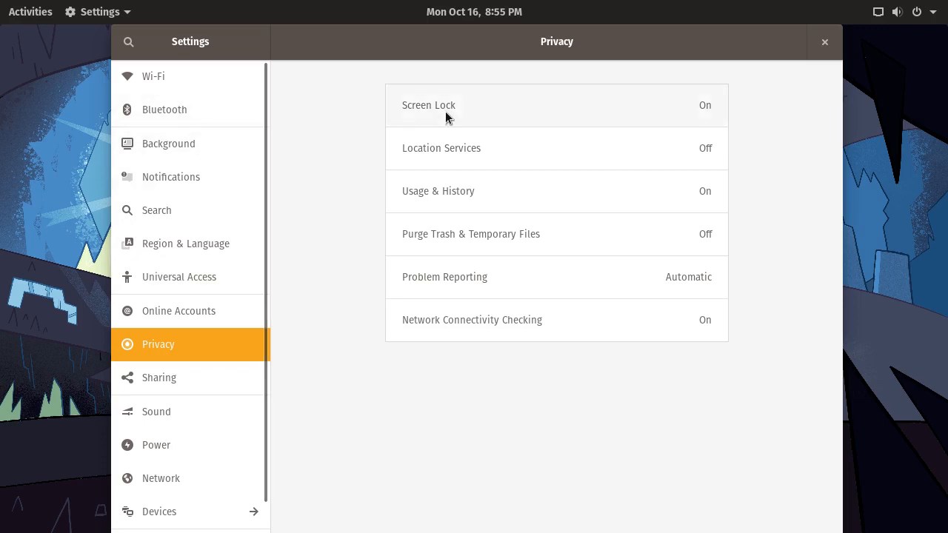
mouse_move(644, 122)
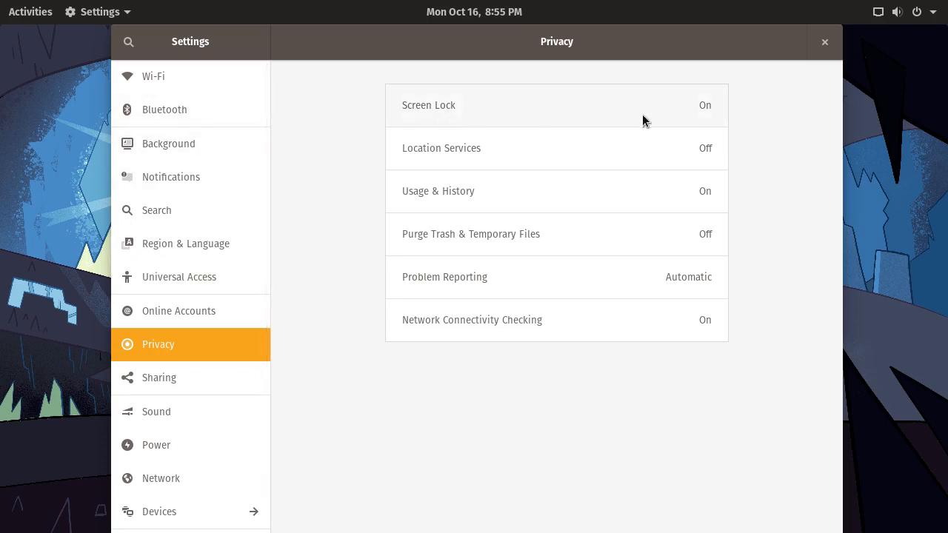
mouse_move(807, 112)
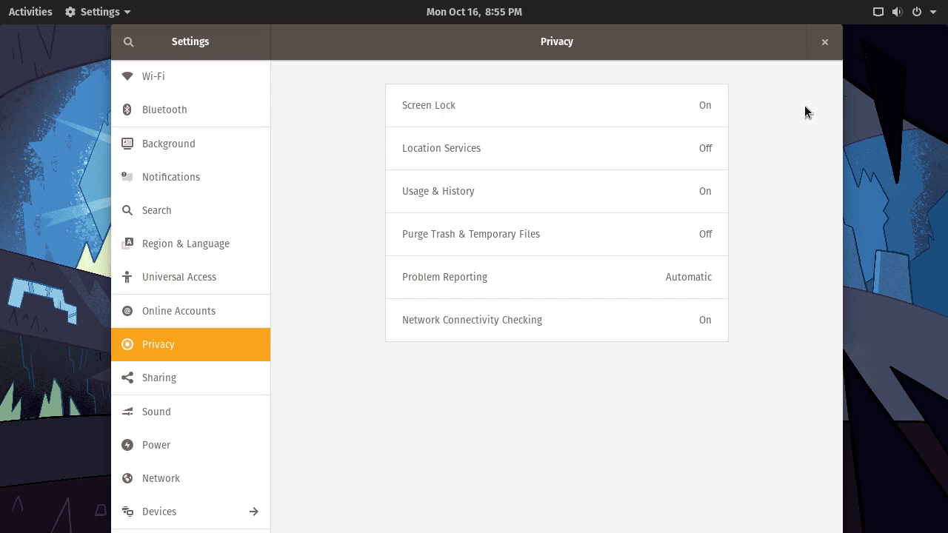
mouse_move(792, 107)
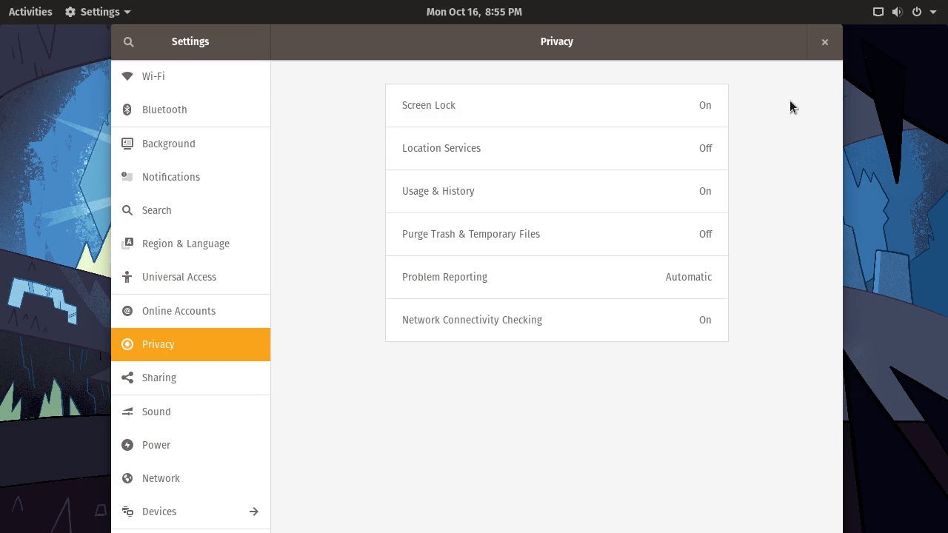
mouse_move(824, 42)
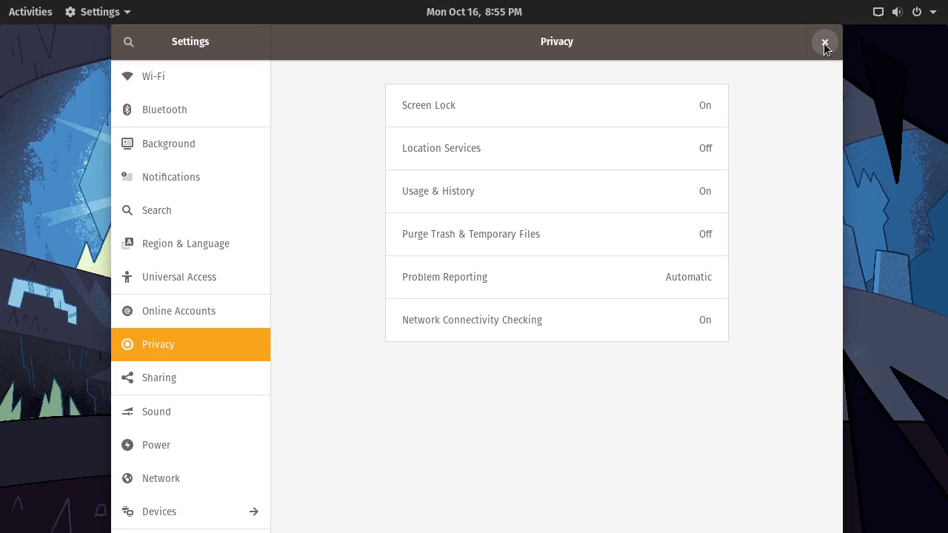
Close GNOME Settings, leaving the blue cave wallpaper desktop showing.
left_click(825, 42)
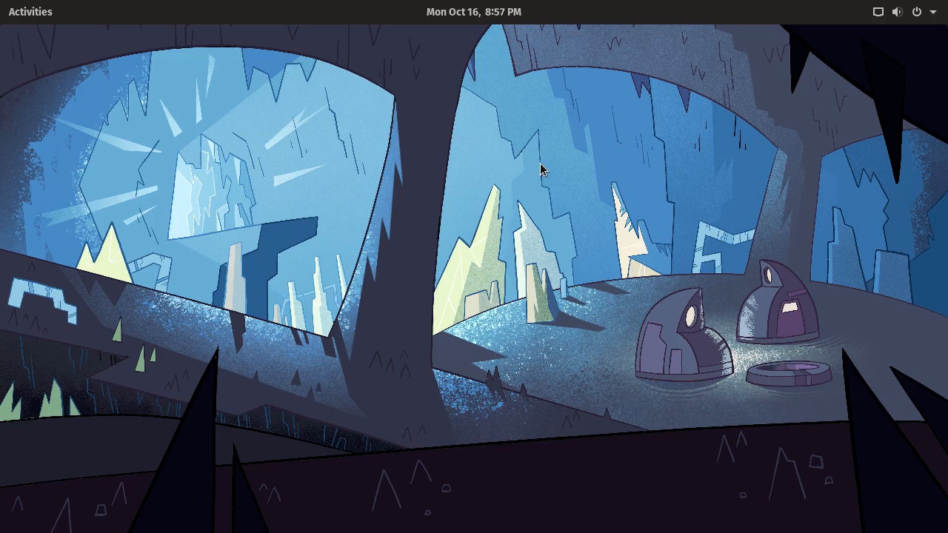
mouse_move(94, 59)
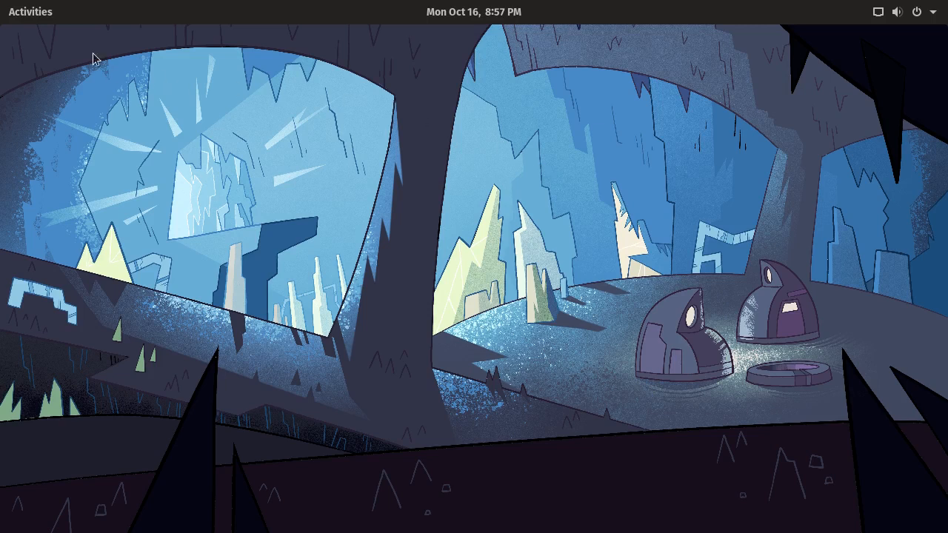
left_click(30, 11)
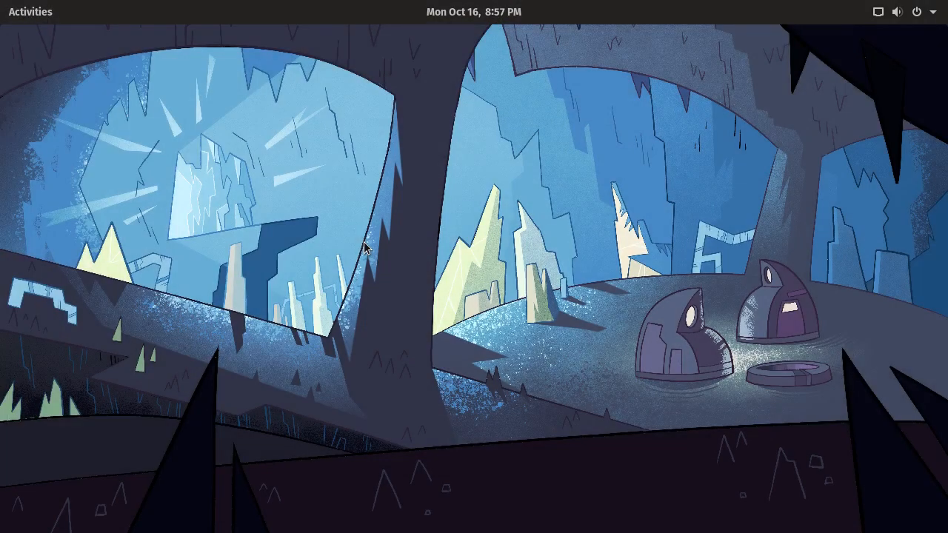
mouse_move(359, 124)
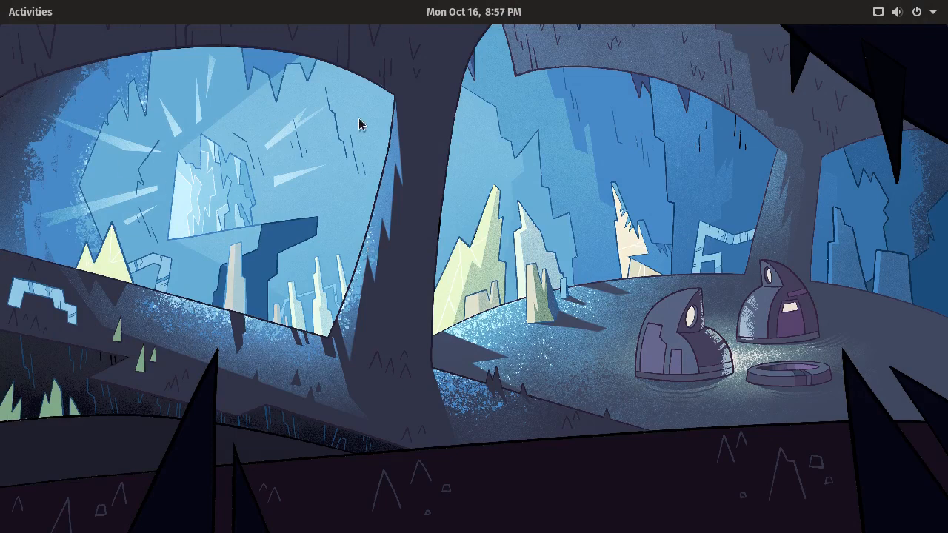
left_click(31, 11)
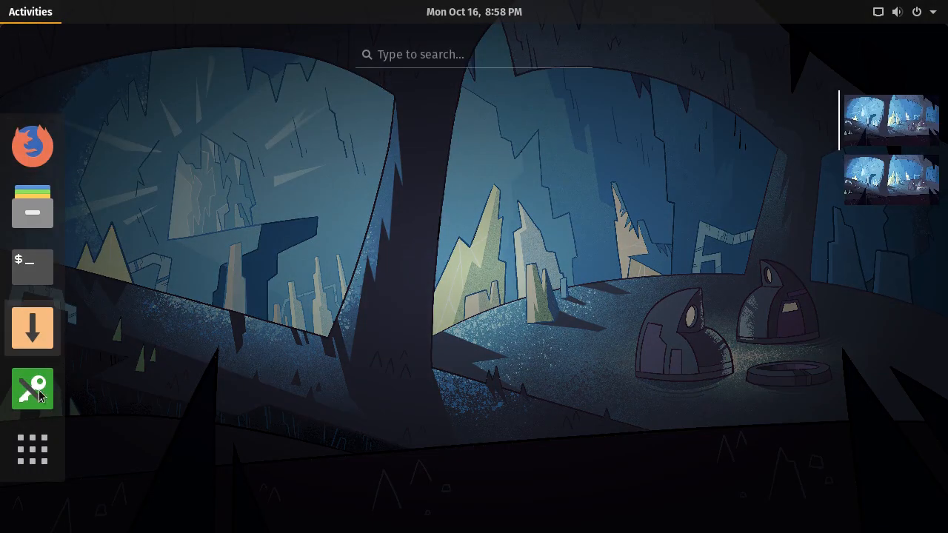
left_click(31, 450)
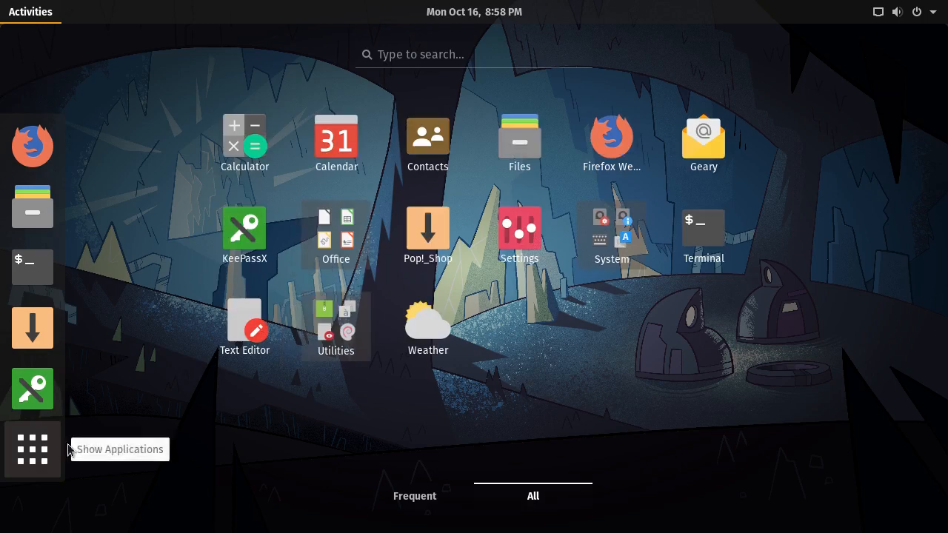
mouse_move(29, 12)
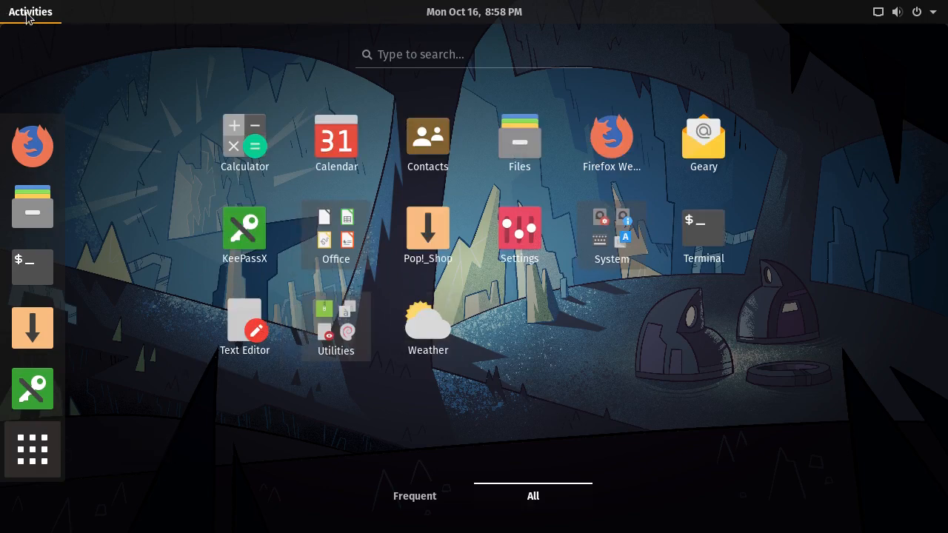
left_click(30, 12)
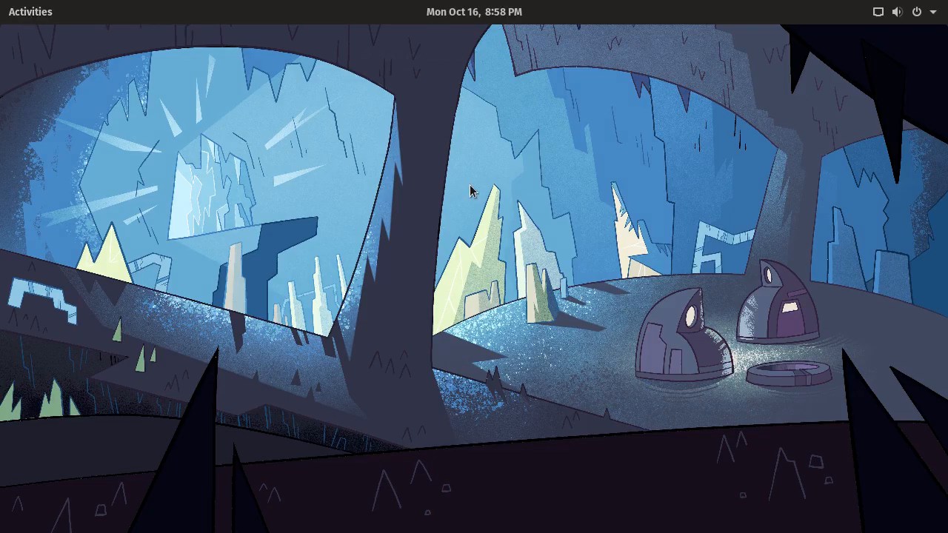